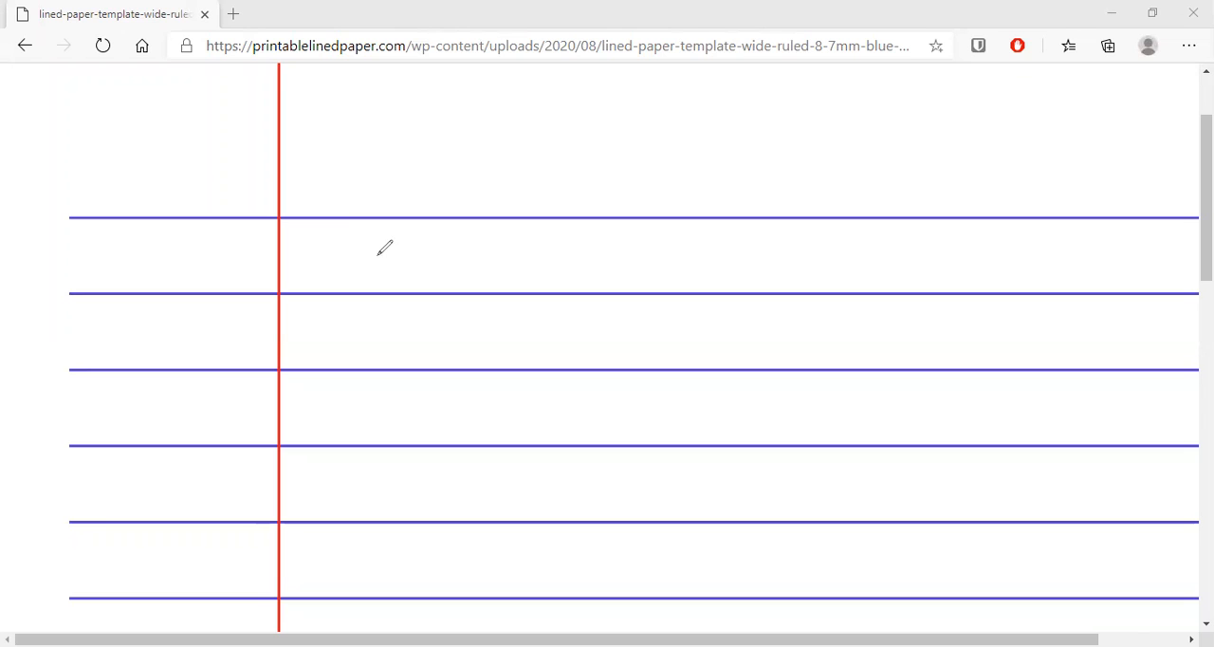
pyautogui.moveTo(469, 152)
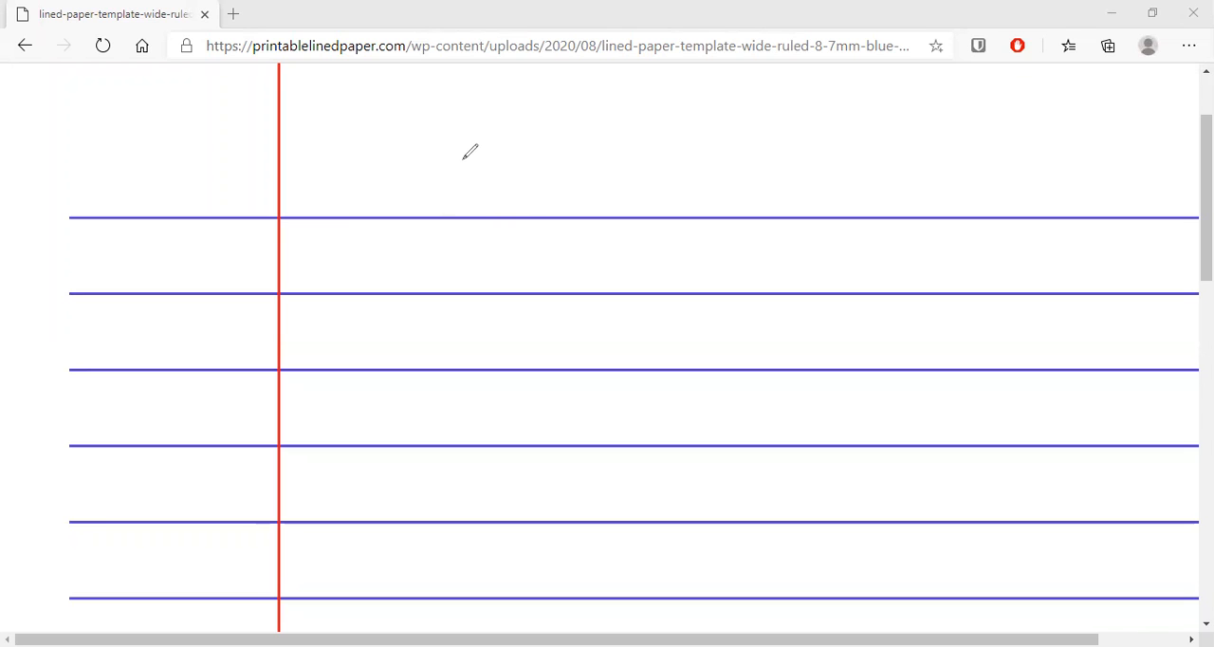
pyautogui.moveTo(296, 115)
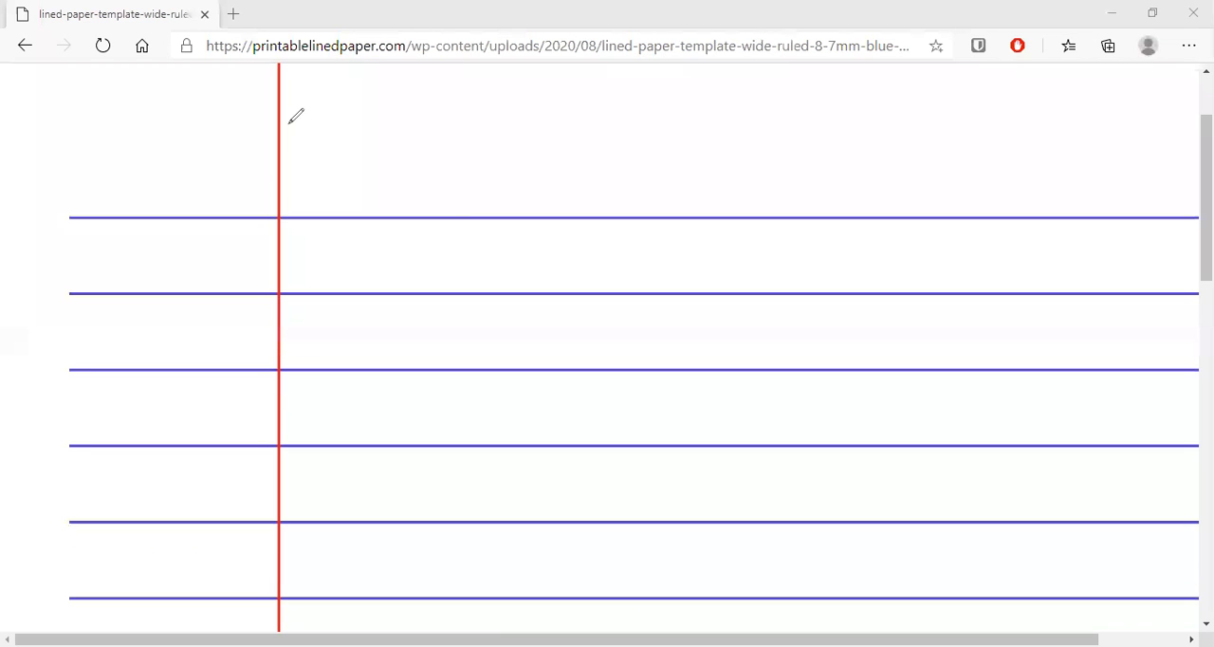
pyautogui.moveTo(740, 38)
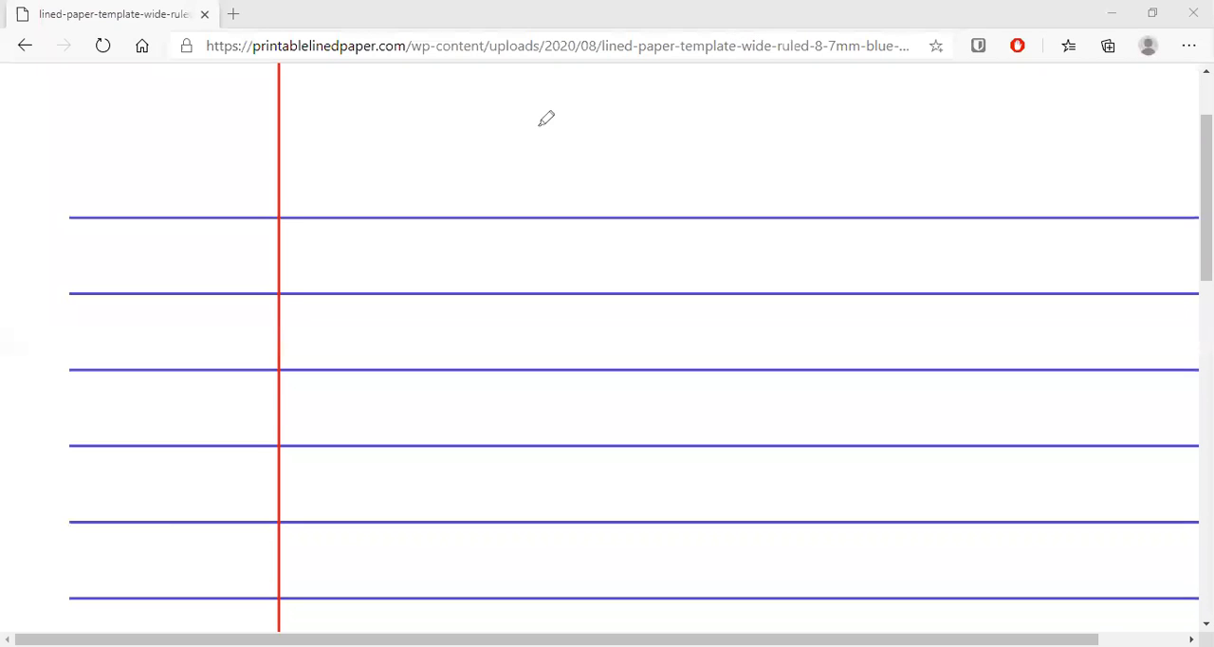
pyautogui.moveTo(605, 133)
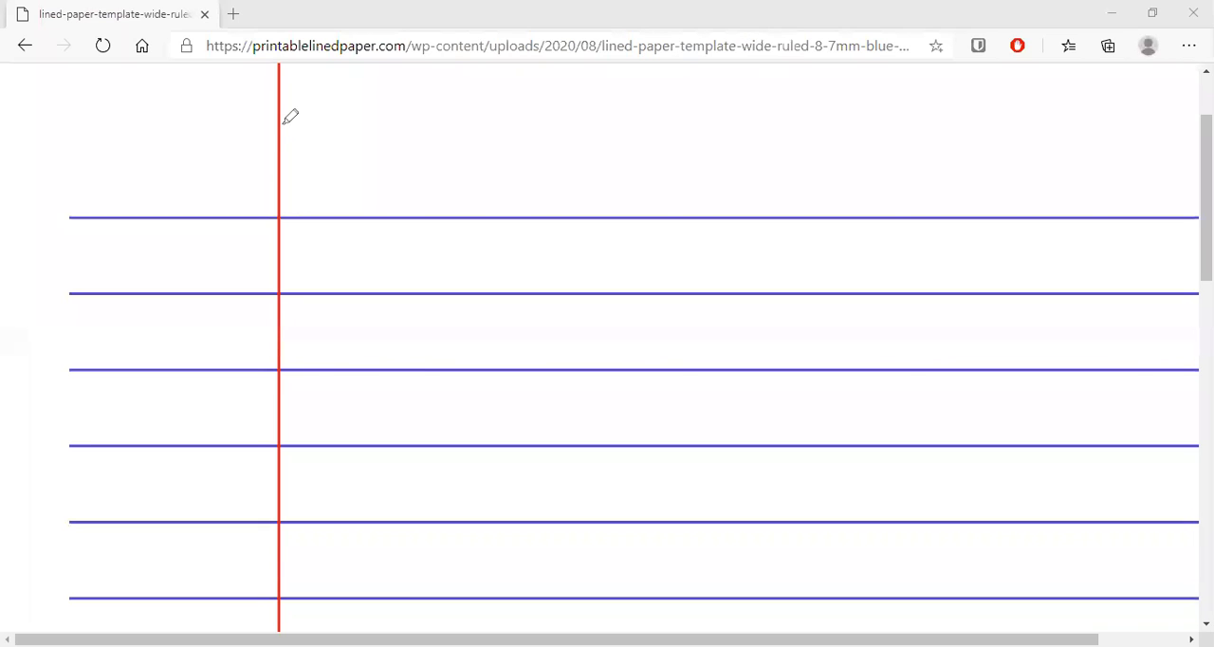
pyautogui.moveTo(285, 118)
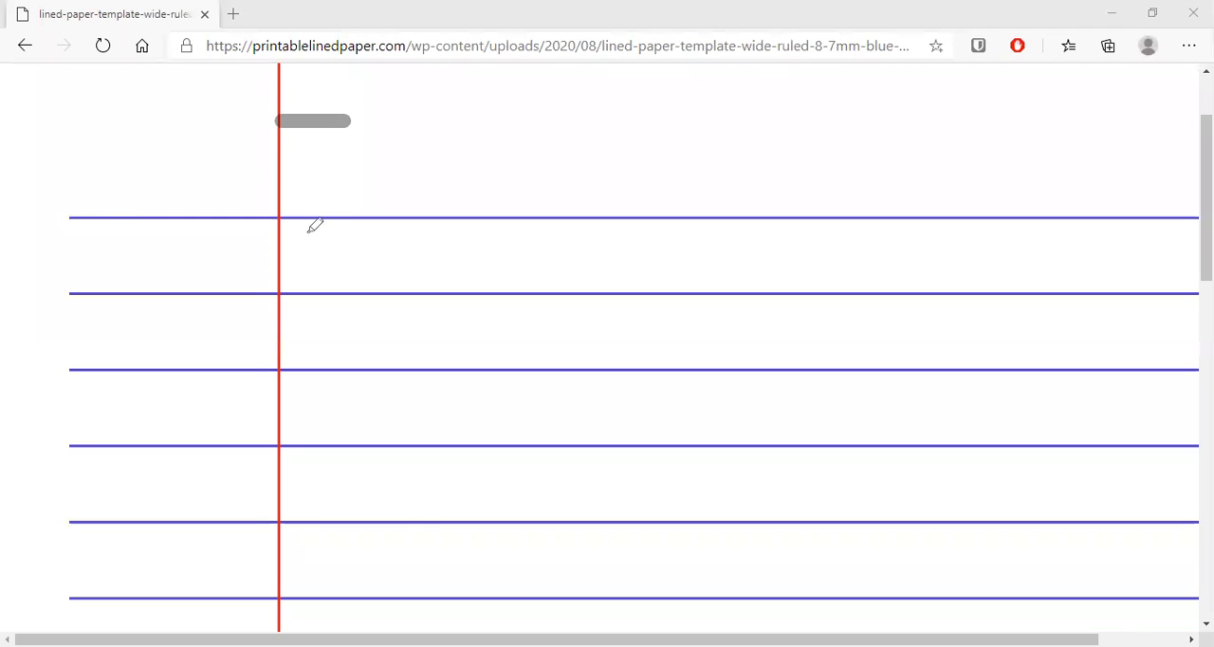
pyautogui.moveTo(320, 120)
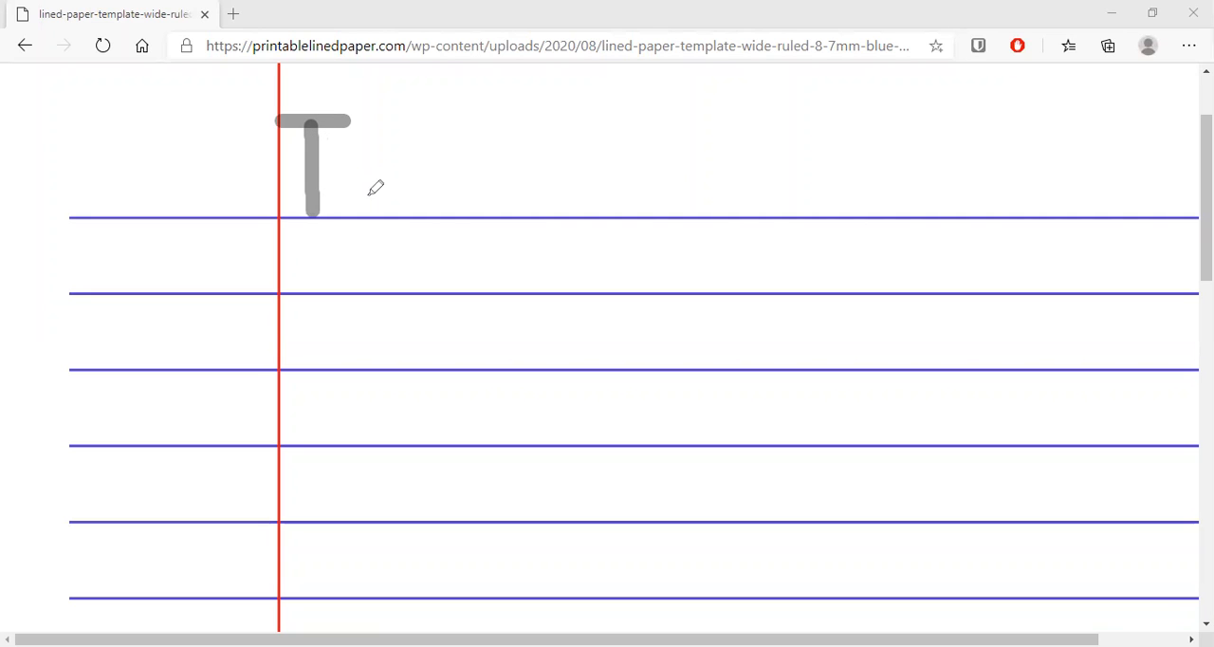
pyautogui.moveTo(373, 197)
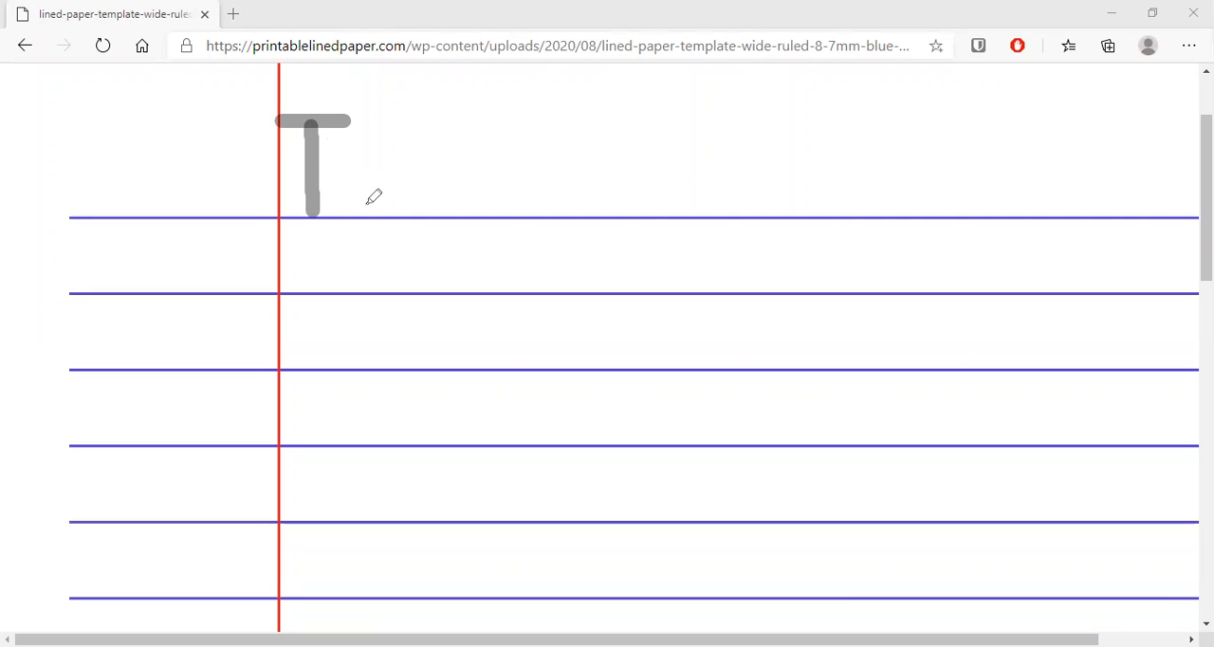
pyautogui.moveTo(370, 216)
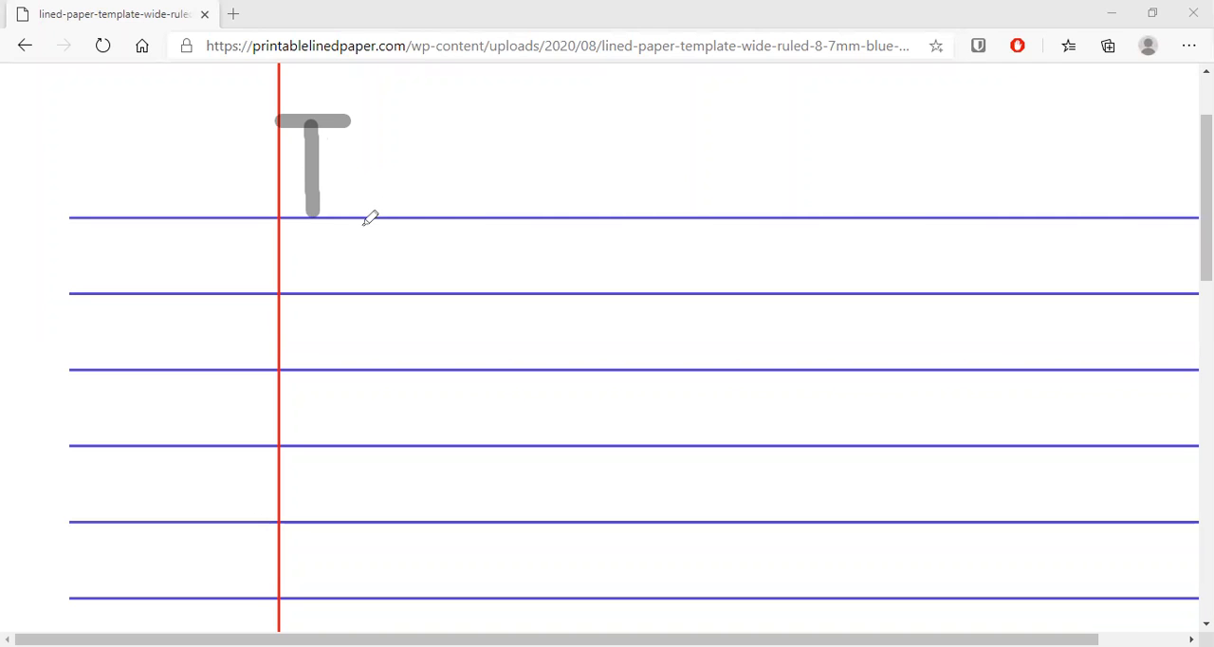
pyautogui.moveTo(353, 168)
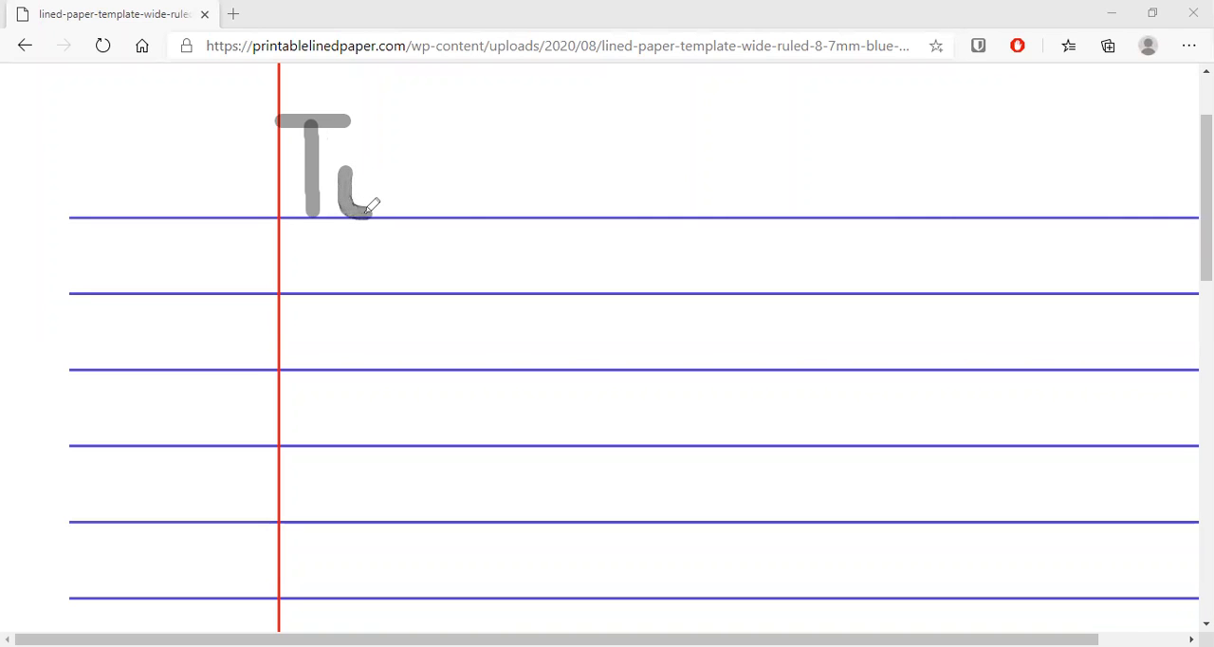
# Draw the right stroke of the u and the curved s to finish 'Tues'.
pyautogui.moveTo(365, 204); pyautogui.dragTo(379, 166)
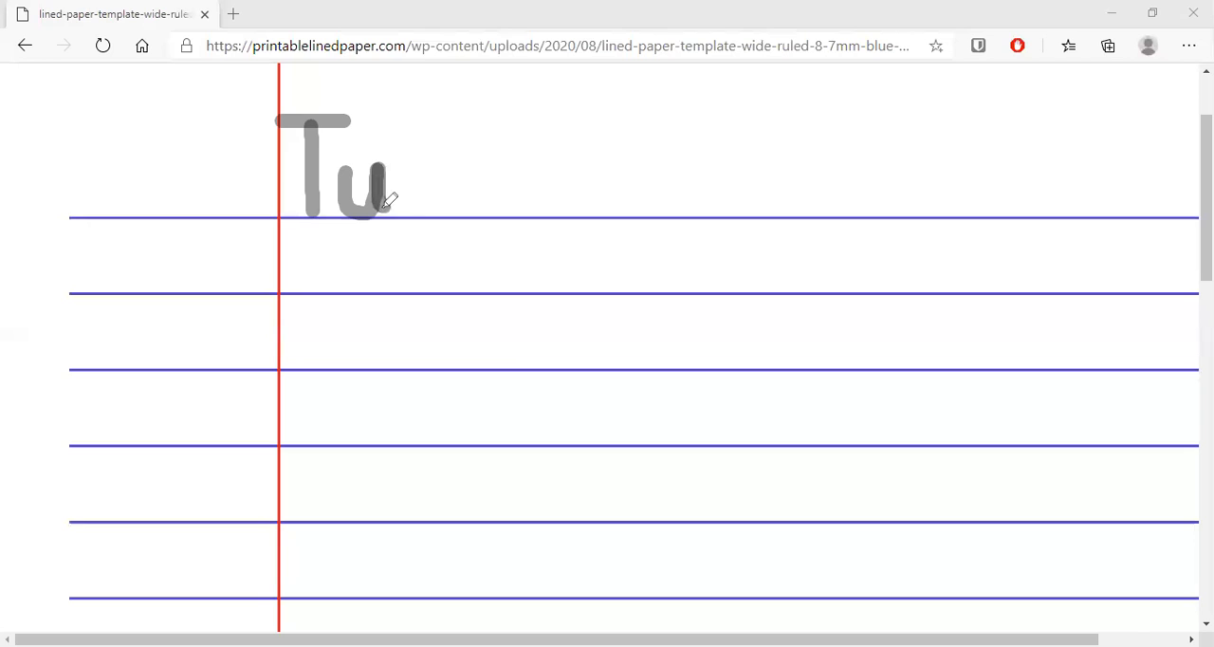
pyautogui.moveTo(426, 188)
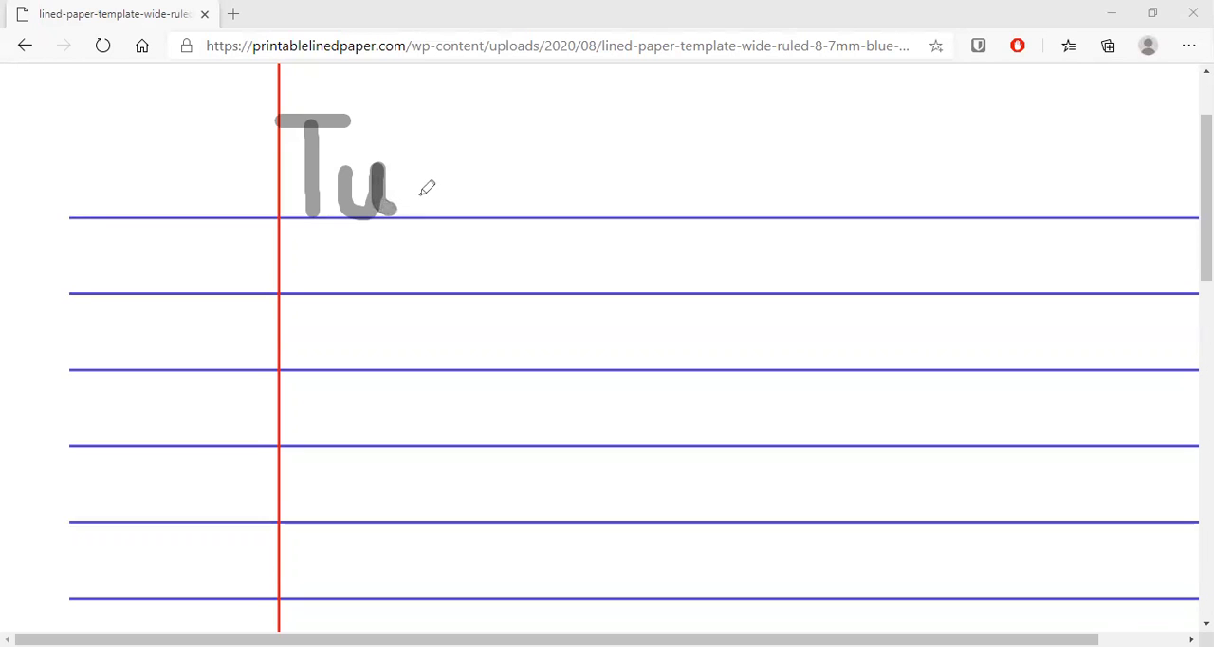
pyautogui.moveTo(416, 201)
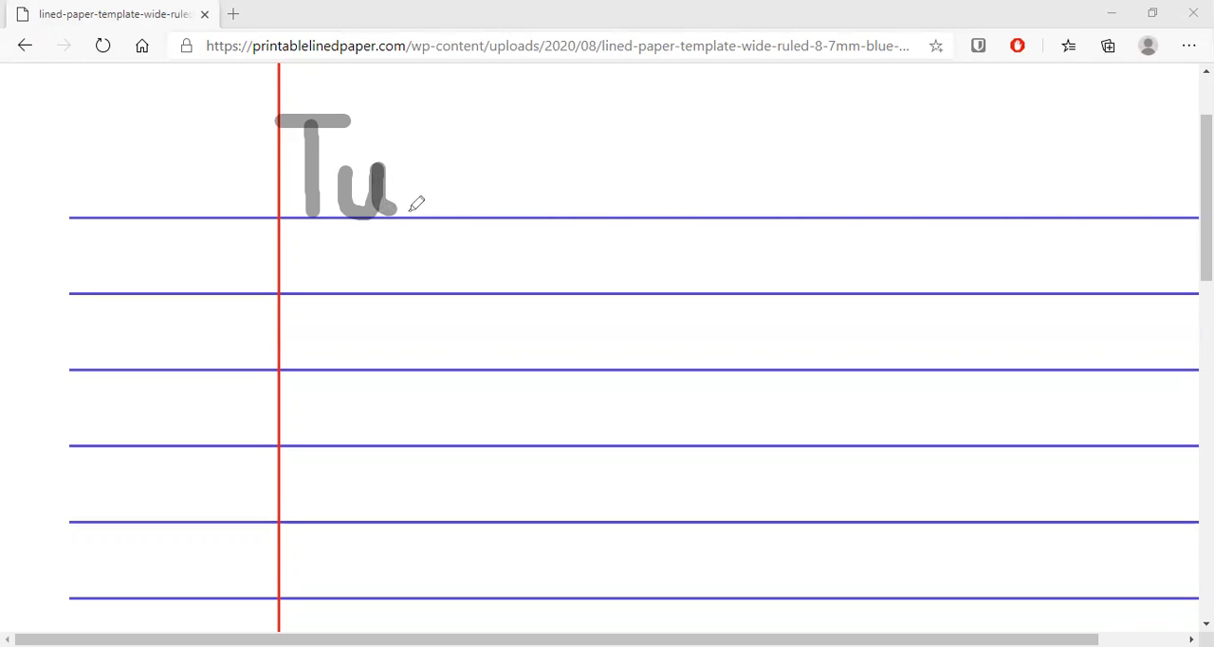
pyautogui.moveTo(424, 182)
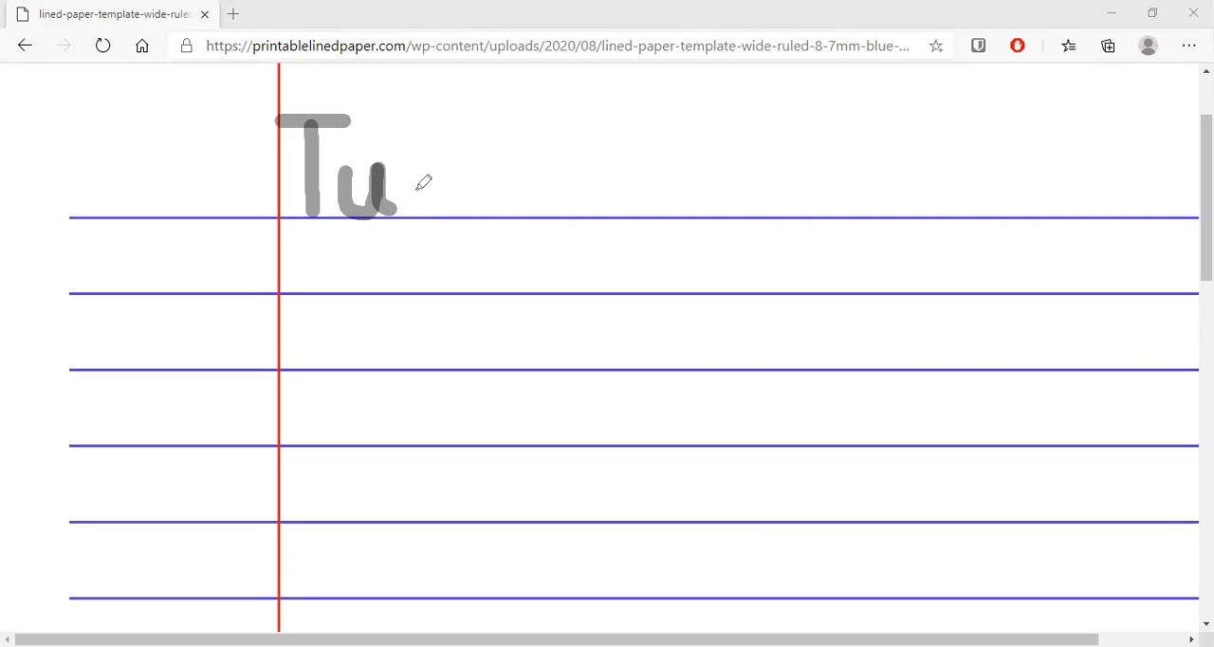
pyautogui.moveTo(413, 185)
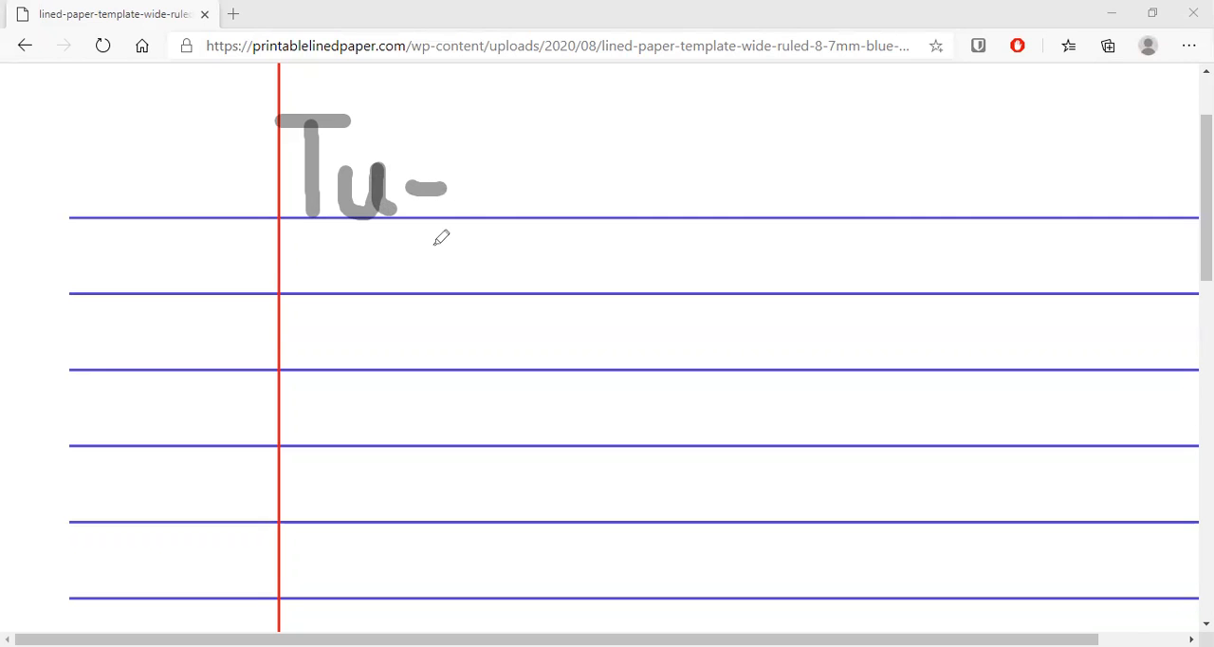
pyautogui.moveTo(451, 185)
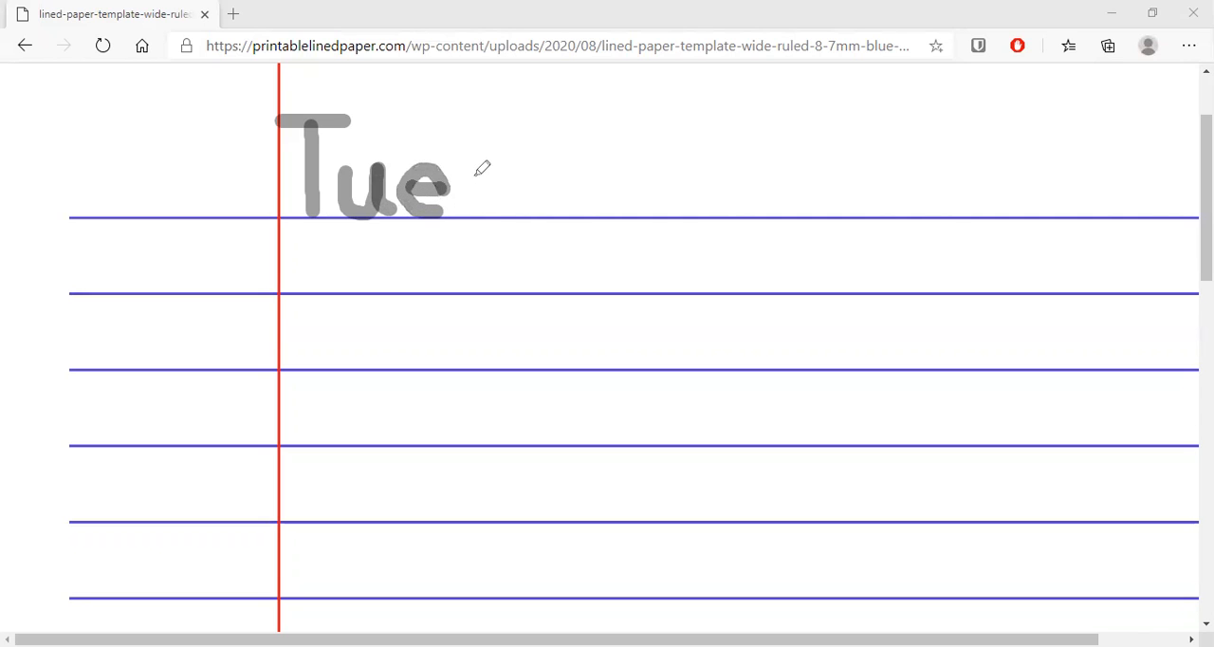
pyautogui.moveTo(492, 165)
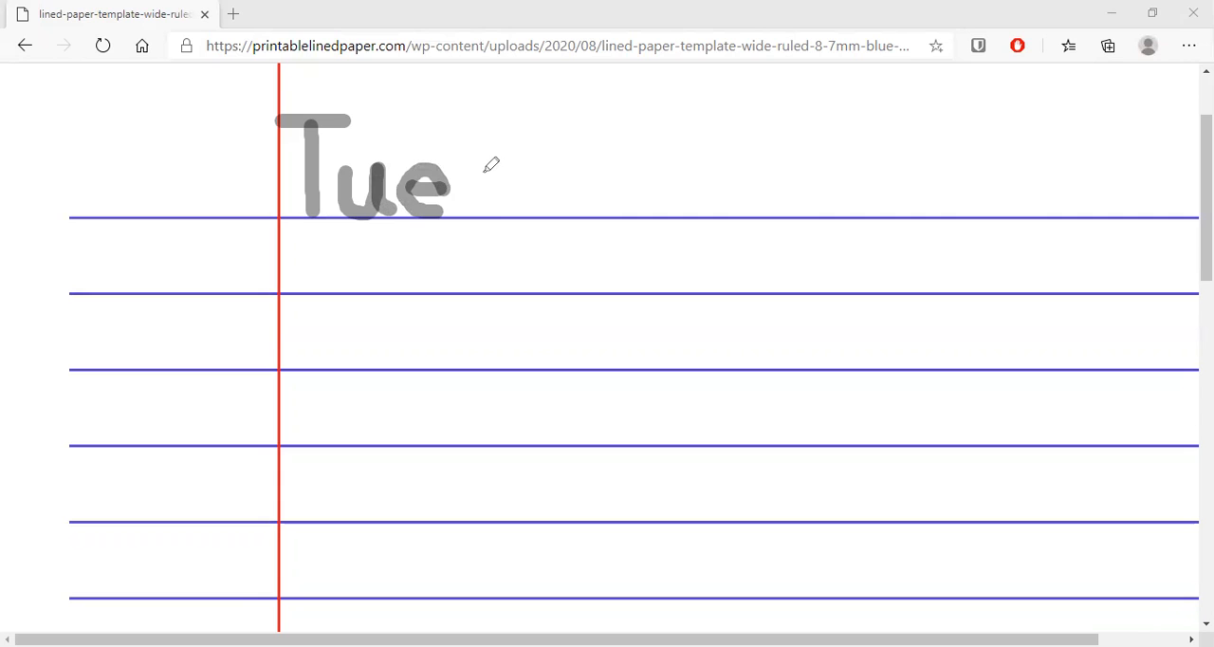
pyautogui.moveTo(485, 167)
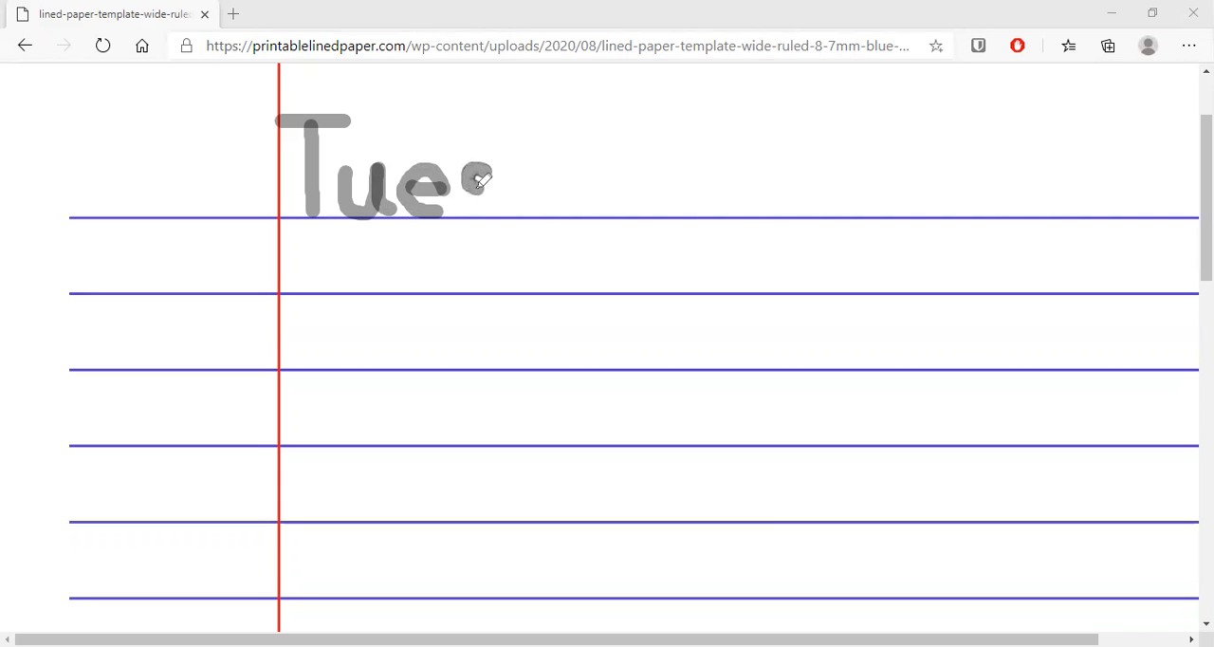
pyautogui.moveTo(484, 180); pyautogui.dragTo(493, 195)
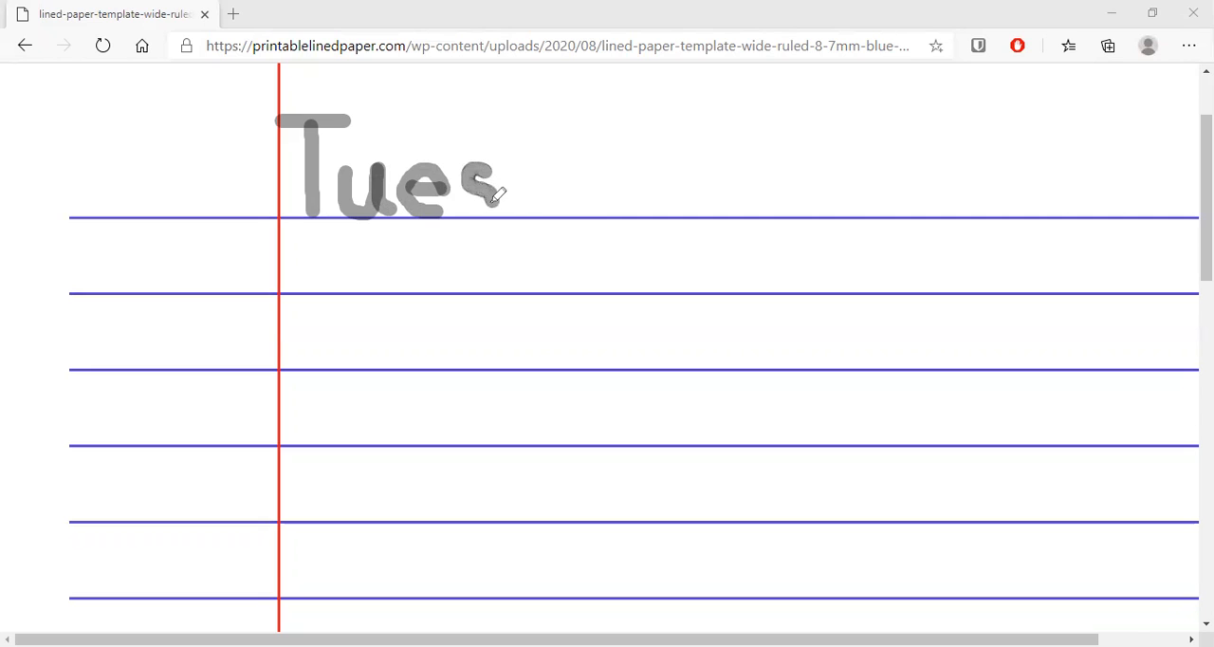
pyautogui.moveTo(489, 185); pyautogui.dragTo(479, 204)
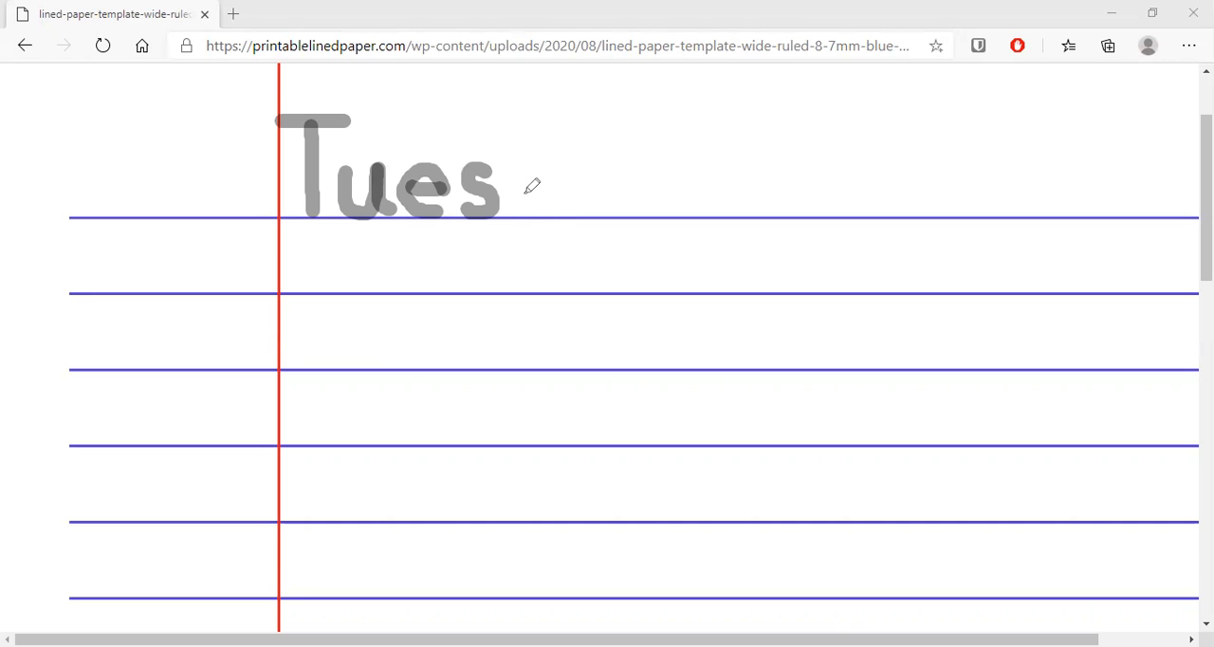
pyautogui.moveTo(542, 172)
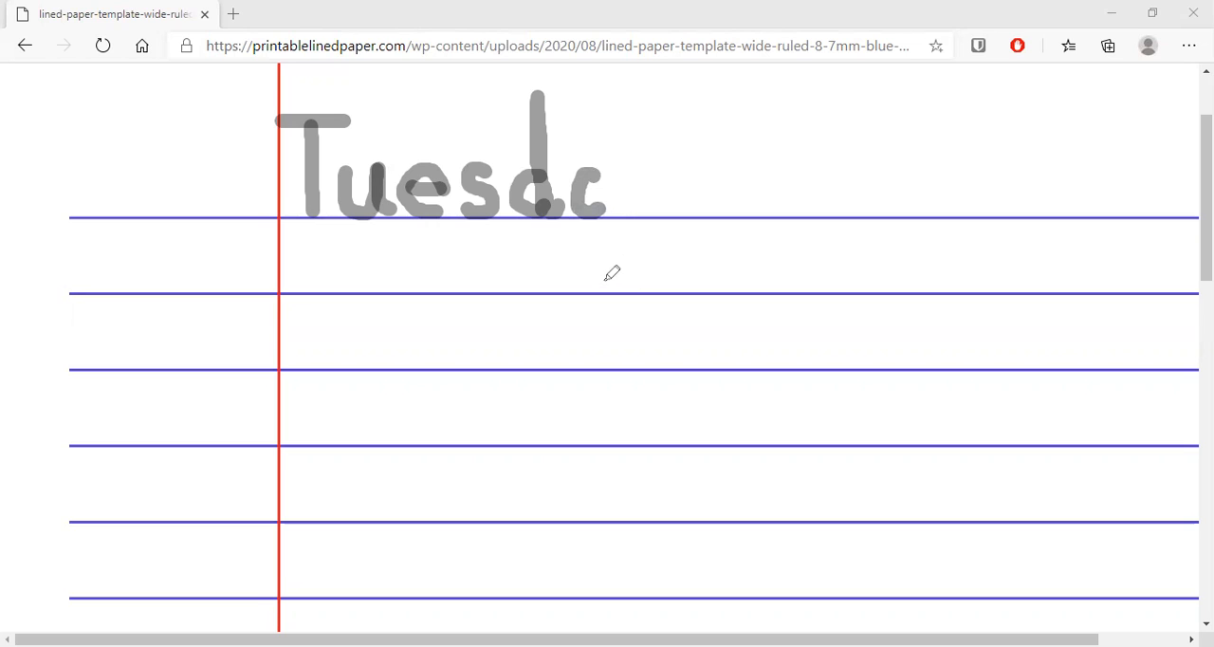
pyautogui.moveTo(607, 204)
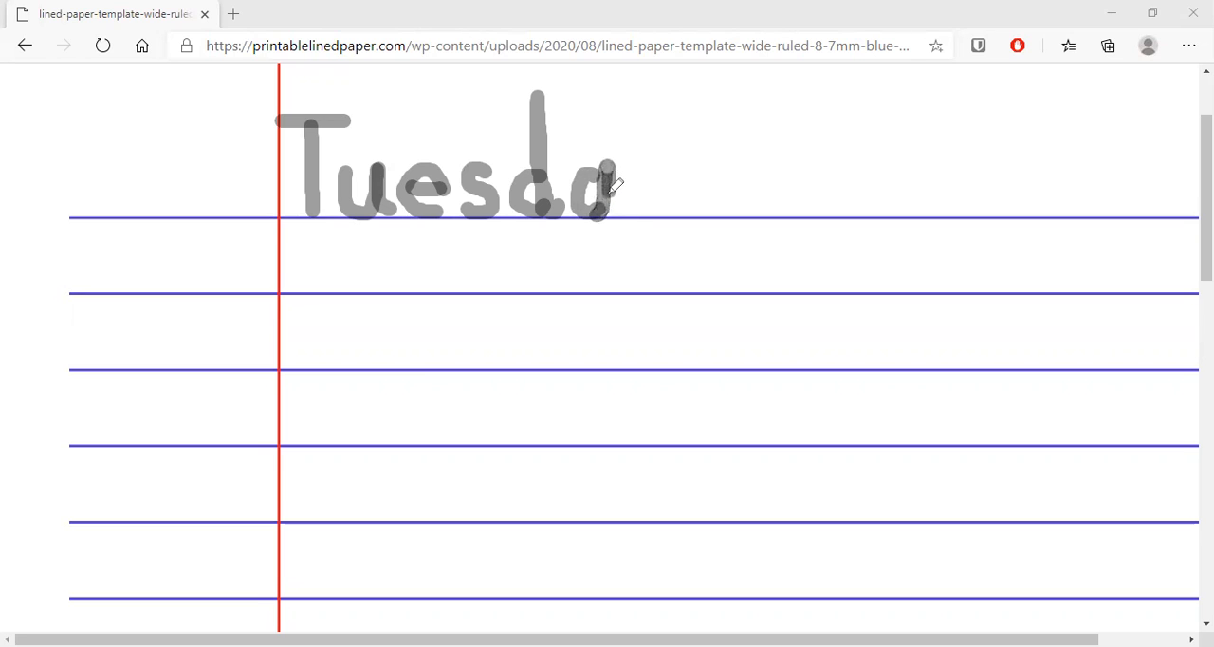
pyautogui.moveTo(622, 199)
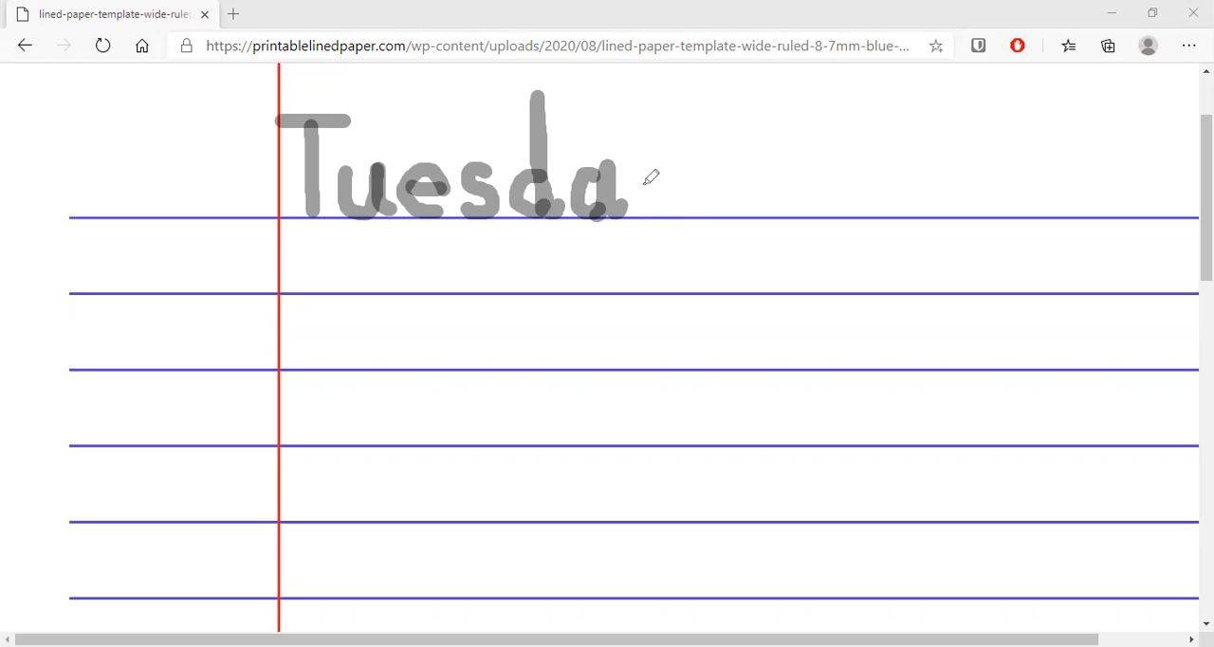
pyautogui.moveTo(646, 161)
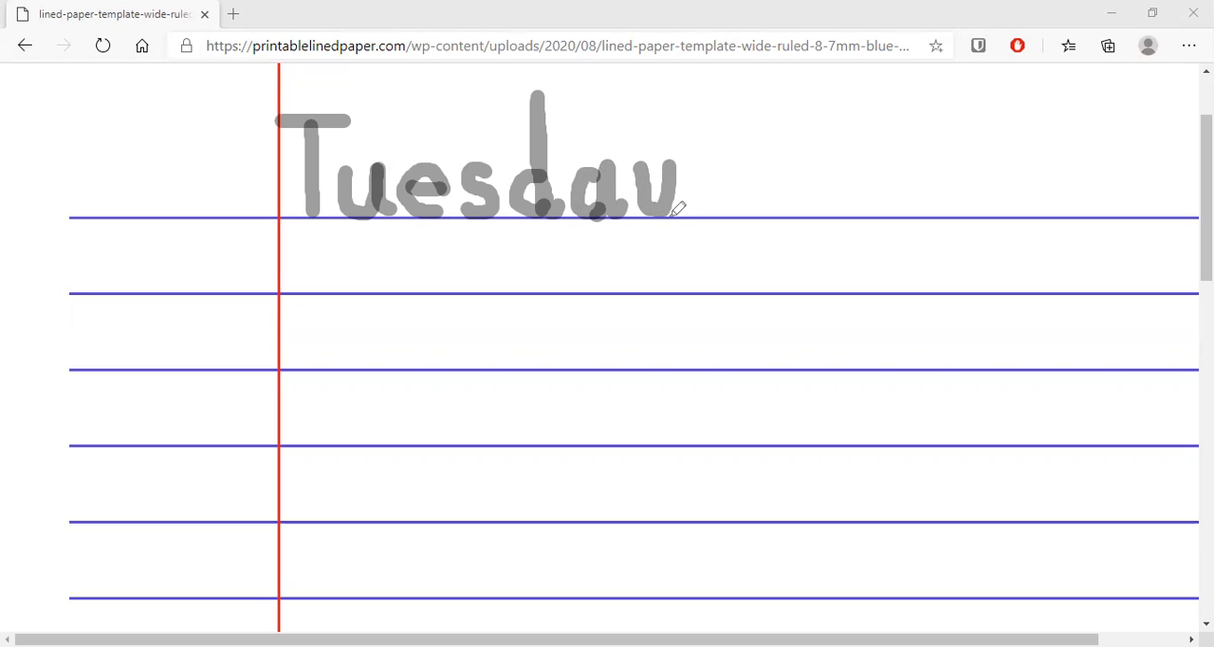
pyautogui.moveTo(686, 173)
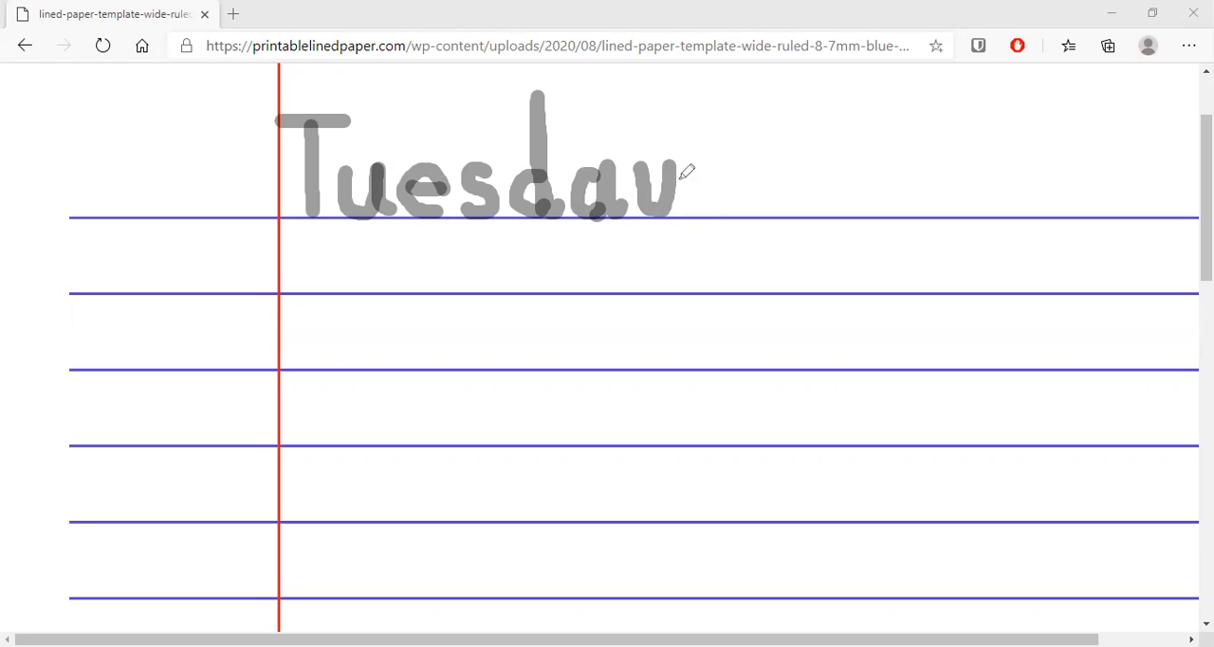
pyautogui.moveTo(674, 161)
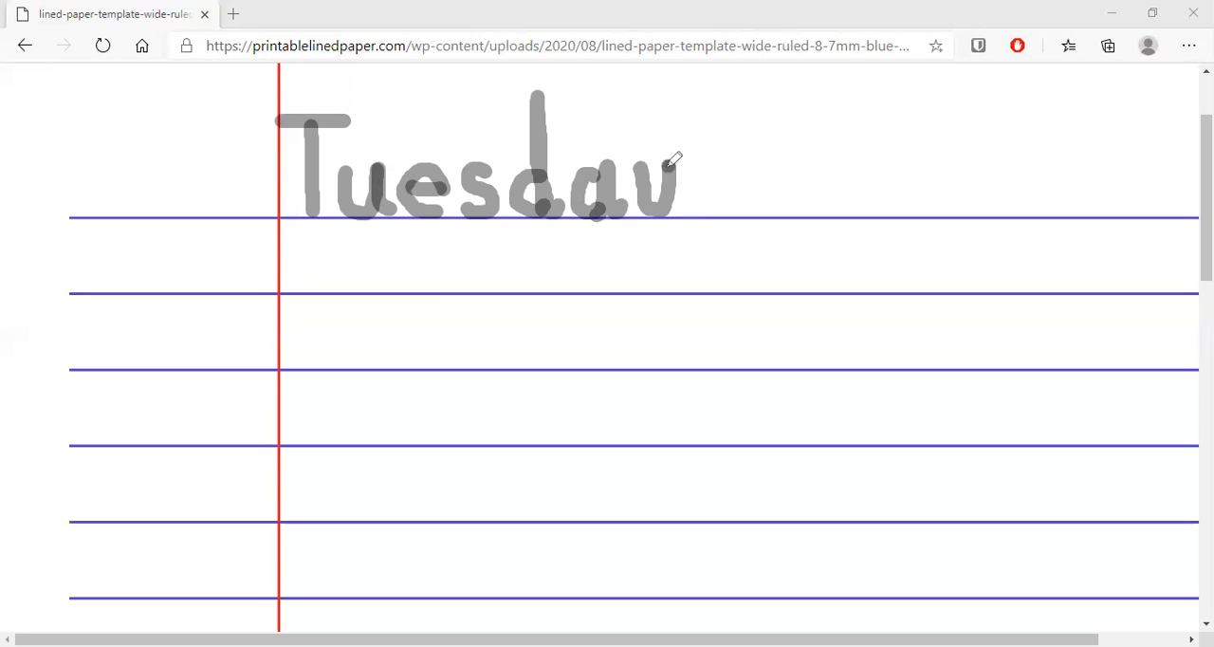
# Draw the long descending stroke of the y after 'Tuesda'.
pyautogui.moveTo(672, 163); pyautogui.dragTo(670, 242)
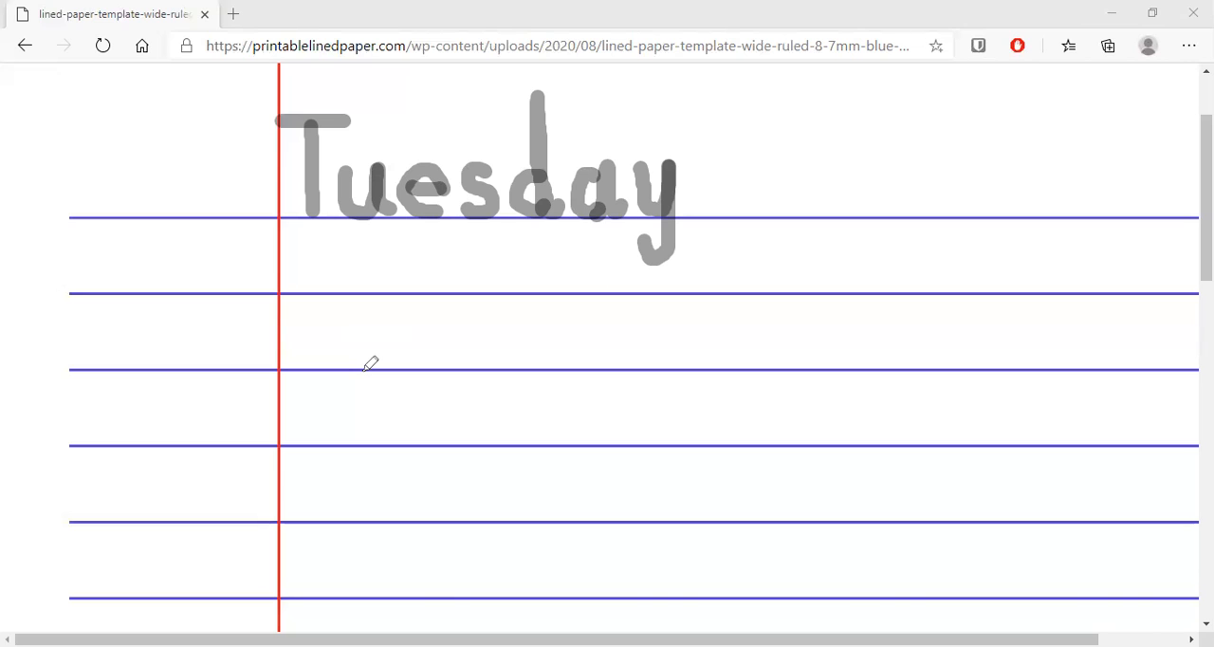
pyautogui.moveTo(337, 259)
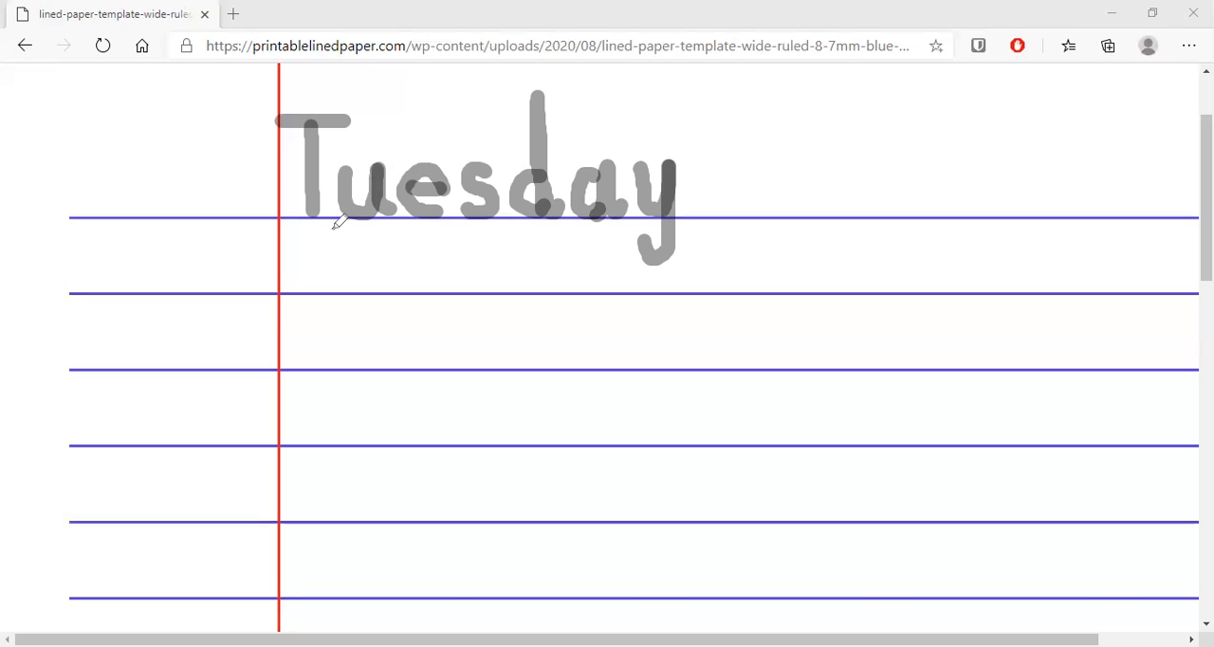
pyautogui.moveTo(315, 211)
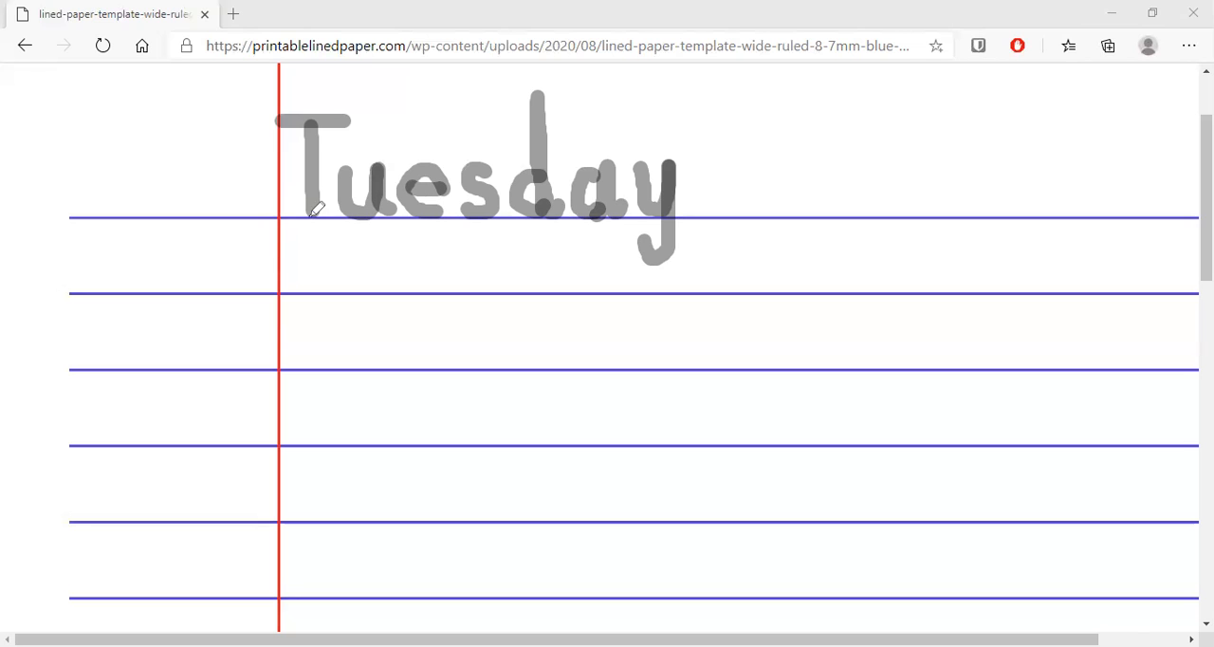
pyautogui.moveTo(332, 216)
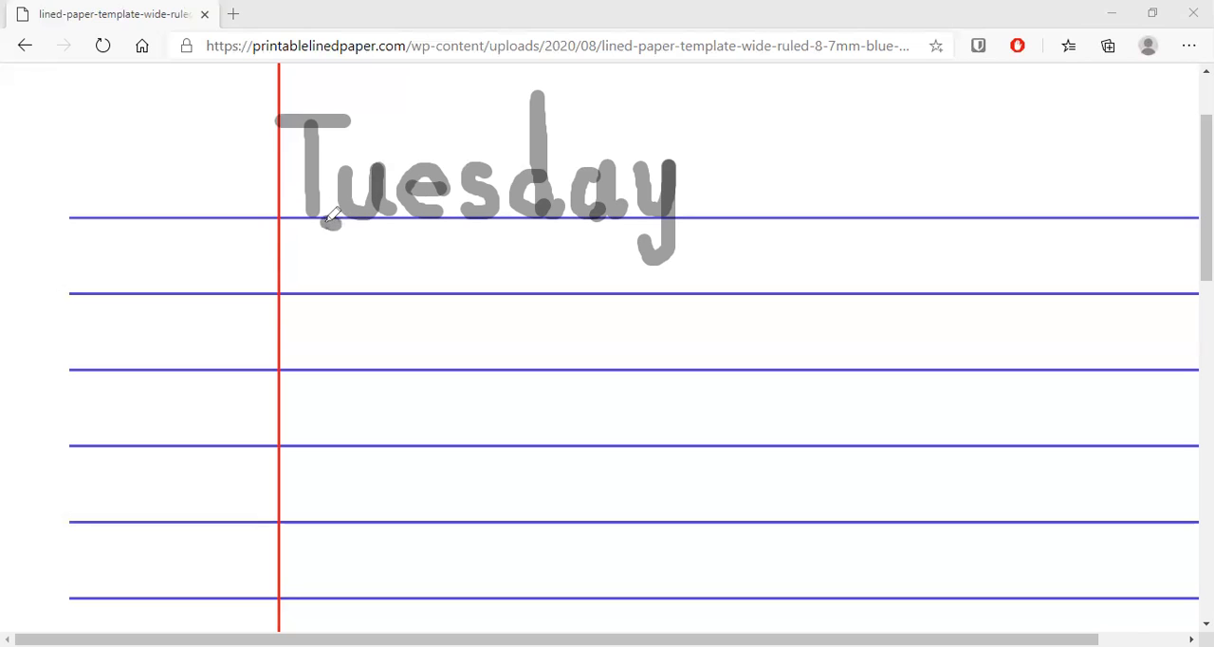
# Draw the G curve below 'Tuesday' and finish the d of 'God'.
pyautogui.moveTo(332, 213); pyautogui.dragTo(309, 275)
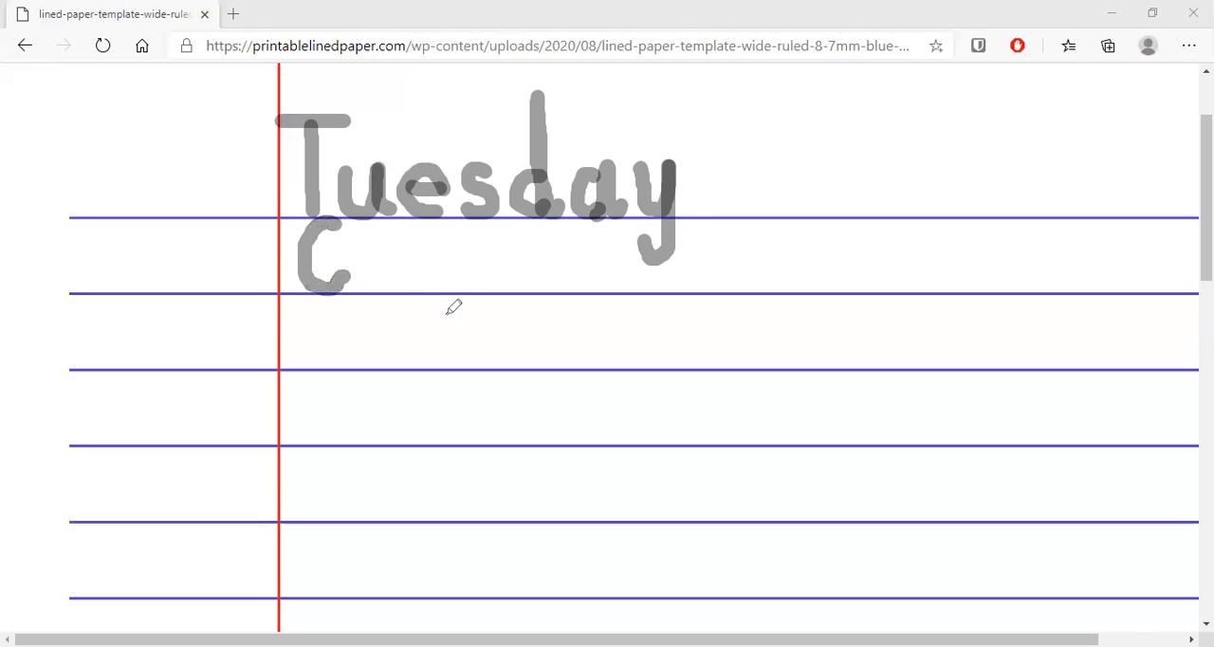
pyautogui.moveTo(448, 287)
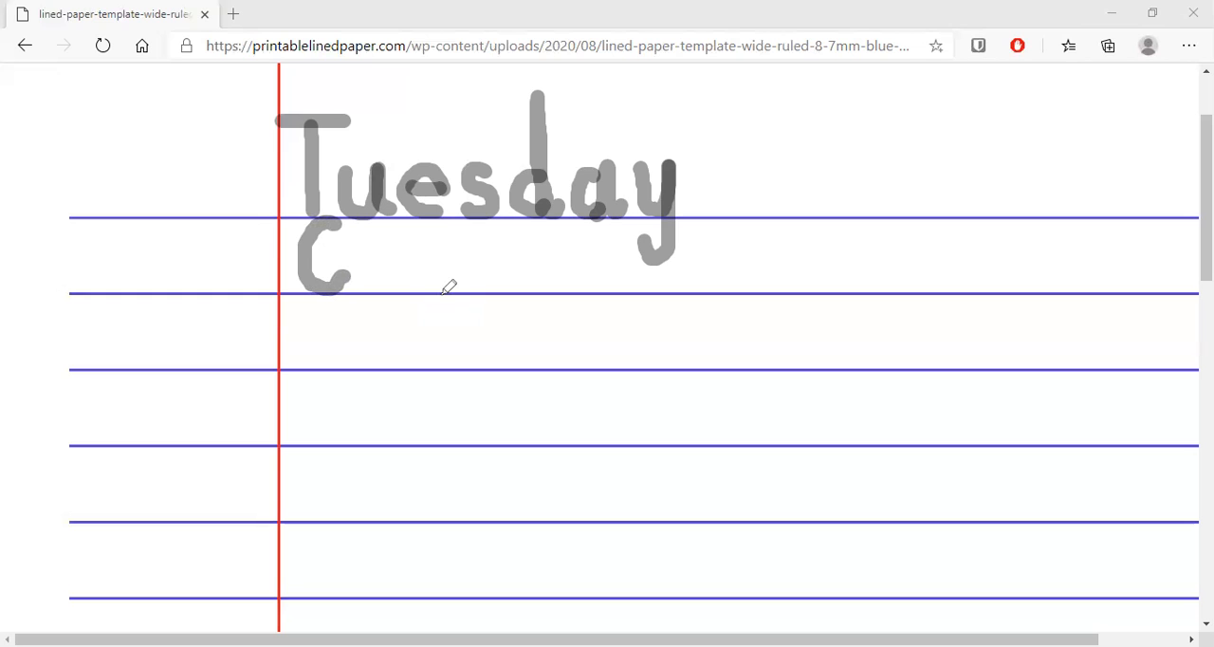
pyautogui.moveTo(339, 287)
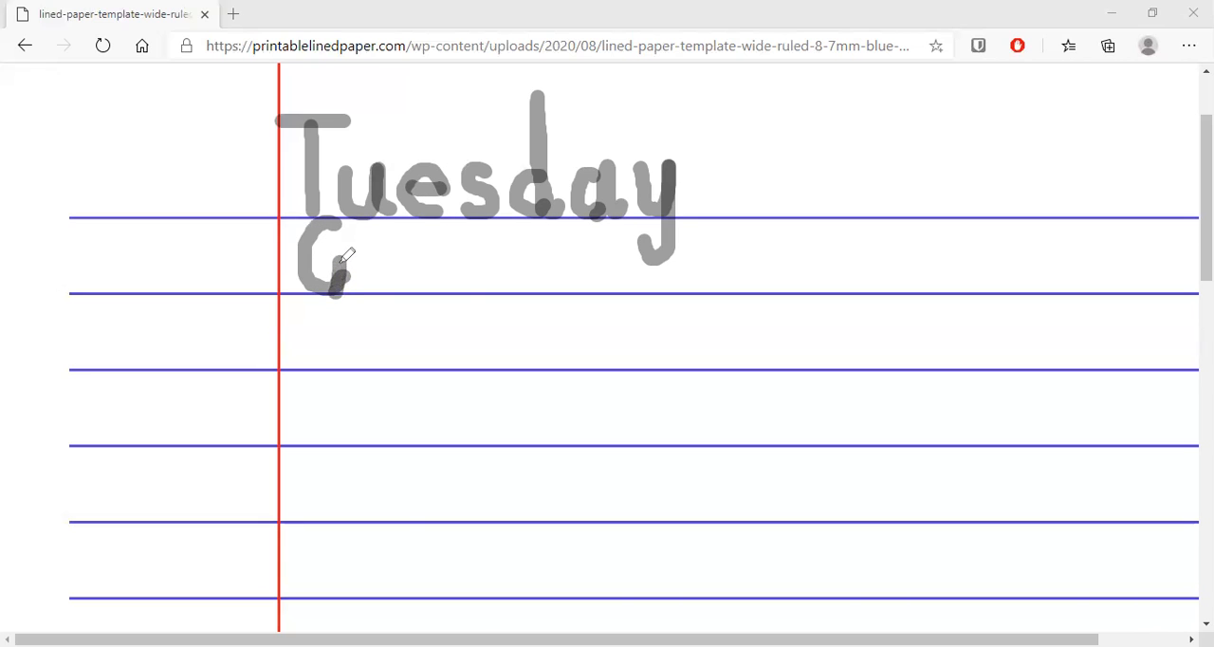
pyautogui.moveTo(366, 250)
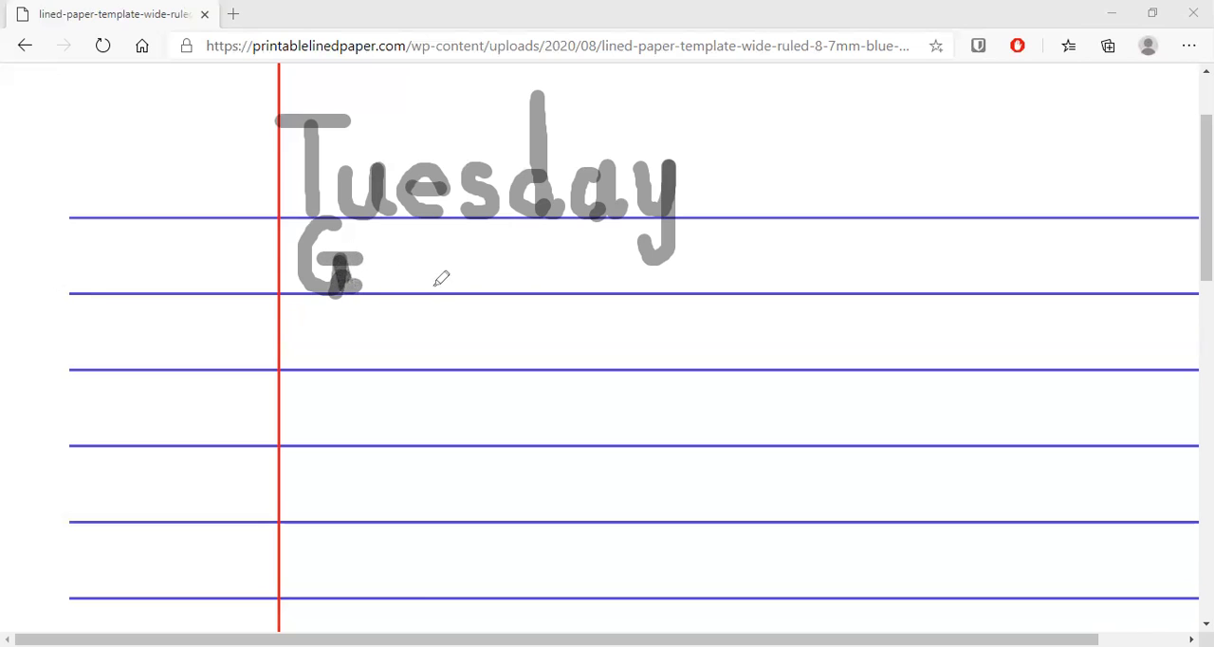
pyautogui.moveTo(416, 247)
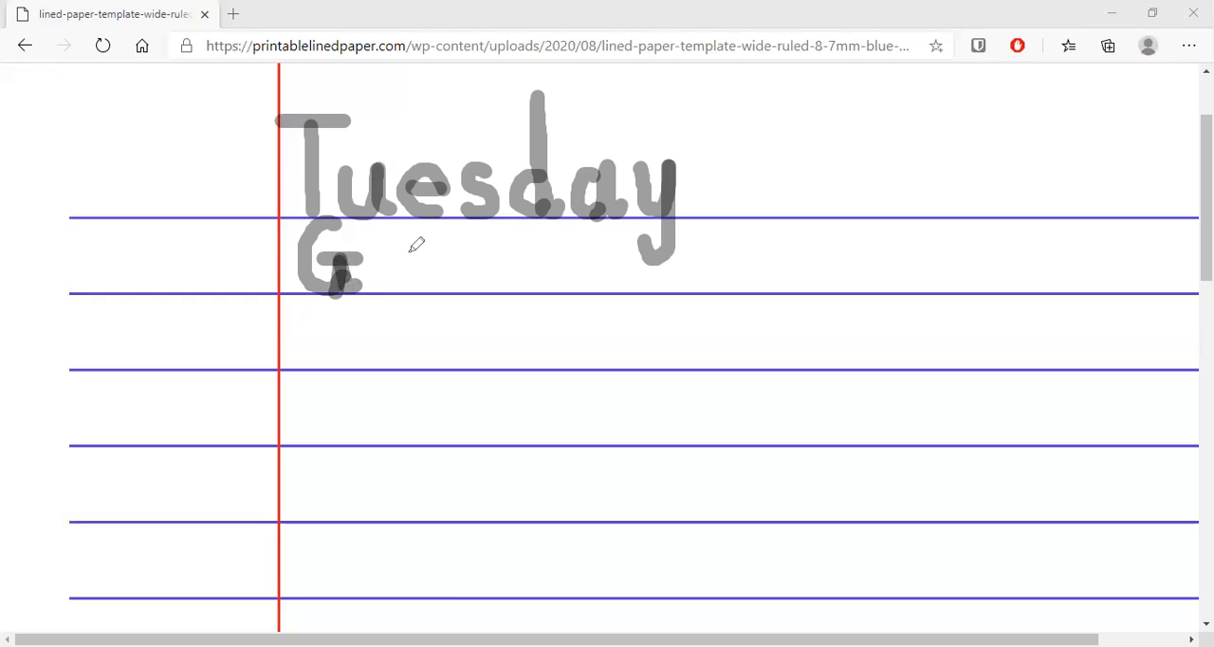
pyautogui.moveTo(399, 261)
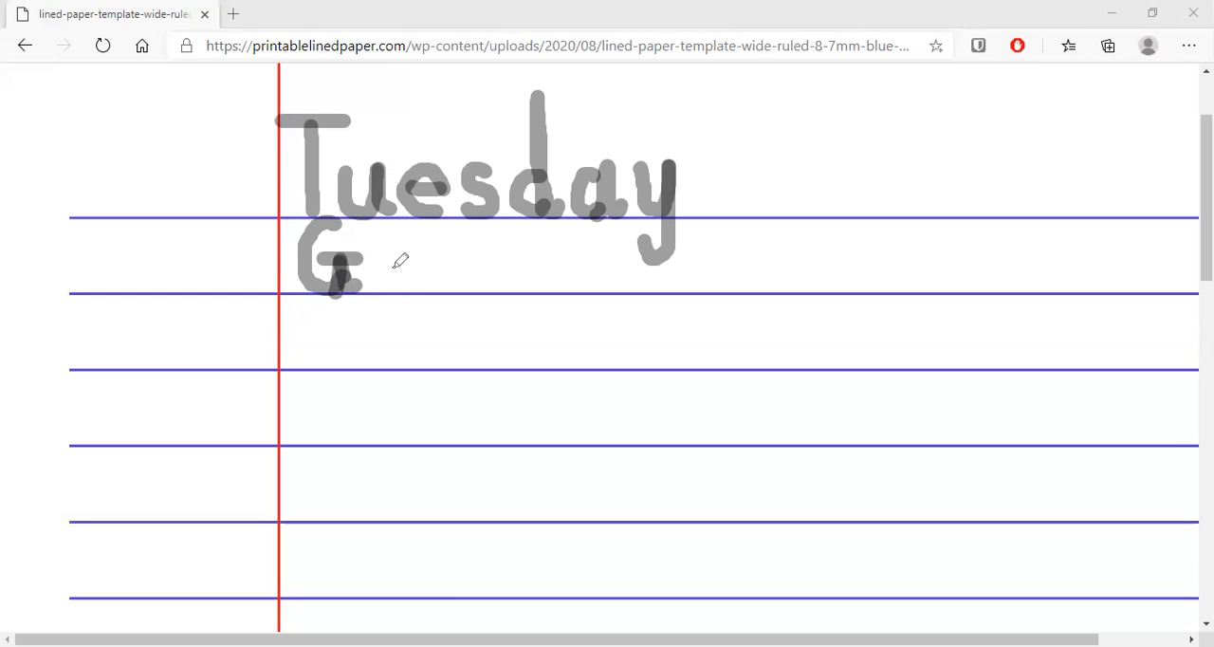
pyautogui.moveTo(397, 248)
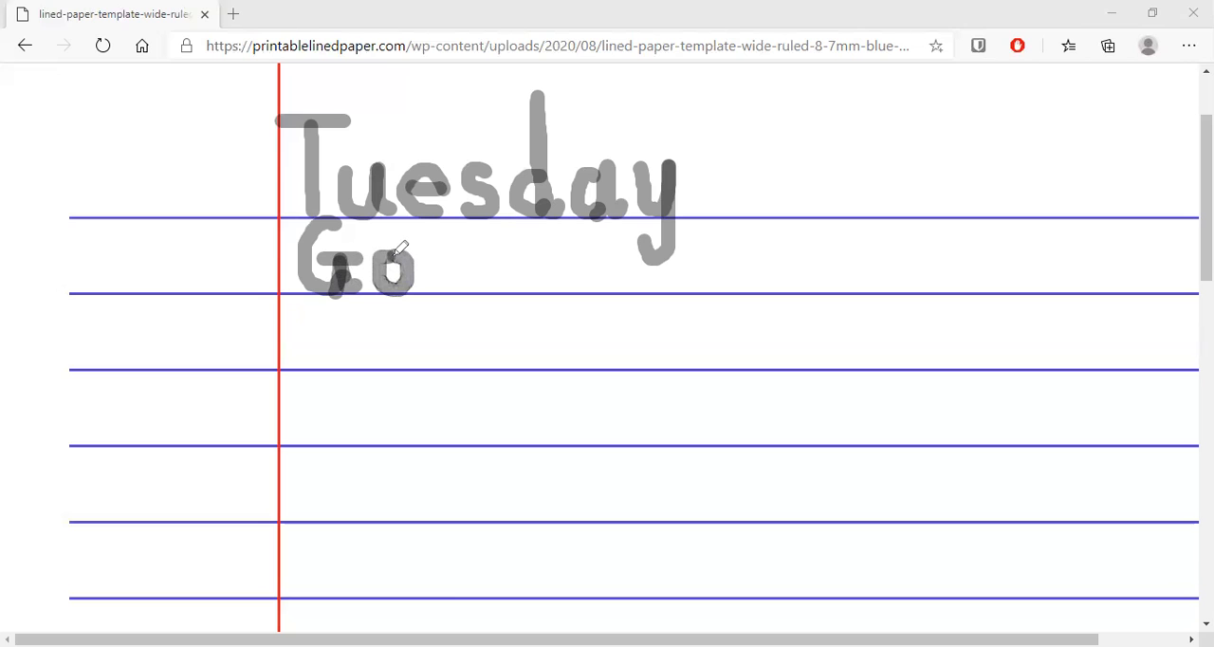
pyautogui.moveTo(474, 260)
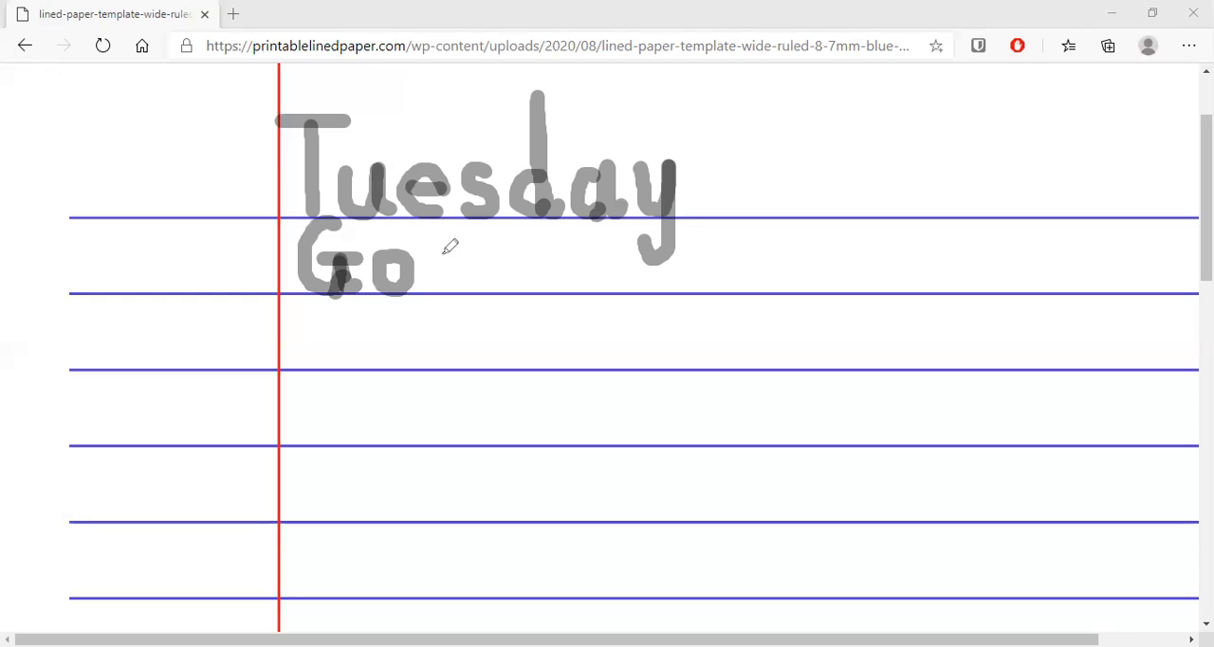
pyautogui.moveTo(456, 249)
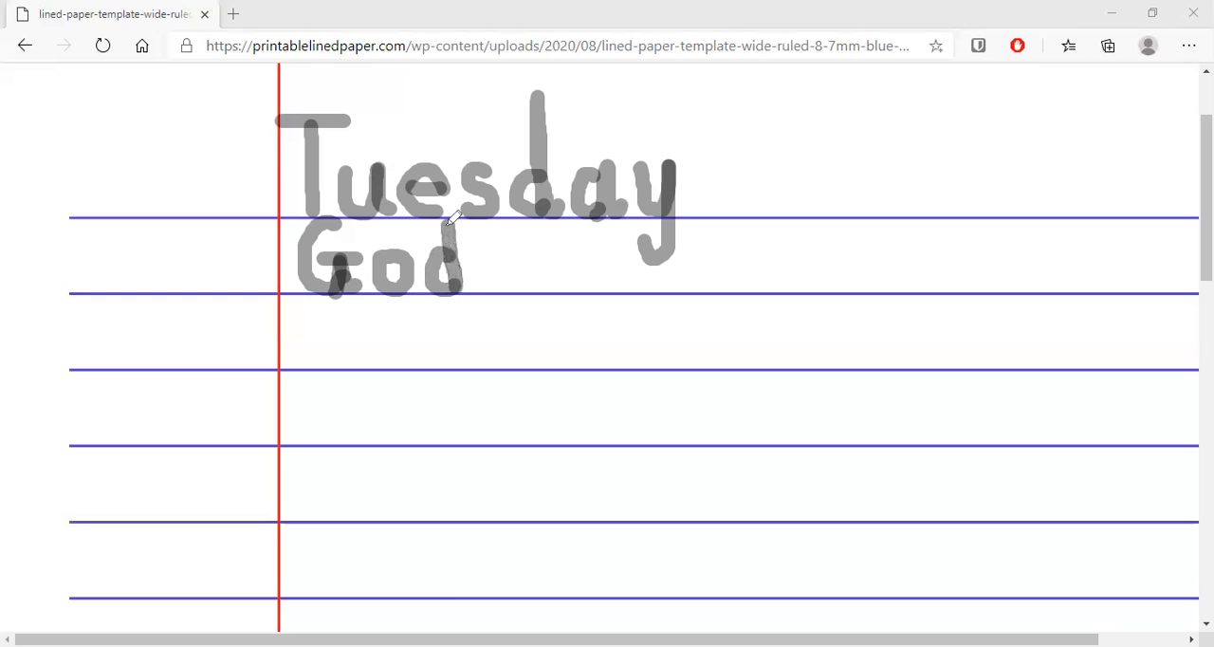
pyautogui.moveTo(450, 218); pyautogui.dragTo(465, 276)
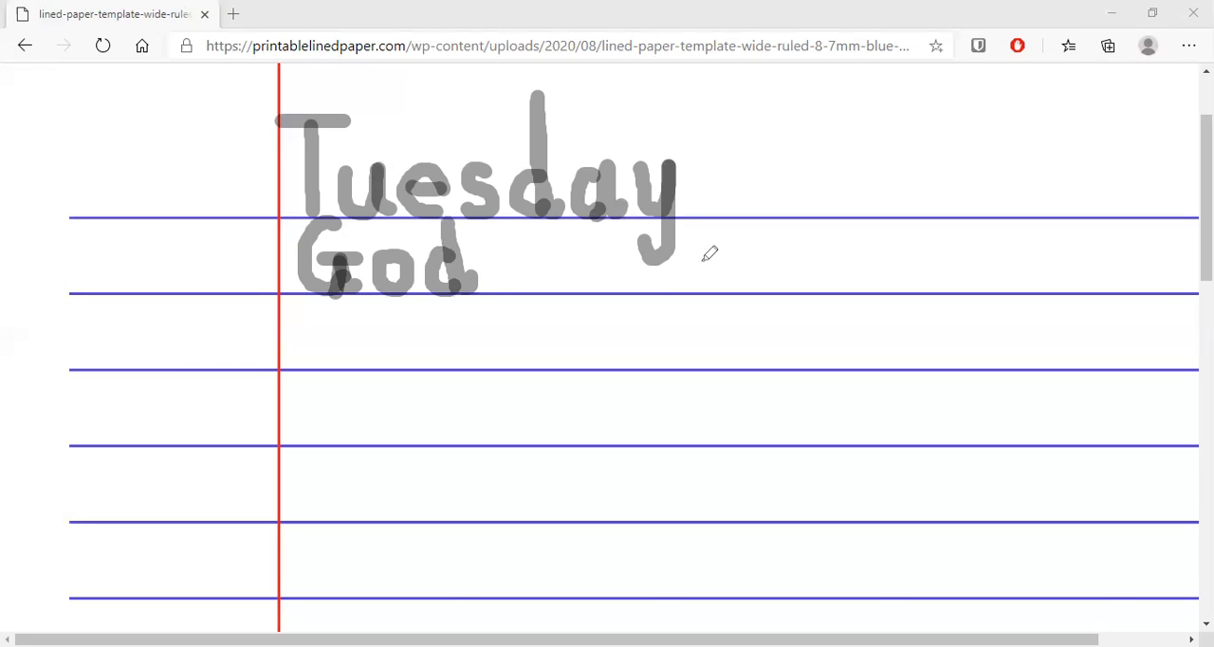
pyautogui.moveTo(727, 266)
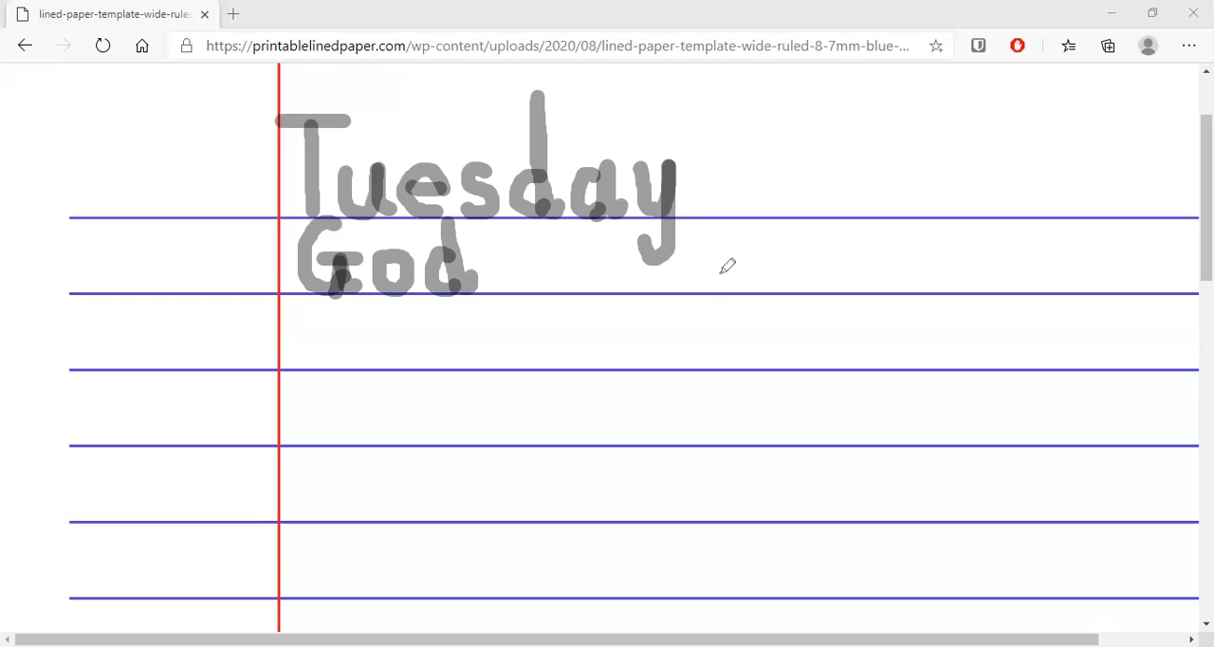
pyautogui.moveTo(721, 259)
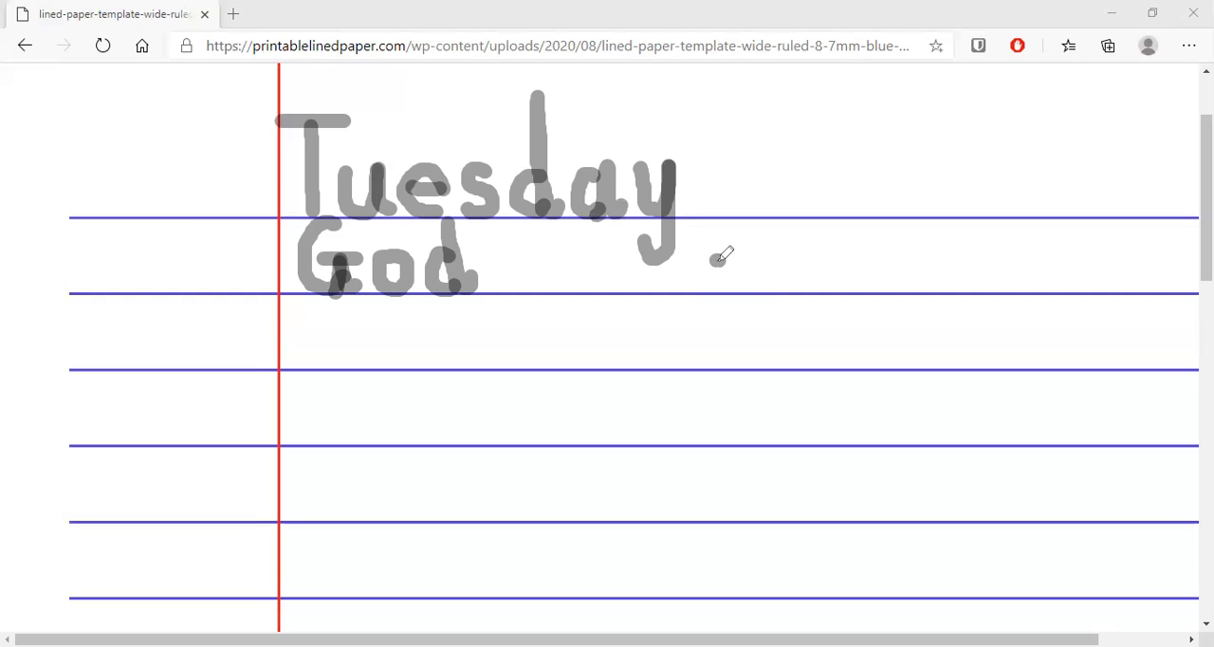
# Write the p stem and bowl, then r and o, right of 'God'.
pyautogui.moveTo(719, 252); pyautogui.dragTo(721, 318)
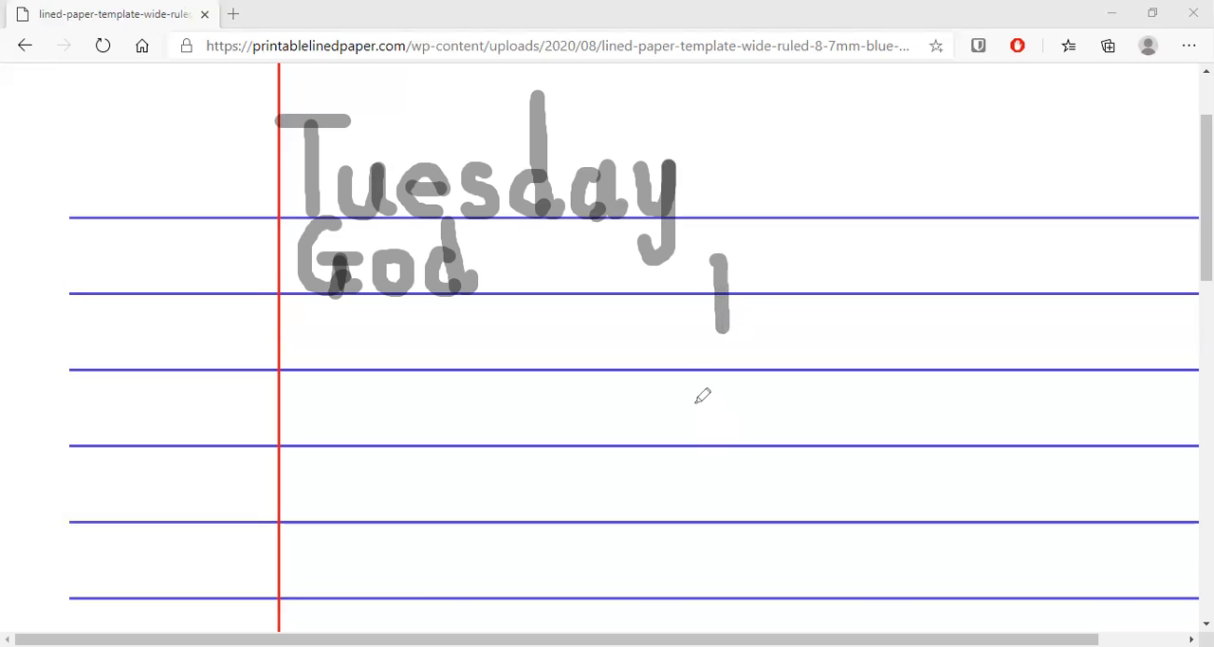
pyautogui.moveTo(726, 311)
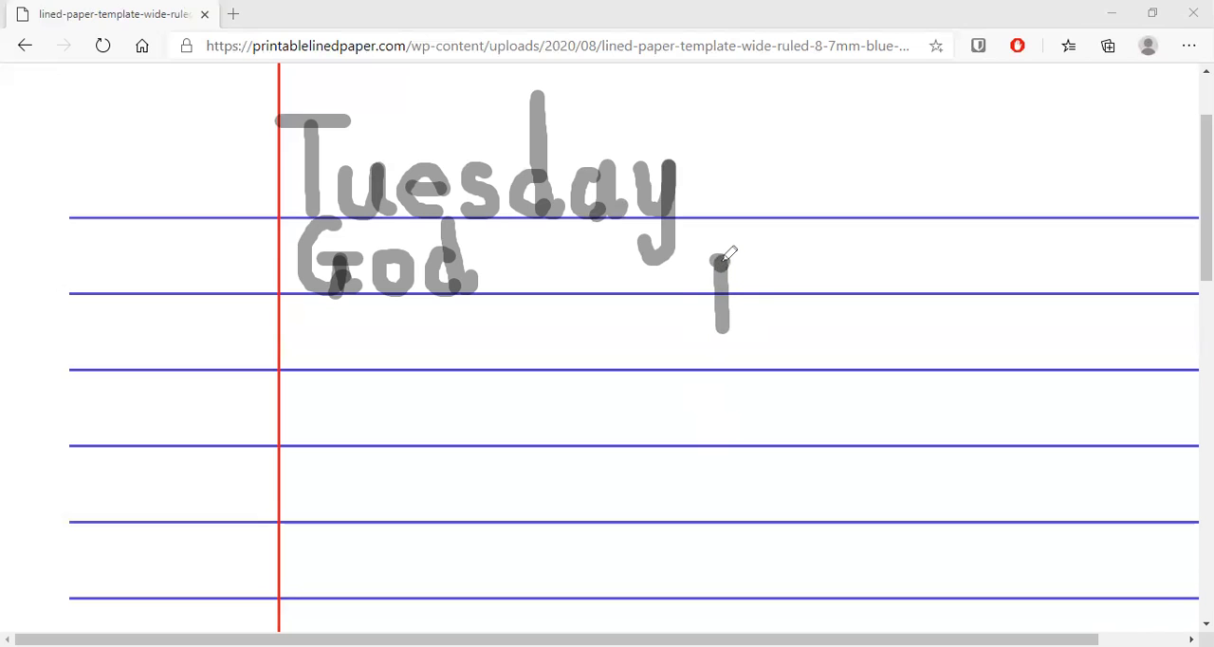
pyautogui.moveTo(726, 261); pyautogui.dragTo(750, 285)
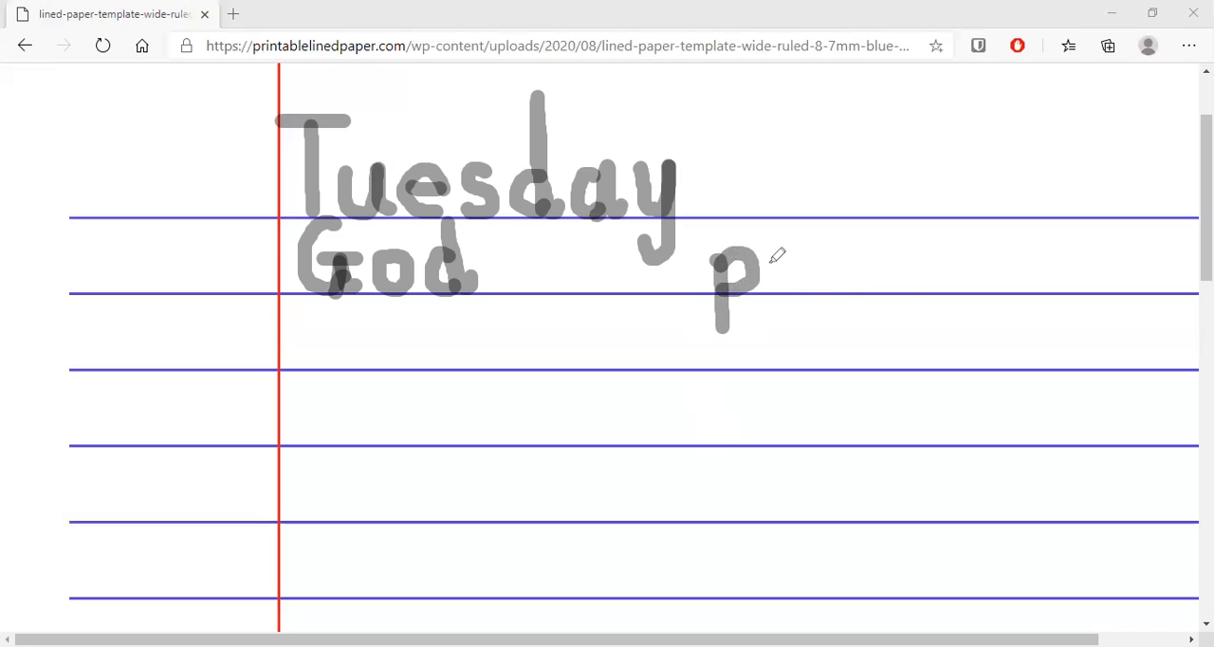
pyautogui.moveTo(778, 246)
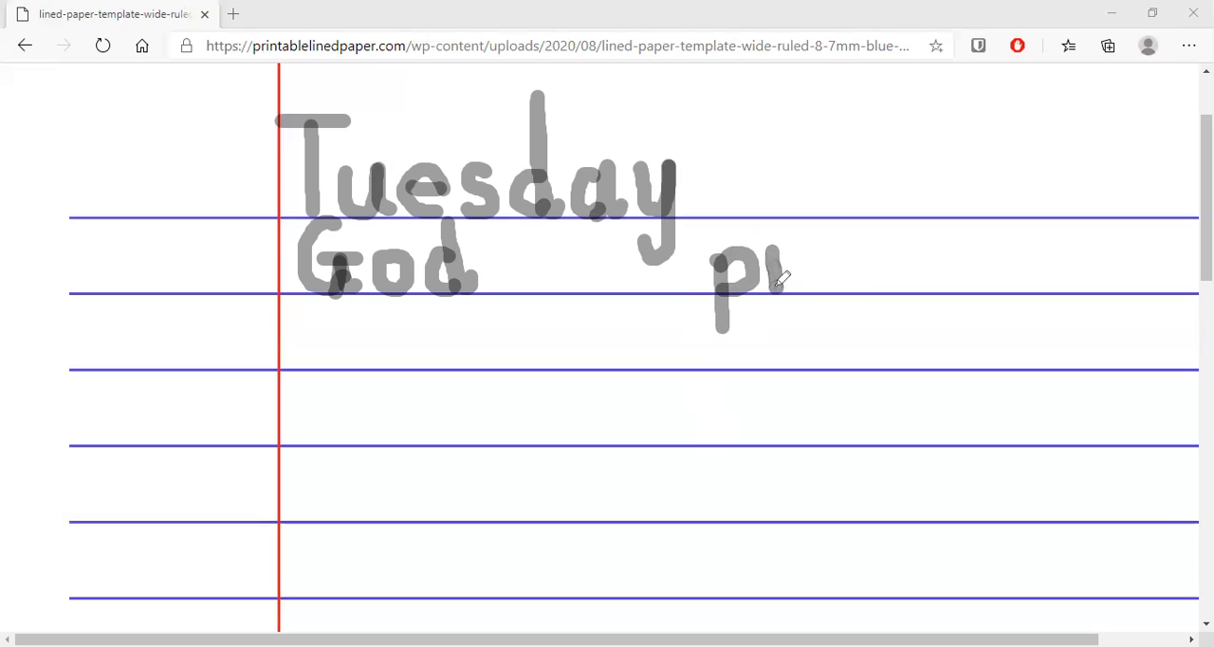
pyautogui.moveTo(776, 280); pyautogui.dragTo(807, 252)
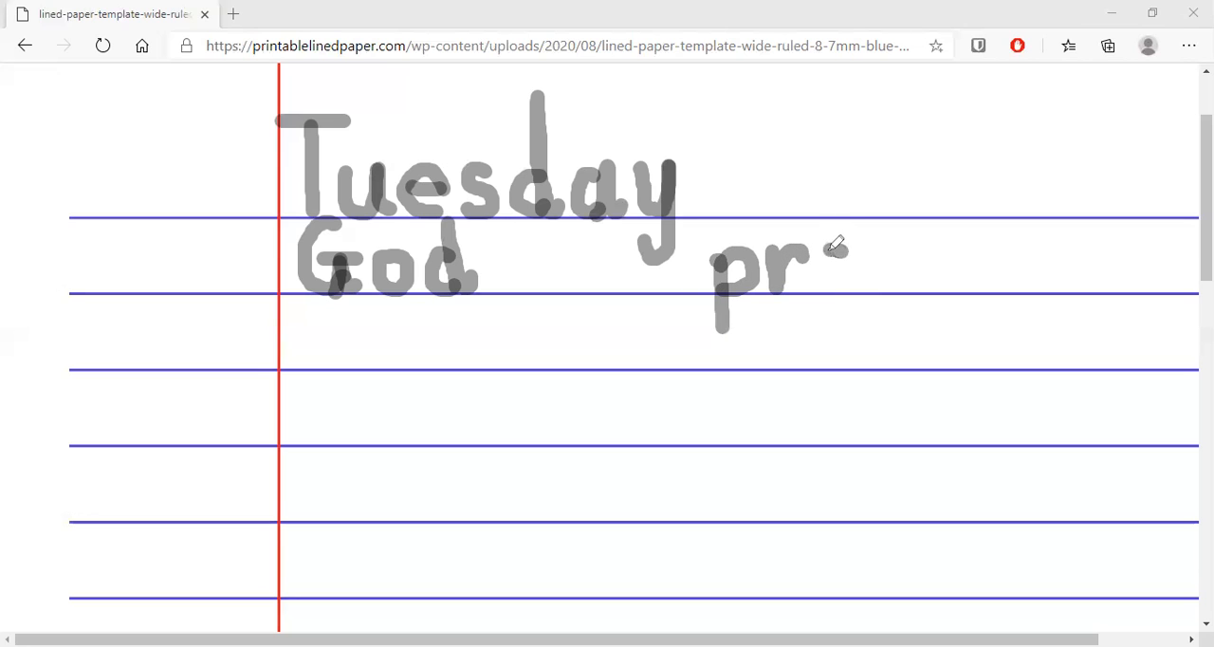
pyautogui.moveTo(811, 252); pyautogui.dragTo(839, 285)
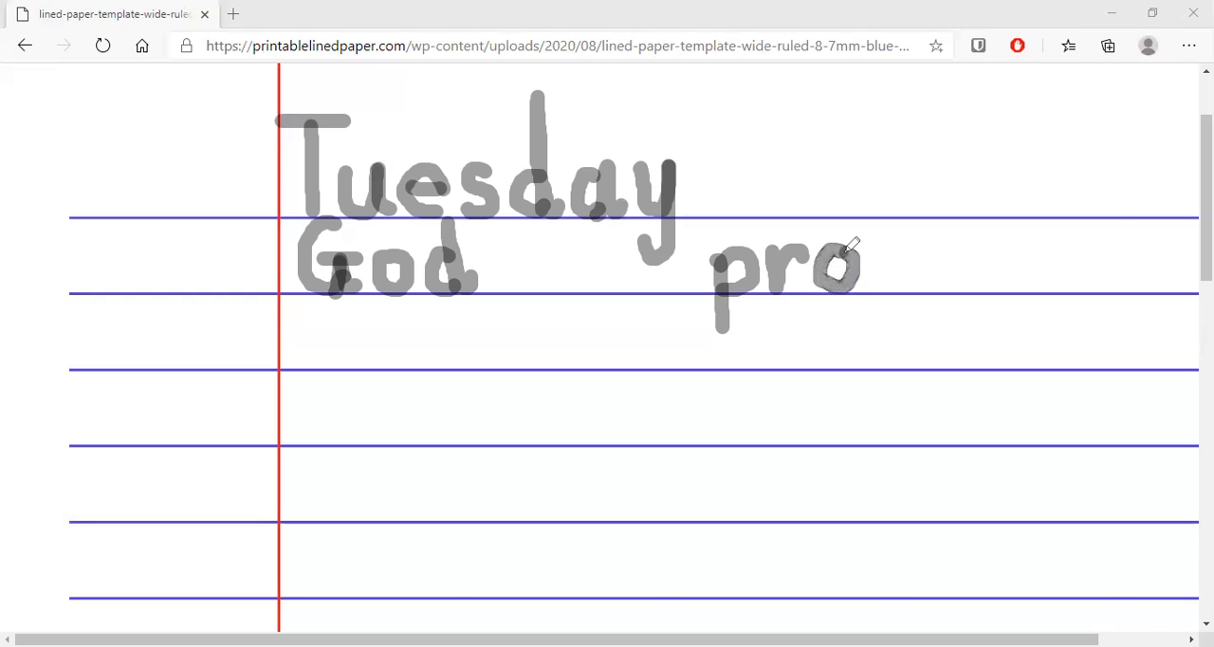
pyautogui.moveTo(1056, 273)
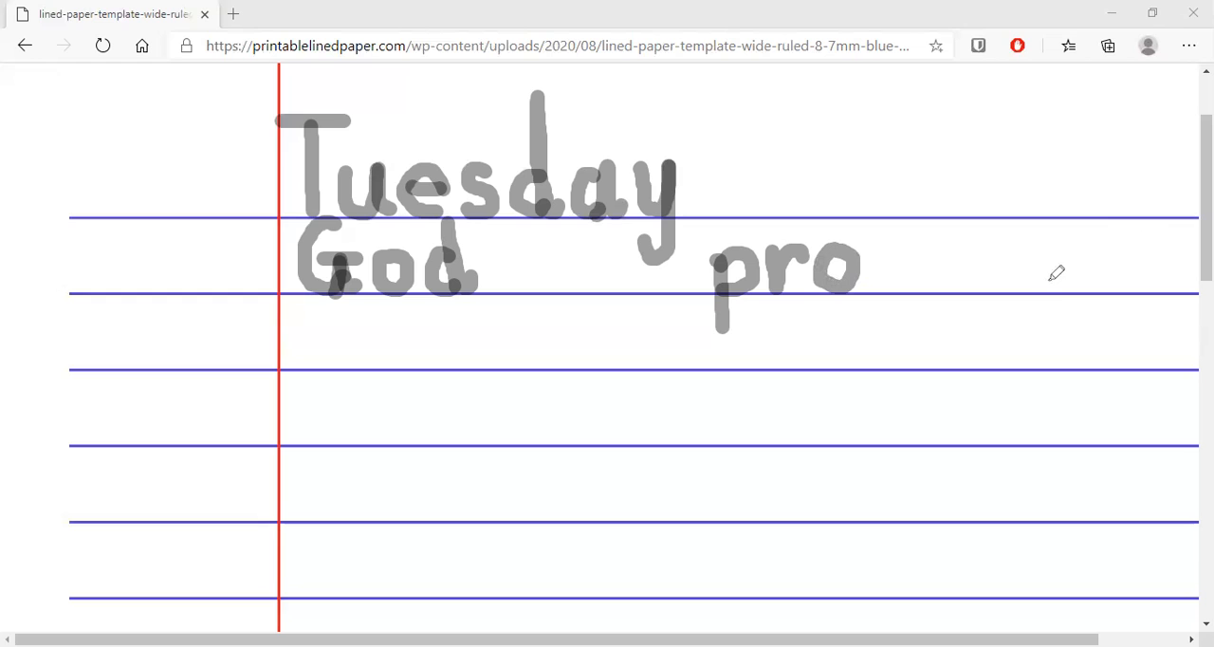
pyautogui.moveTo(1032, 252)
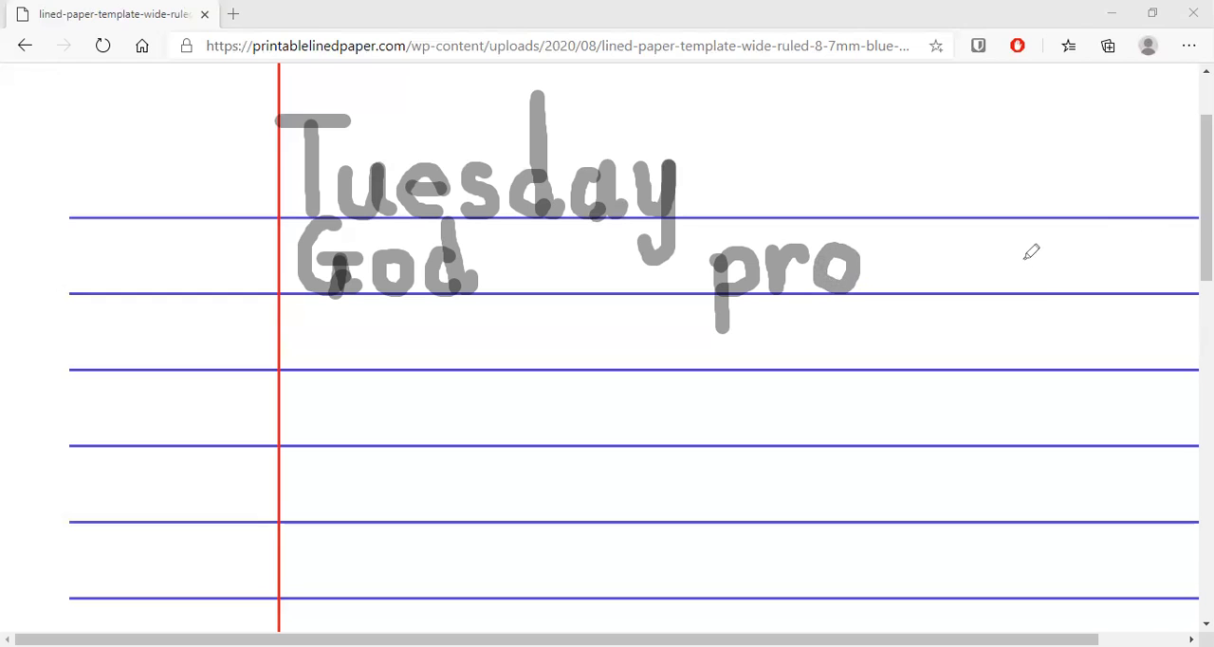
pyautogui.moveTo(875, 245)
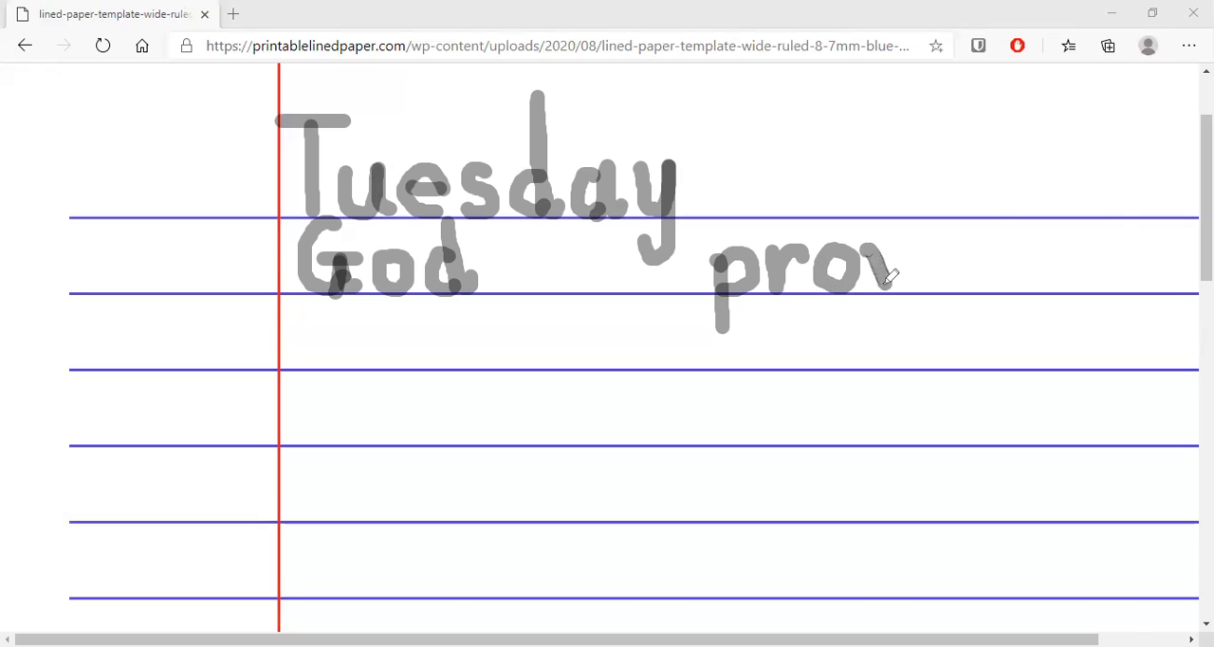
pyautogui.moveTo(887, 294)
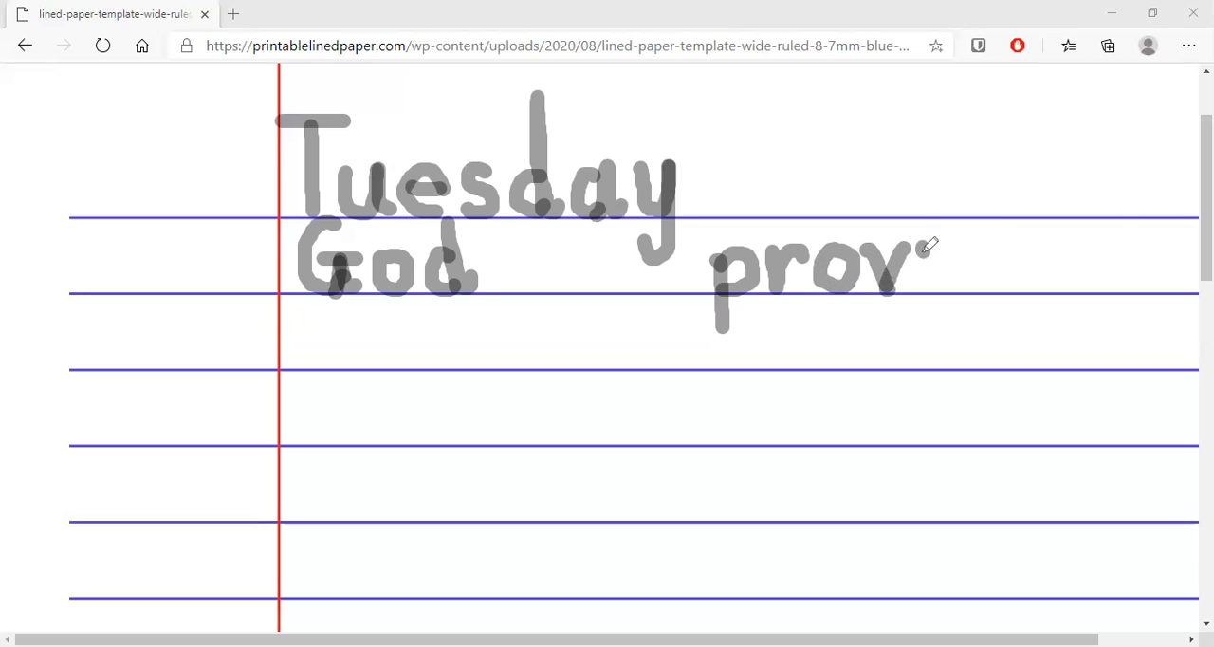
# Add the i, e and final s to complete 'provides'.
pyautogui.moveTo(920, 247); pyautogui.dragTo(949, 270)
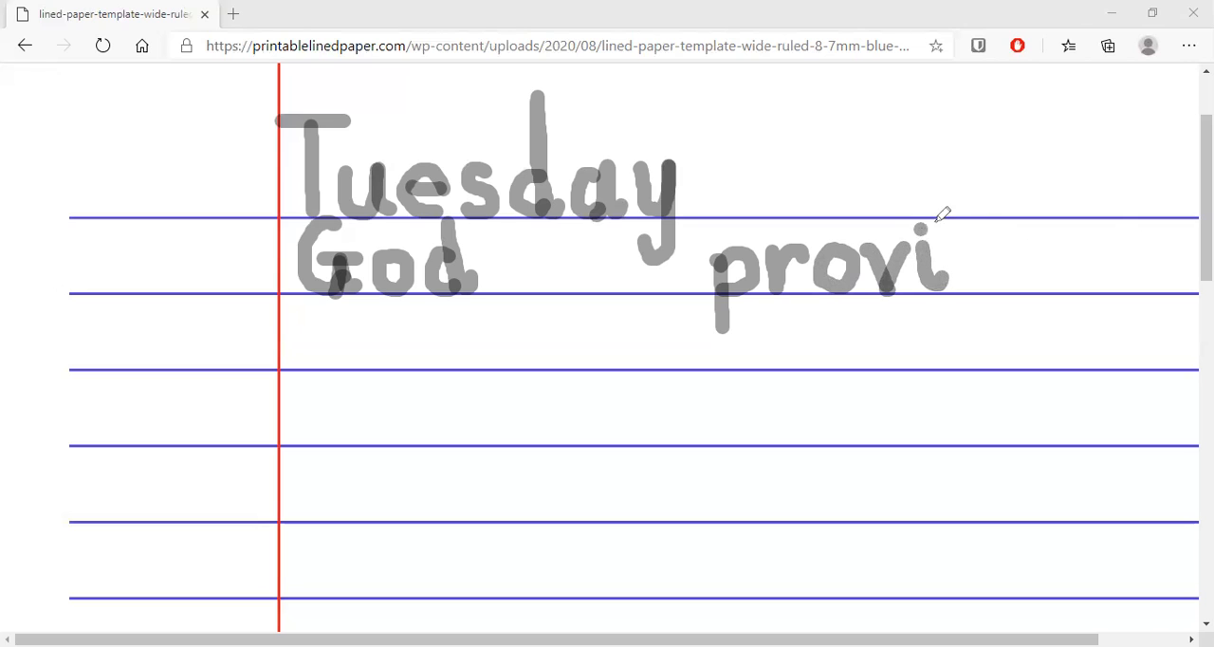
pyautogui.moveTo(1051, 224)
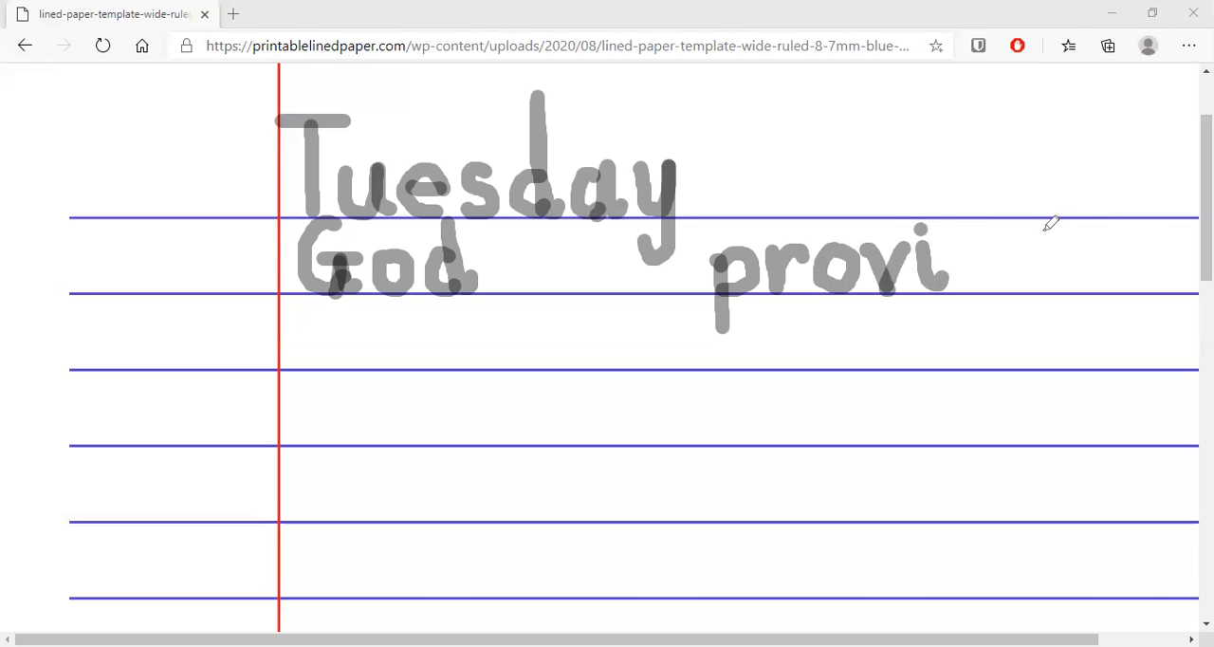
pyautogui.moveTo(984, 241)
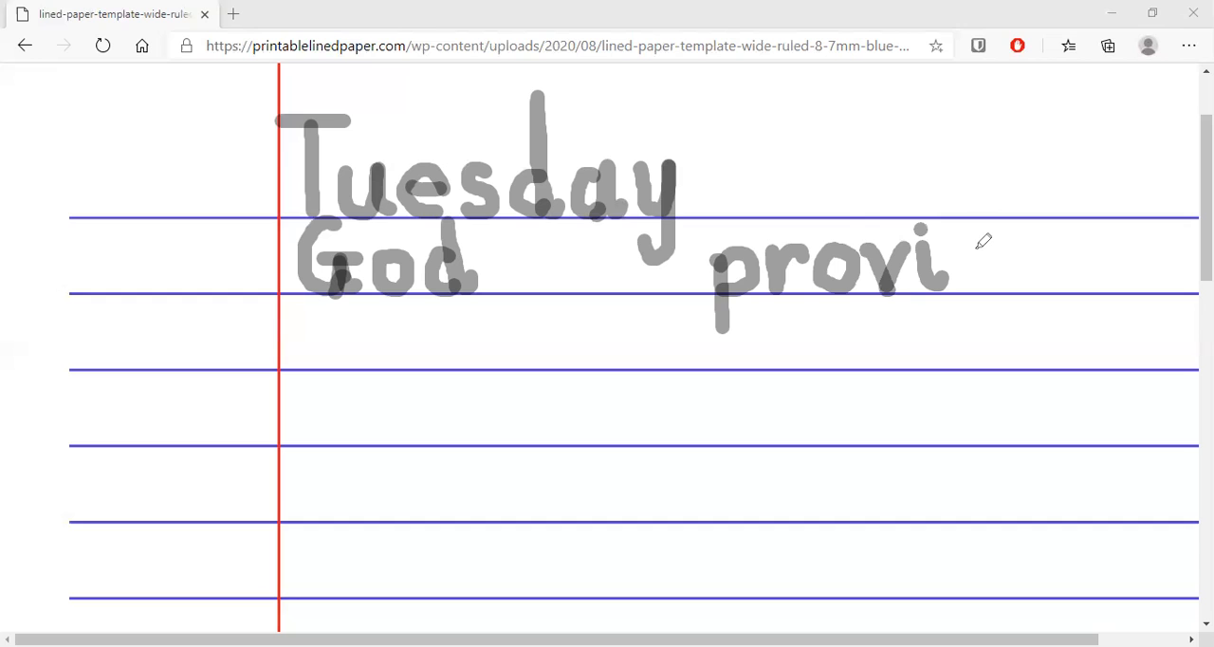
pyautogui.moveTo(985, 237)
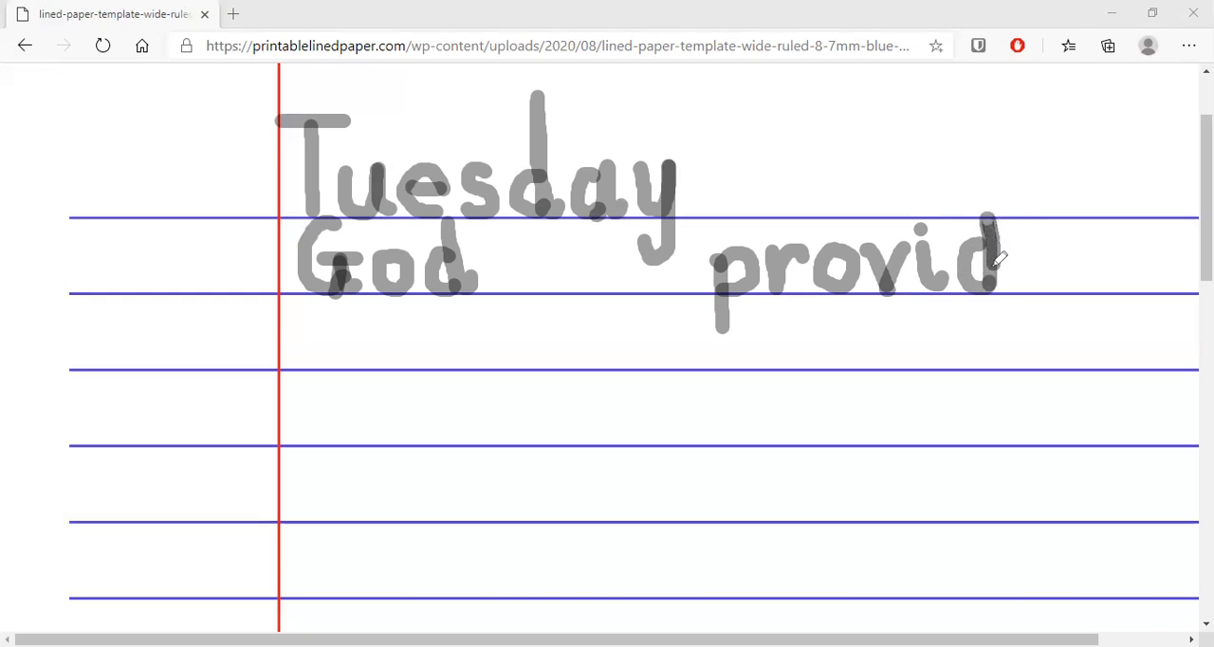
pyautogui.moveTo(987, 223); pyautogui.dragTo(1015, 284)
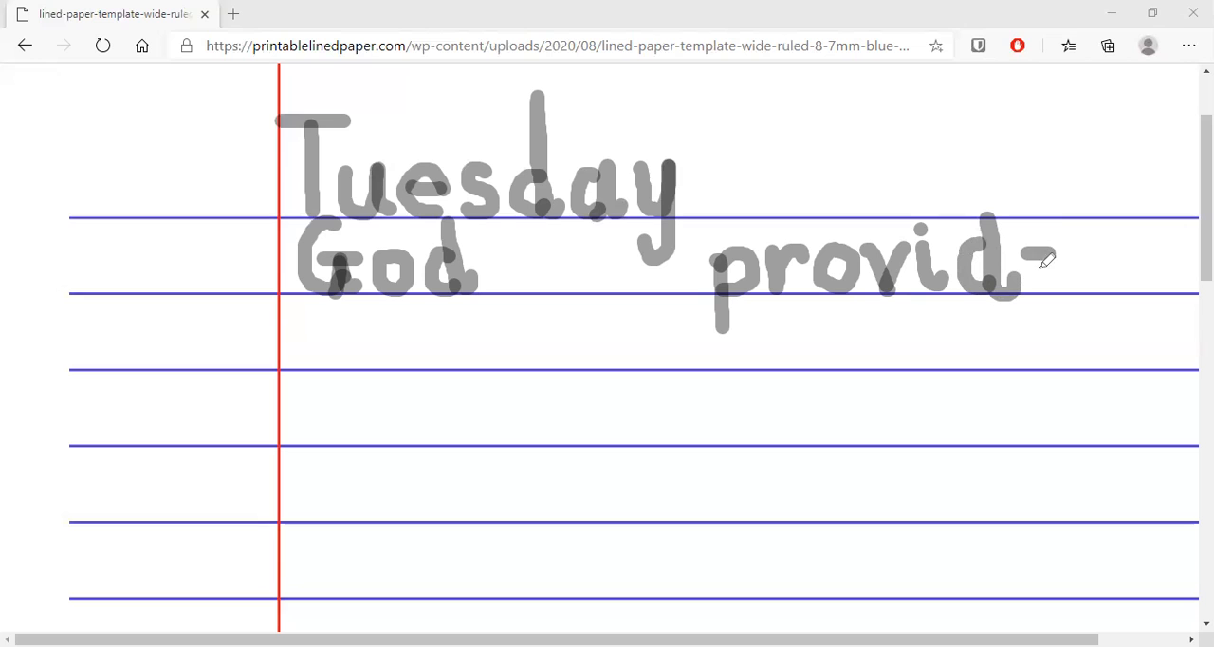
pyautogui.moveTo(1053, 256)
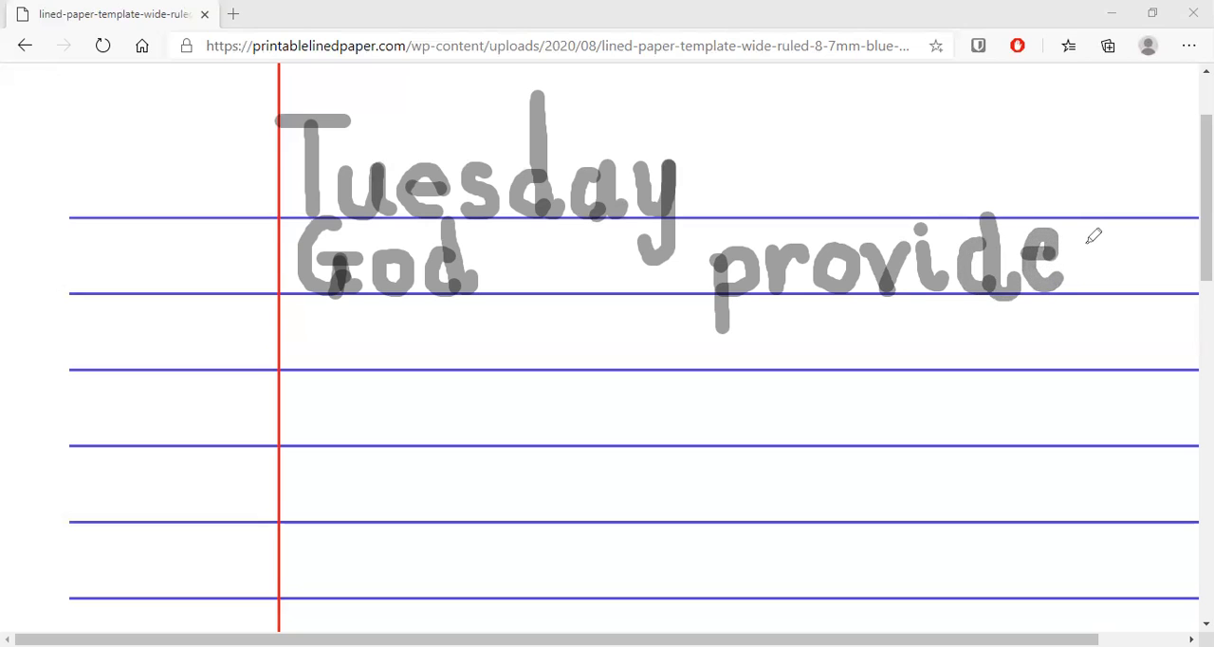
pyautogui.moveTo(1095, 231)
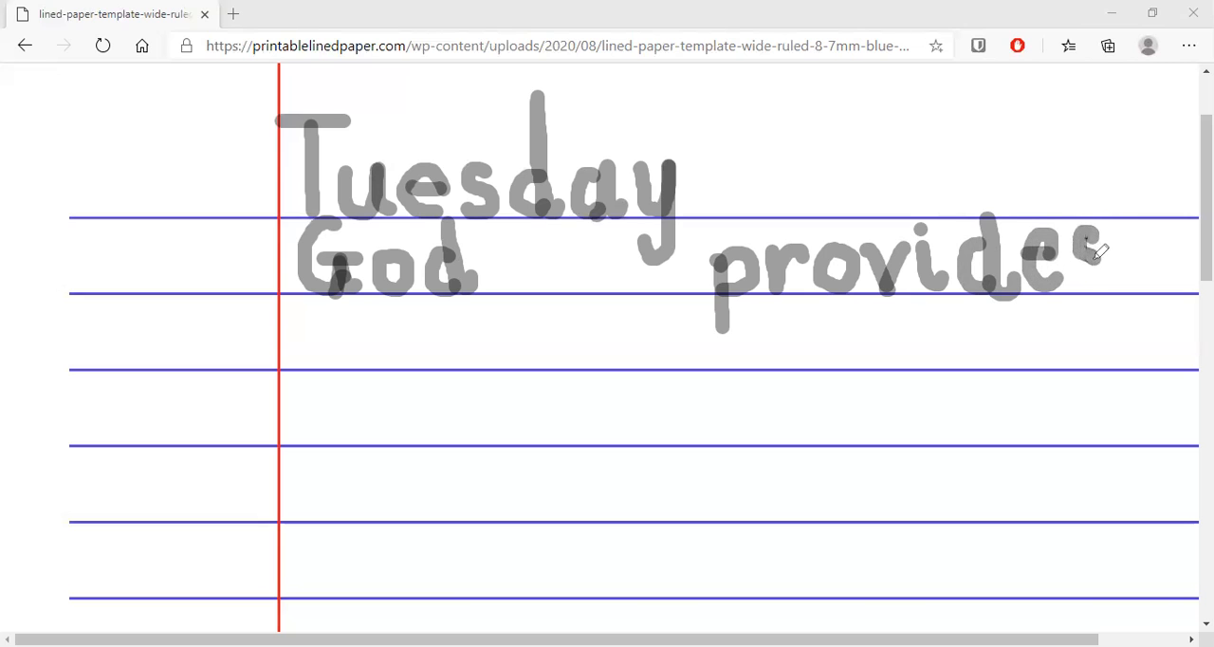
pyautogui.moveTo(1077, 252); pyautogui.dragTo(1100, 280)
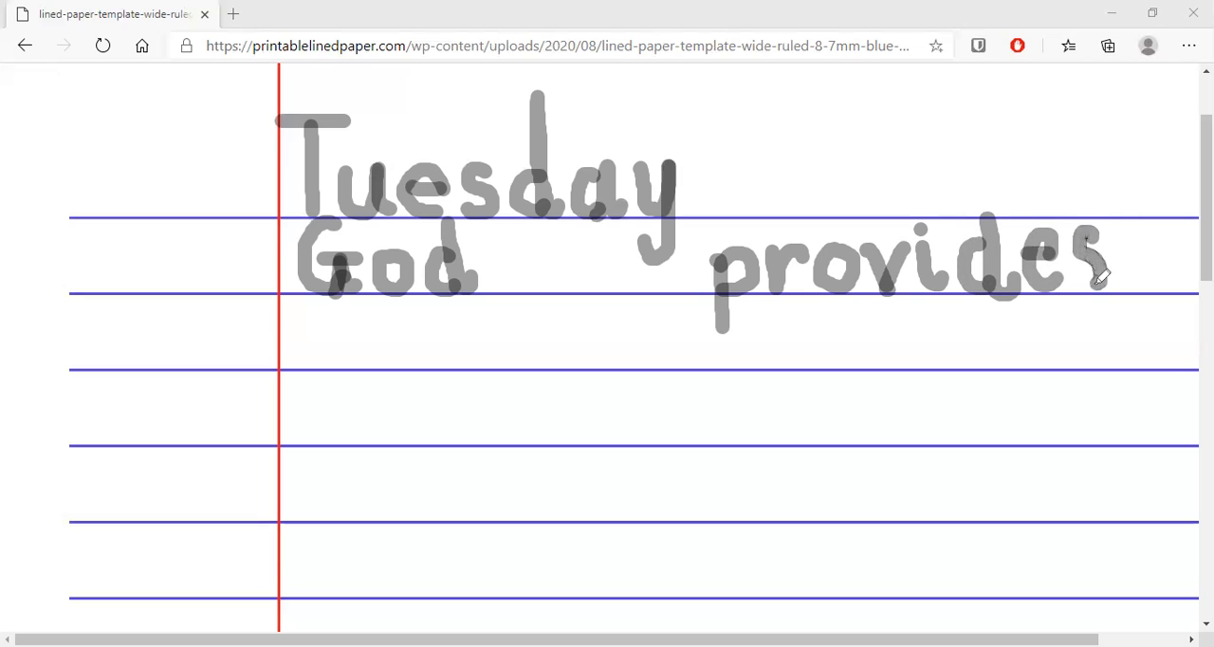
pyautogui.moveTo(795, 357)
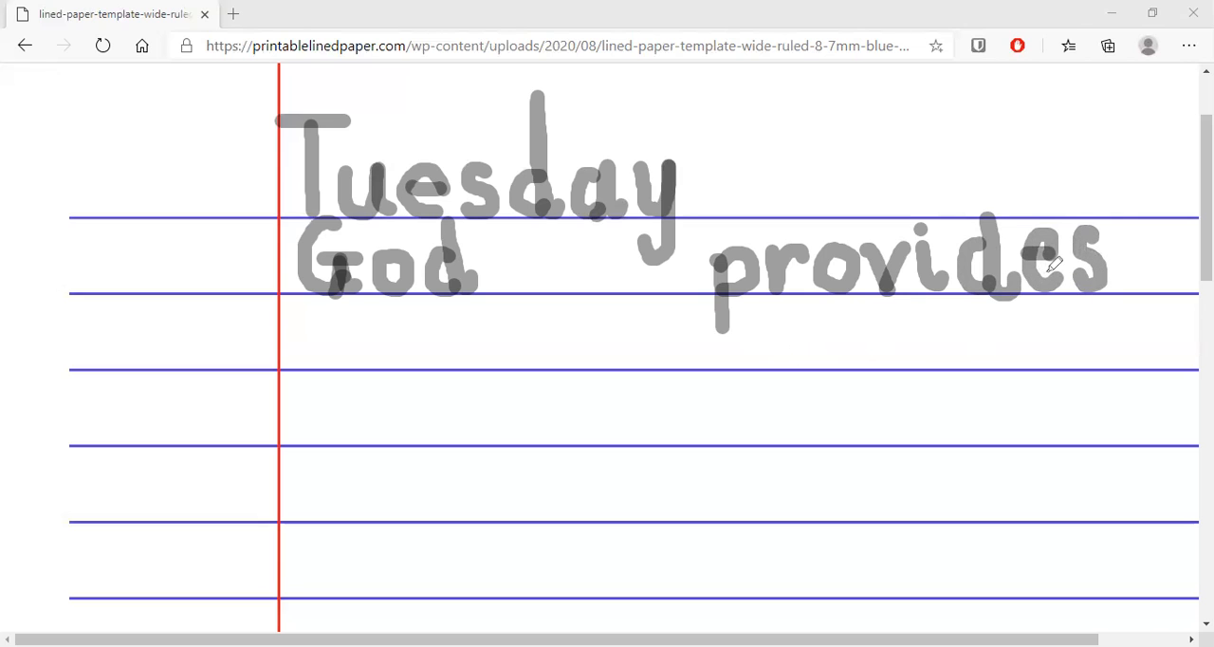
pyautogui.moveTo(329, 294)
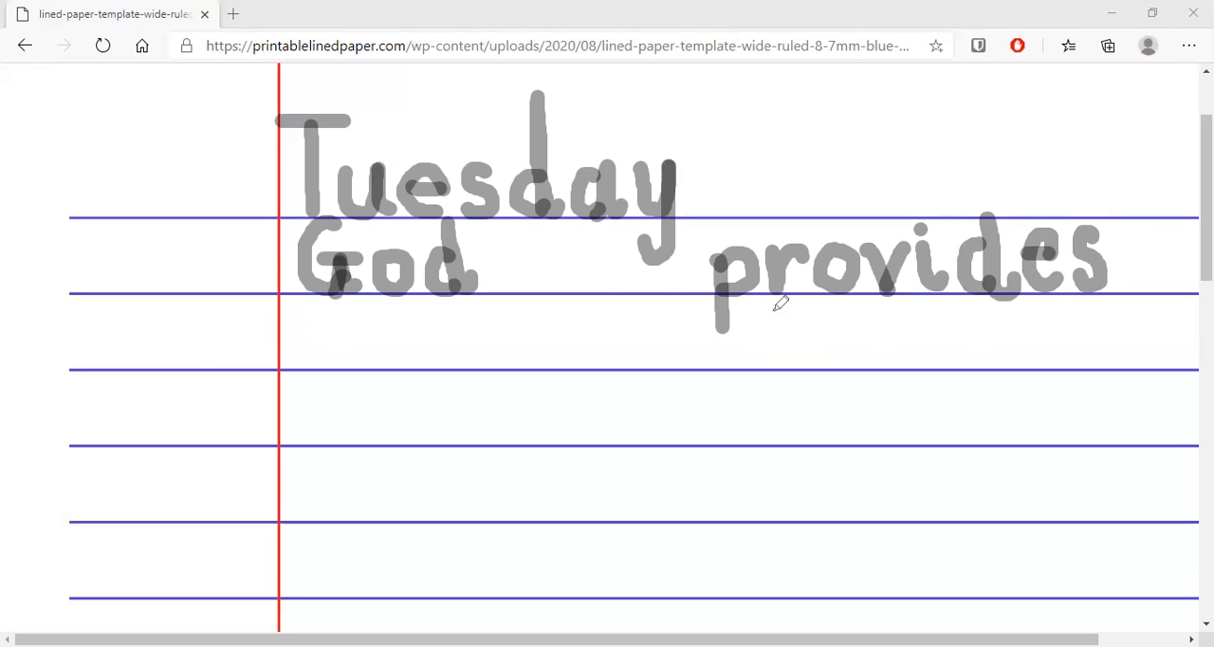
pyautogui.moveTo(729, 329)
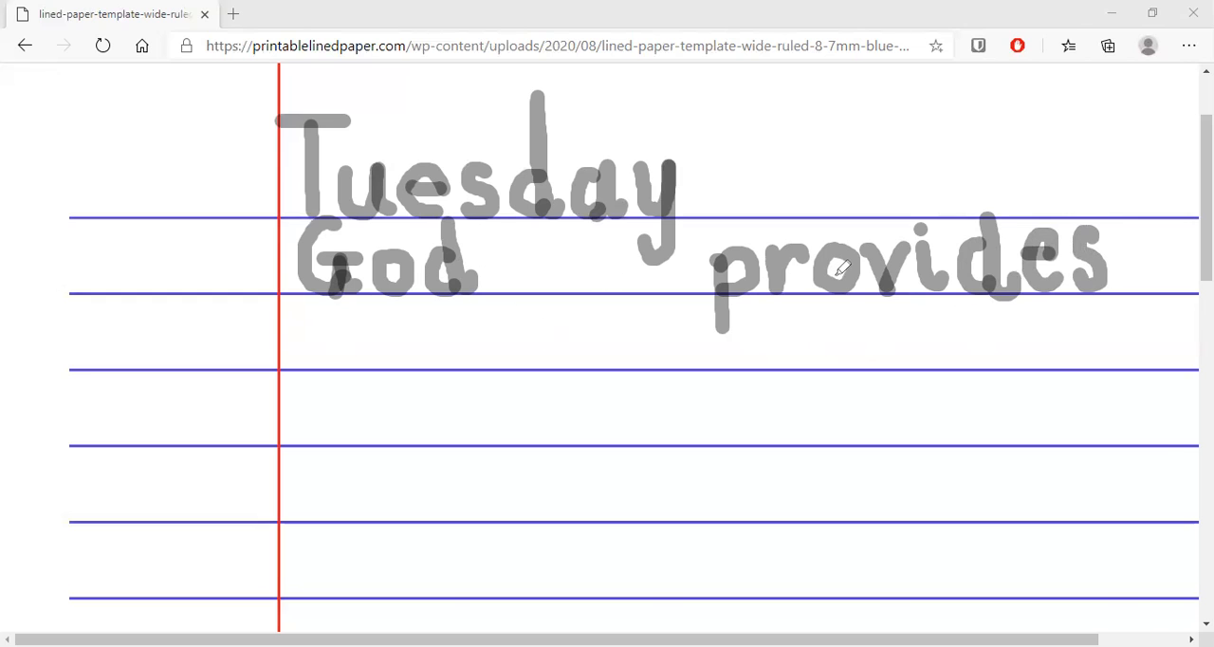
pyautogui.moveTo(454, 403)
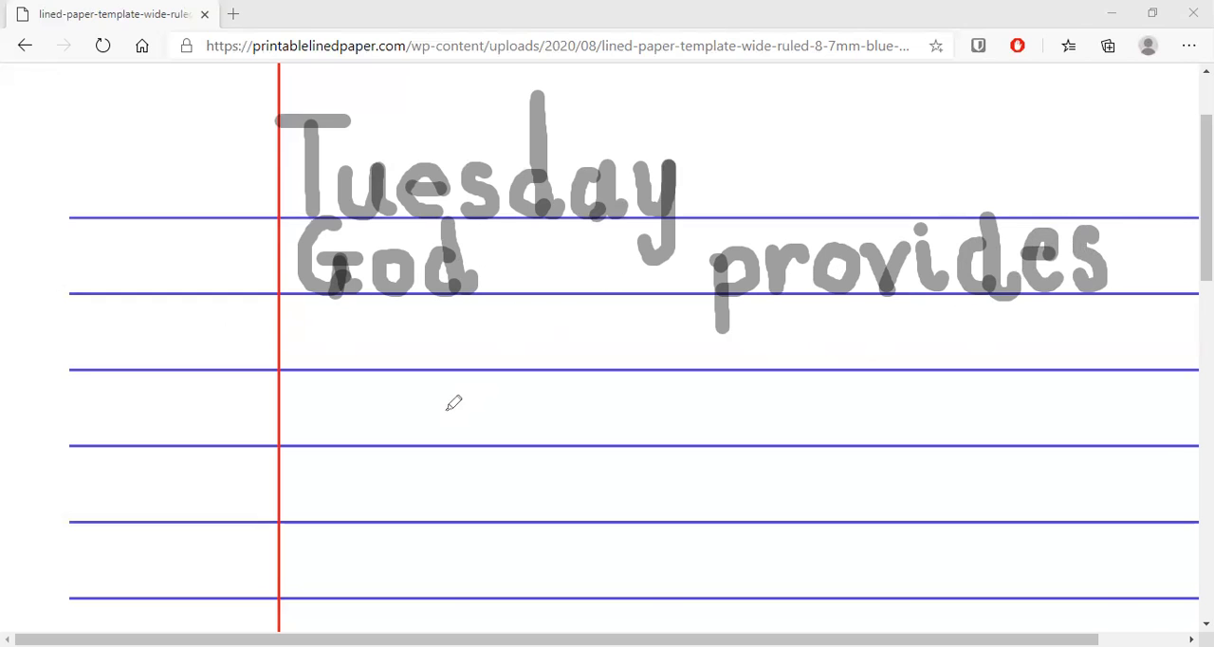
pyautogui.moveTo(454, 394)
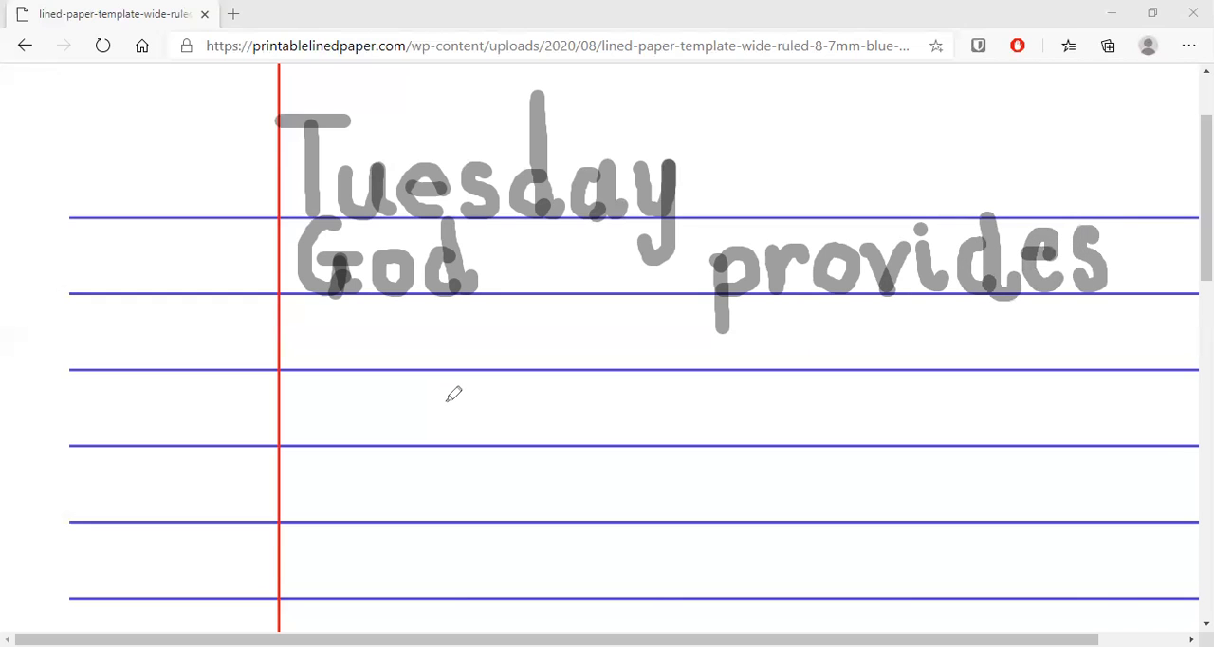
pyautogui.moveTo(313, 385)
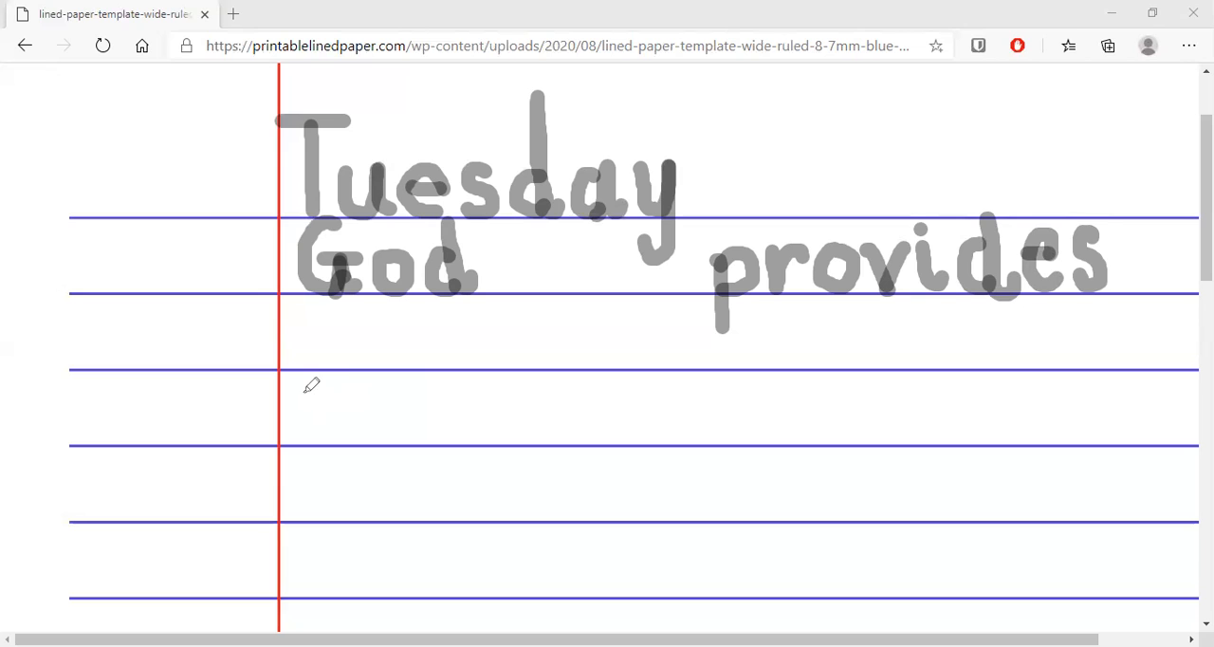
pyautogui.moveTo(309, 365)
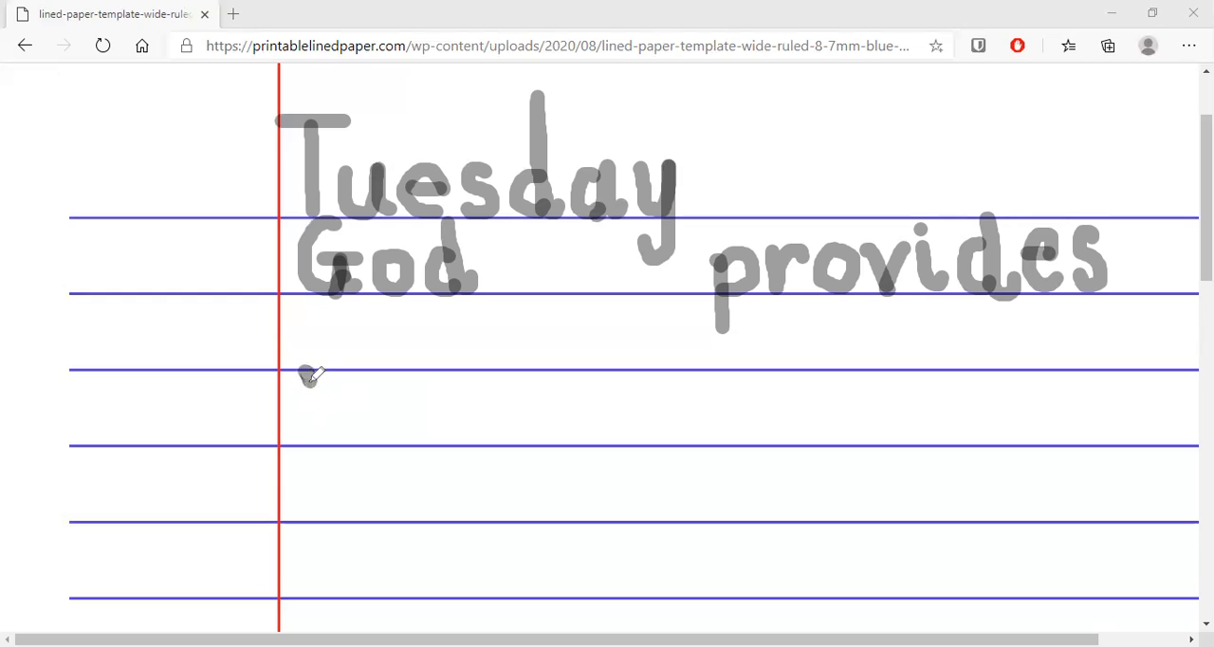
# Outline the basket's left side, curved bottom and right side below 'God'.
pyautogui.moveTo(311, 368); pyautogui.dragTo(320, 431)
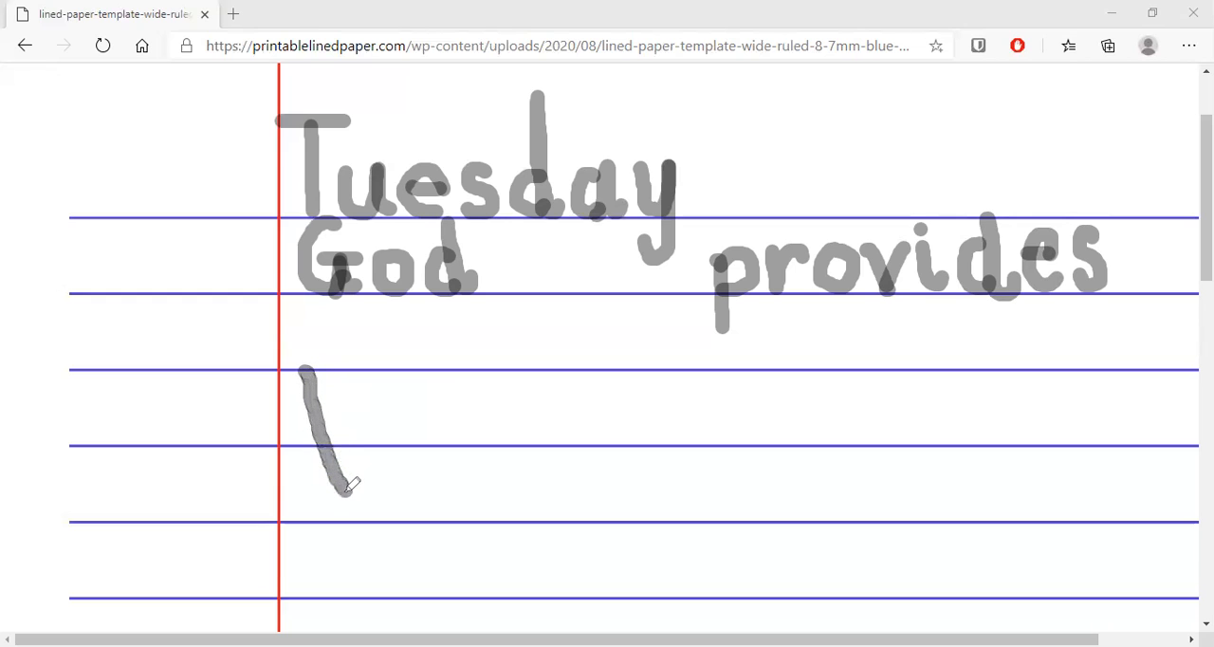
pyautogui.moveTo(346, 488); pyautogui.dragTo(417, 512)
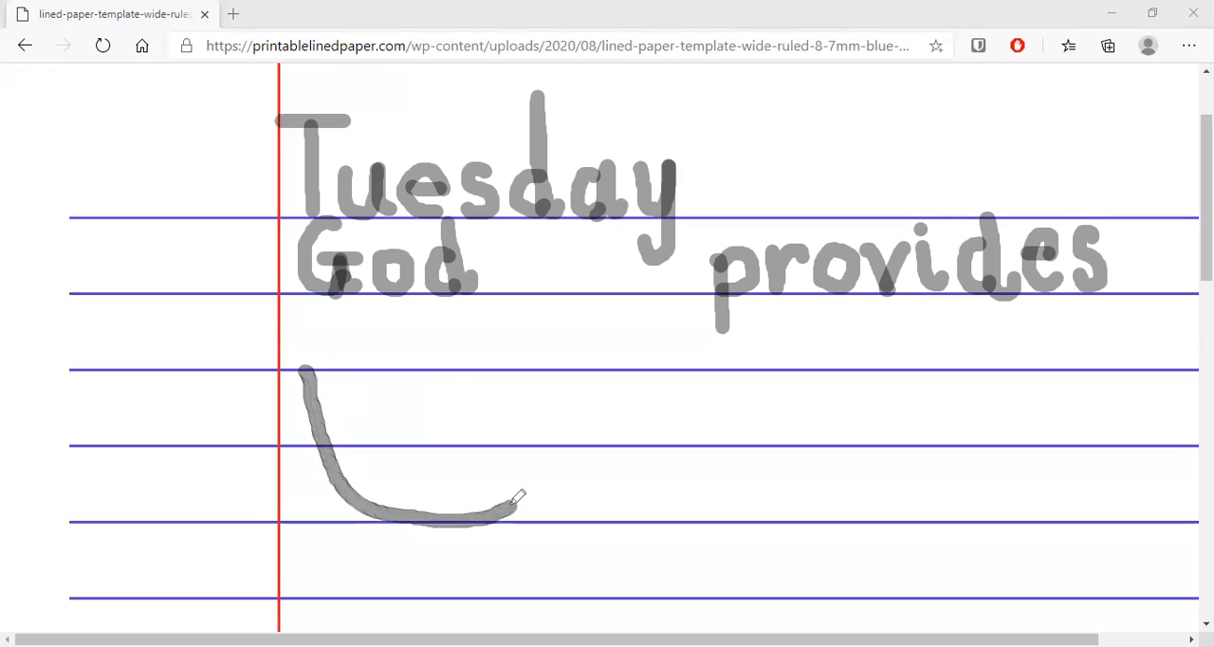
pyautogui.moveTo(517, 498); pyautogui.dragTo(555, 427)
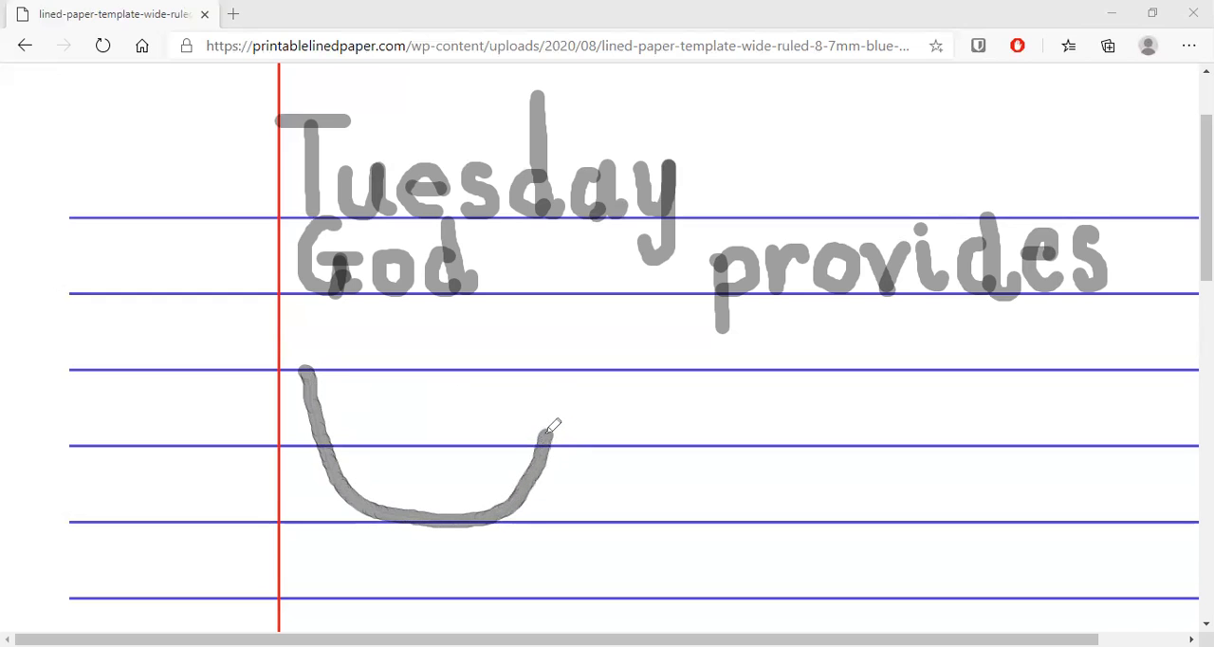
pyautogui.moveTo(555, 427); pyautogui.dragTo(579, 365)
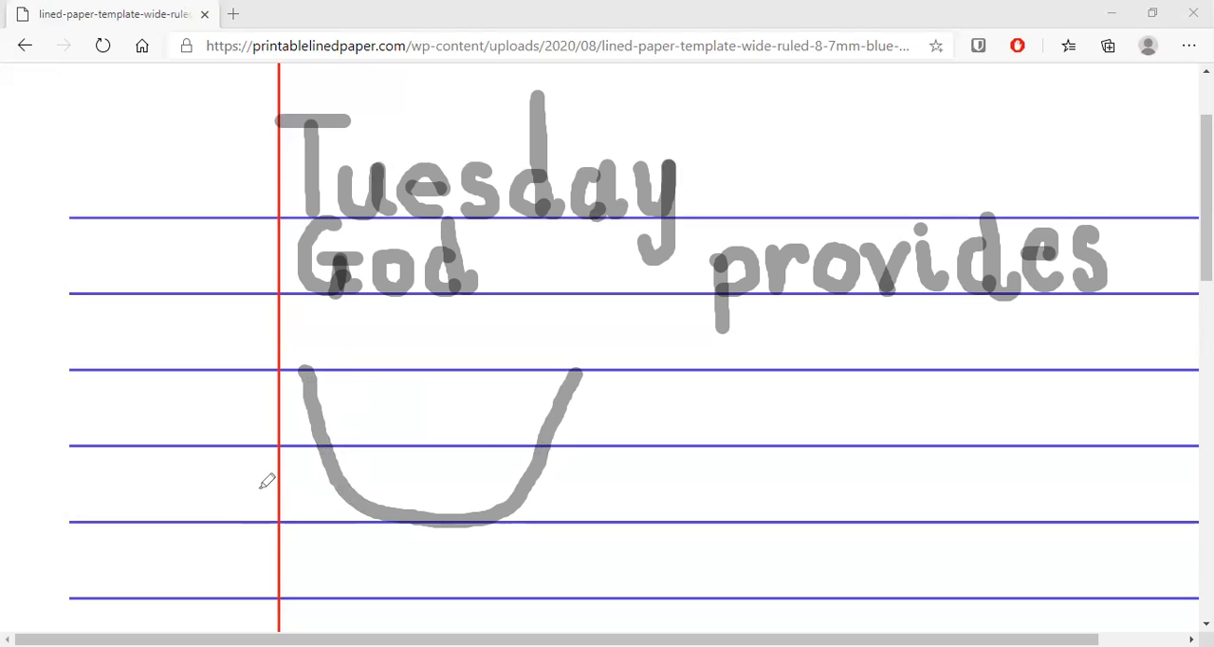
pyautogui.moveTo(526, 389)
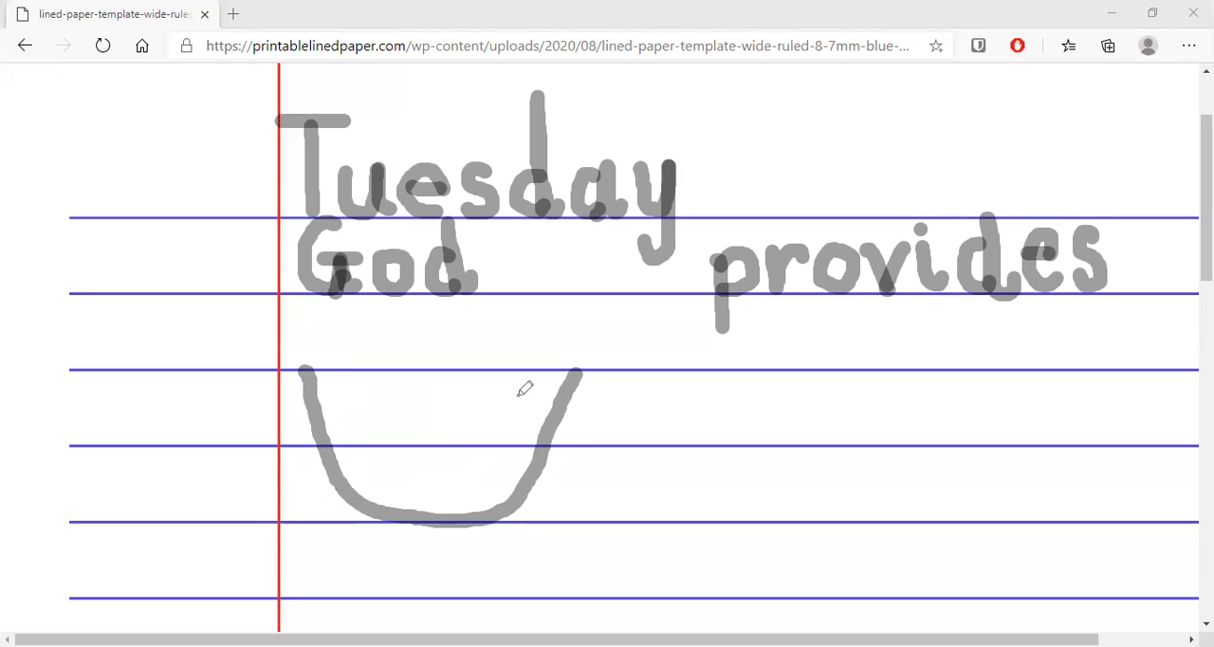
pyautogui.moveTo(608, 433)
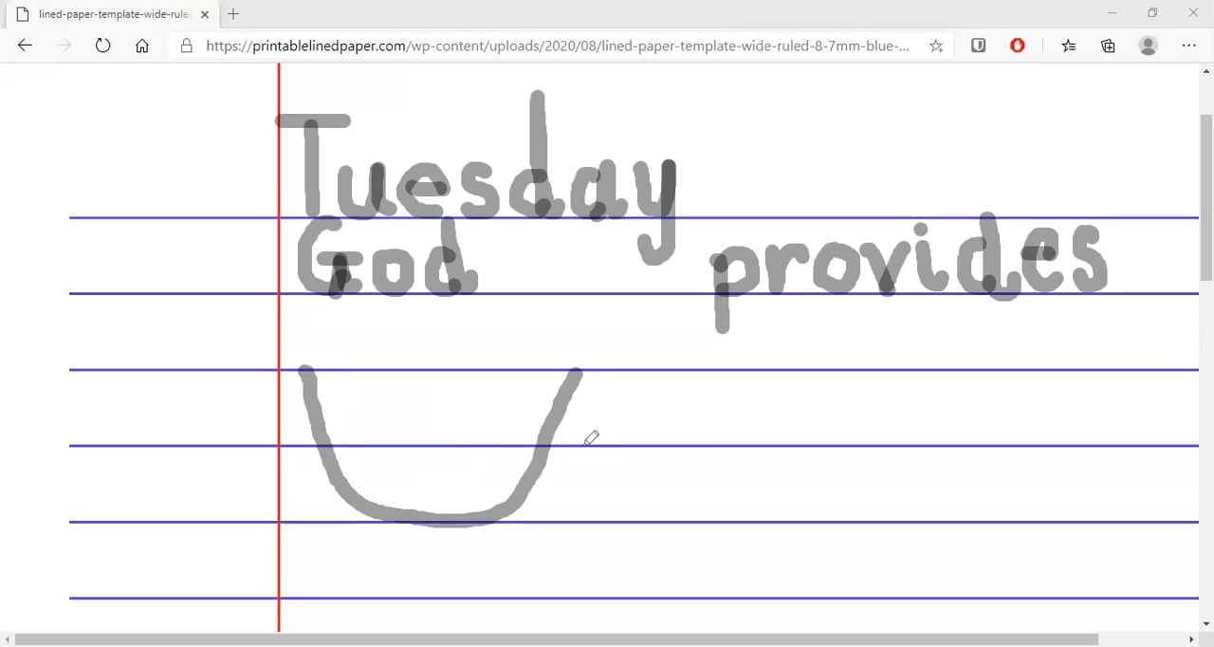
pyautogui.moveTo(606, 479)
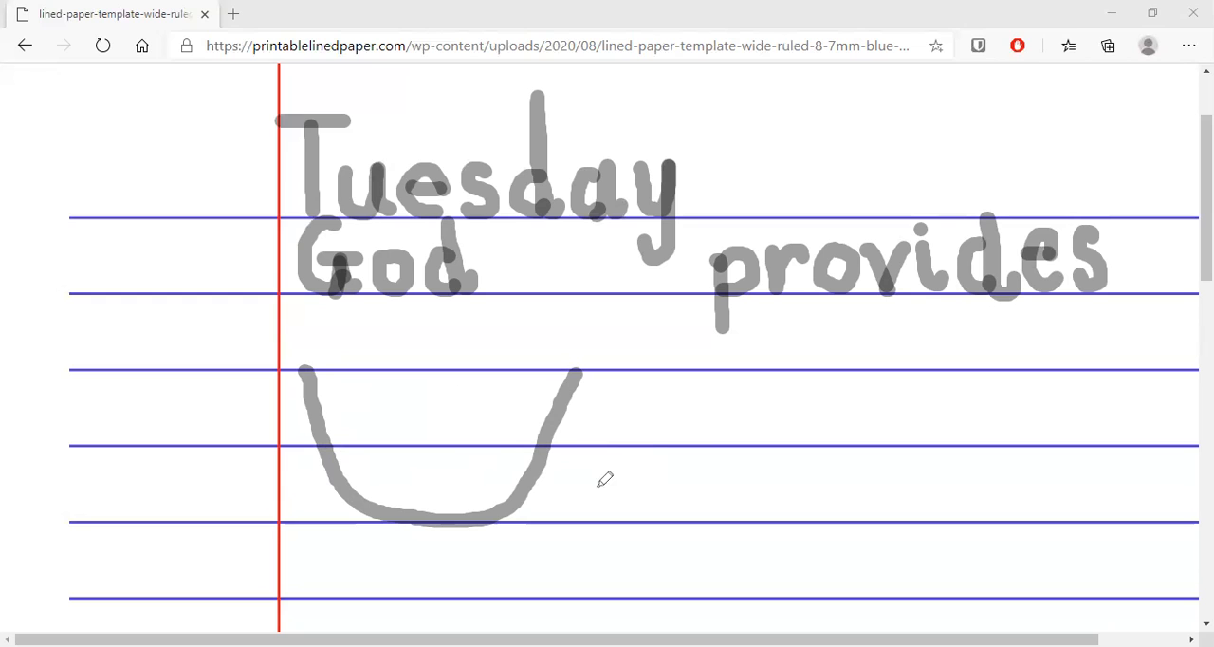
pyautogui.moveTo(632, 468)
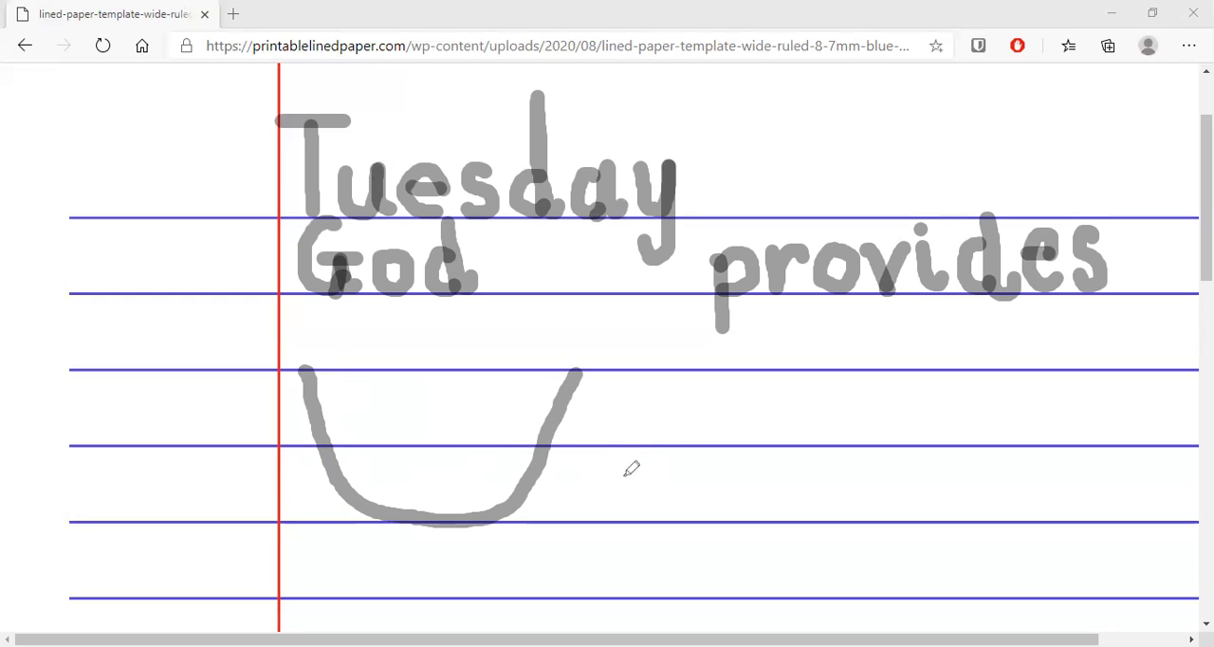
pyautogui.moveTo(609, 471)
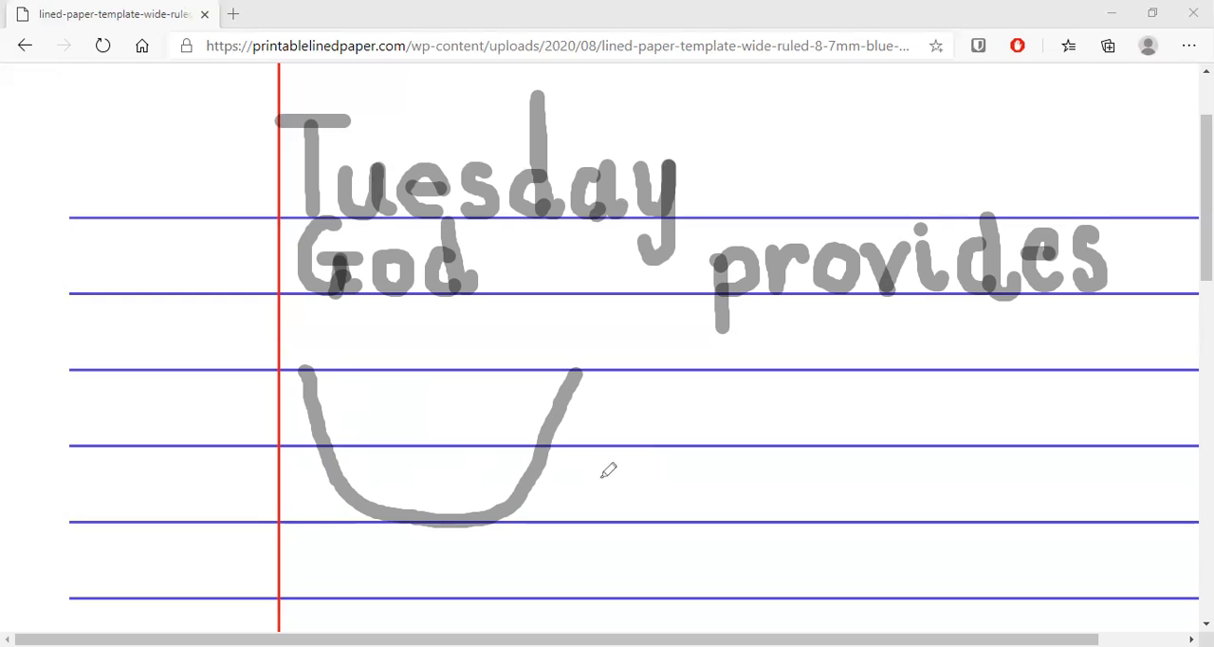
pyautogui.moveTo(612, 497)
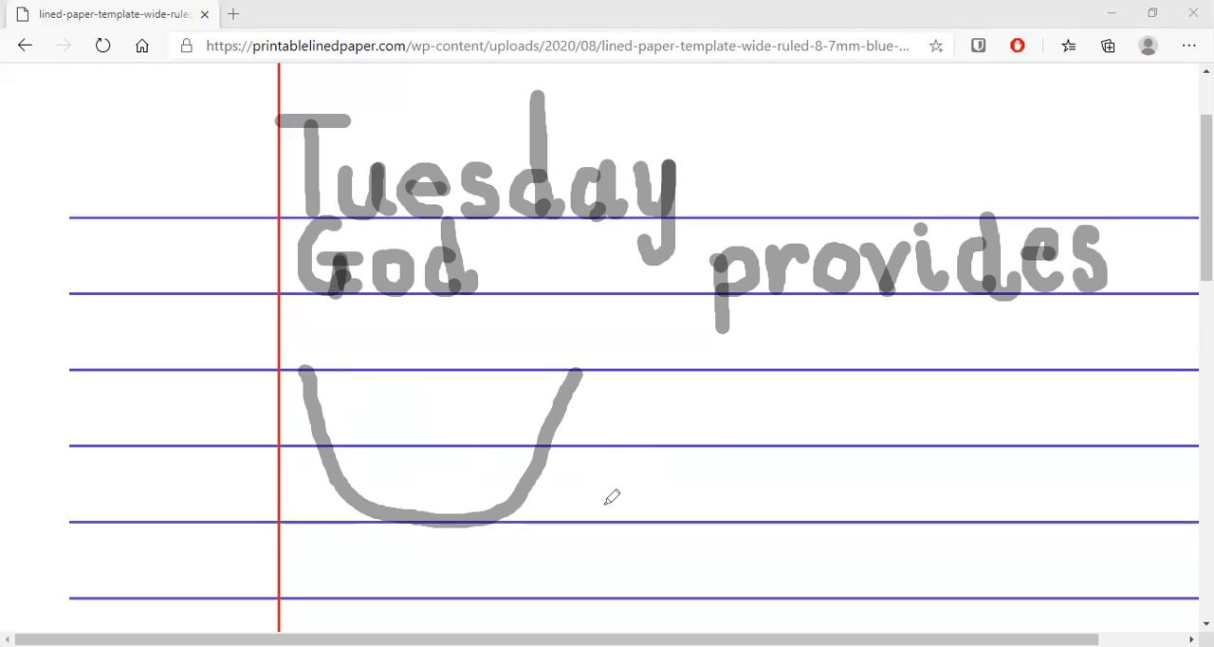
pyautogui.moveTo(610, 504)
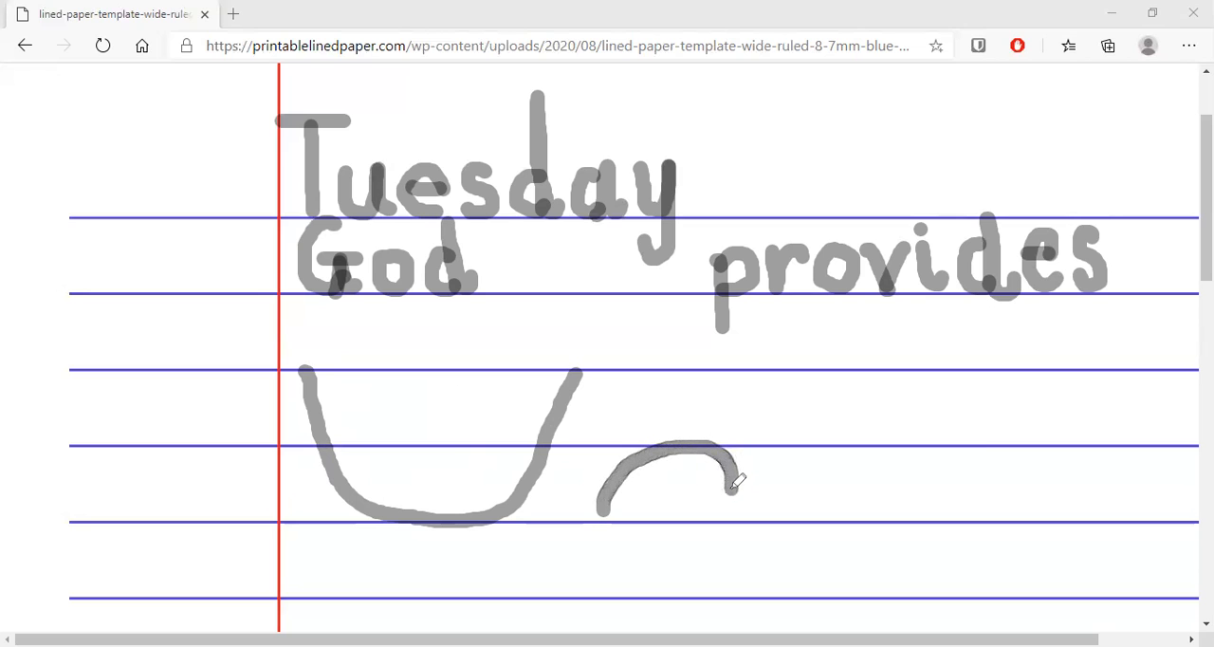
# Draw an oval loaf outline with score marks beside the basket.
pyautogui.moveTo(730, 479); pyautogui.dragTo(683, 508)
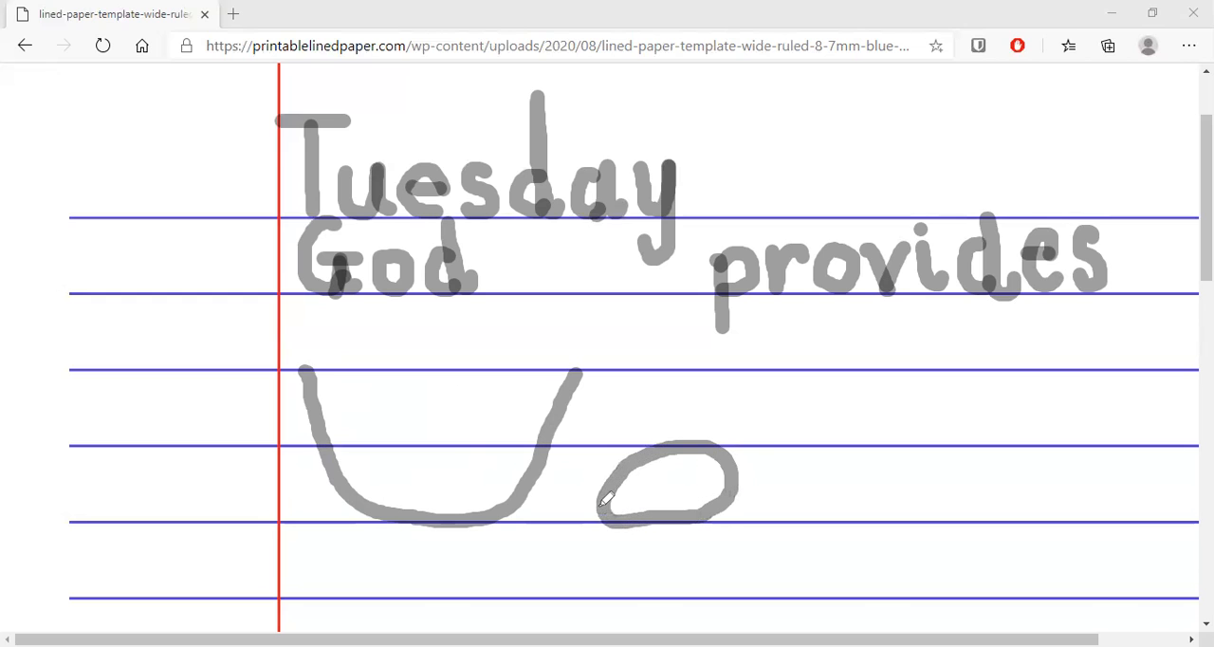
pyautogui.moveTo(650, 477)
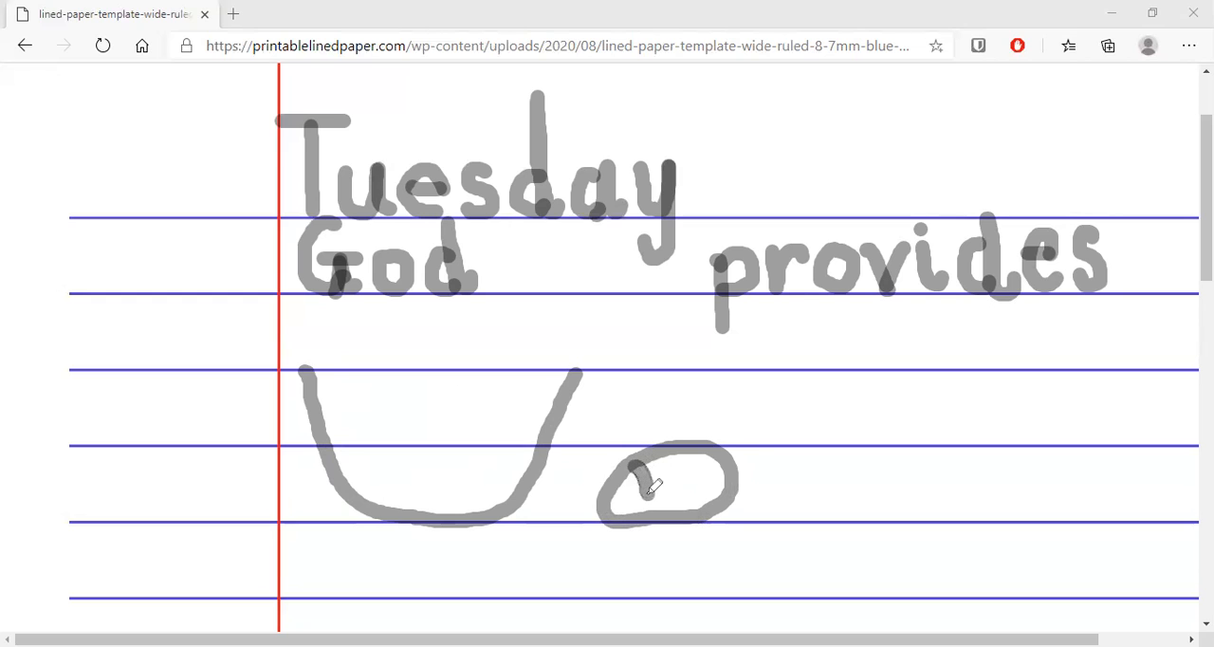
pyautogui.moveTo(631, 484); pyautogui.dragTo(702, 451)
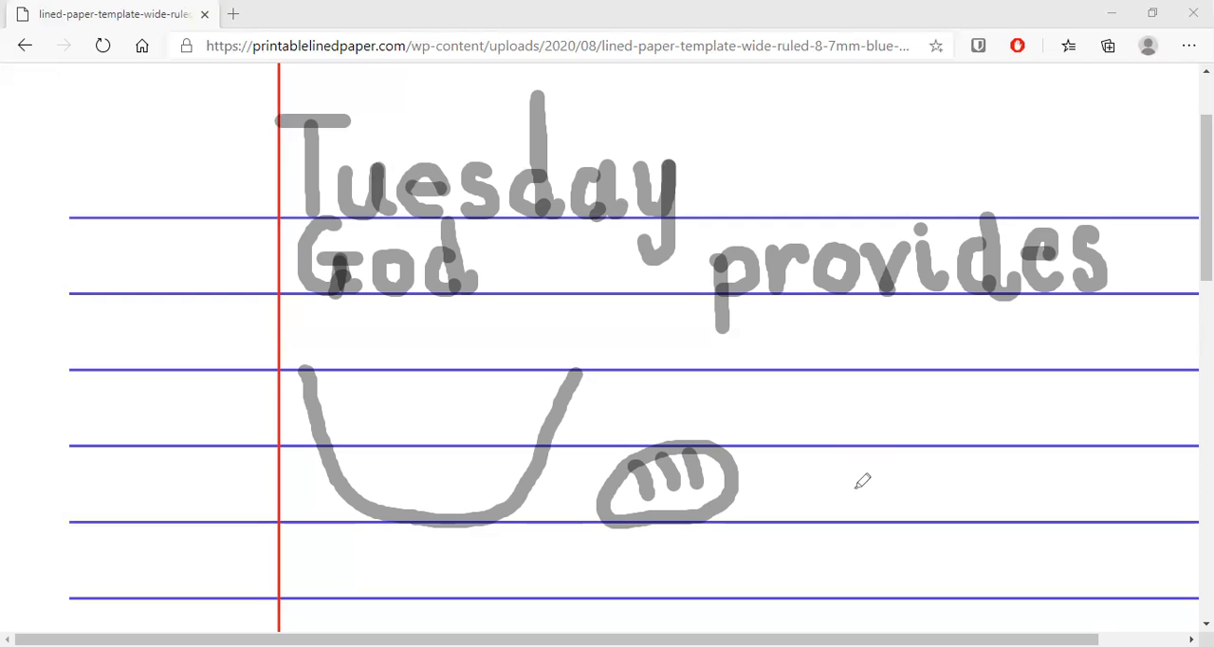
pyautogui.moveTo(768, 460)
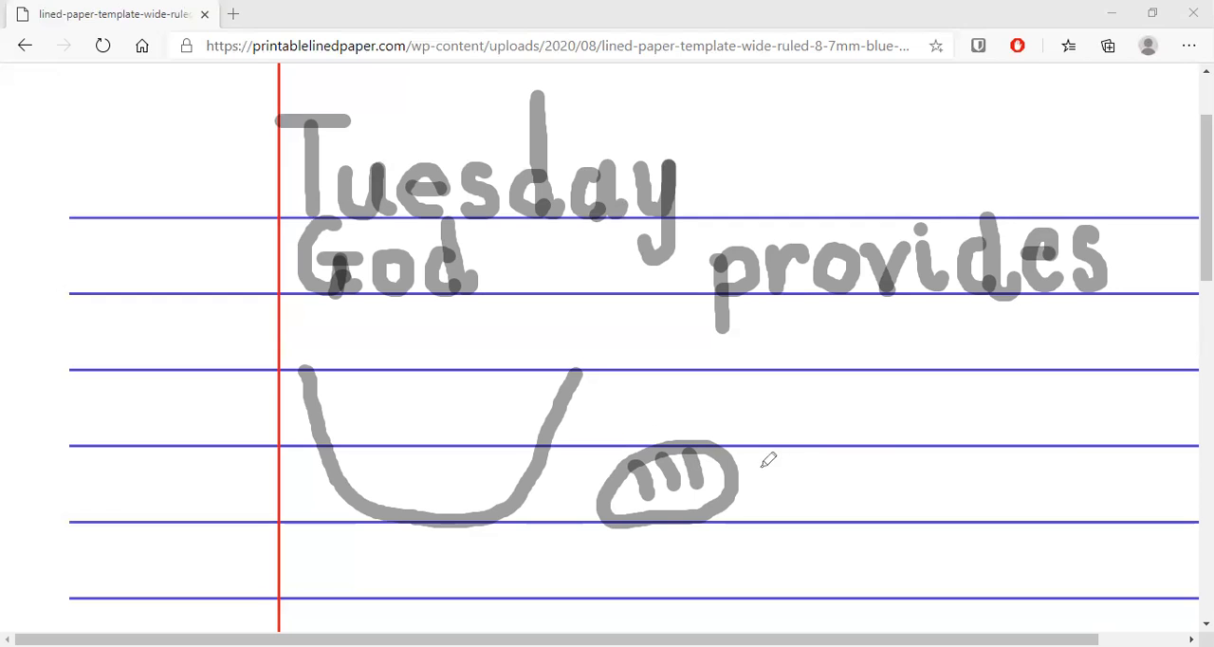
pyautogui.moveTo(786, 466)
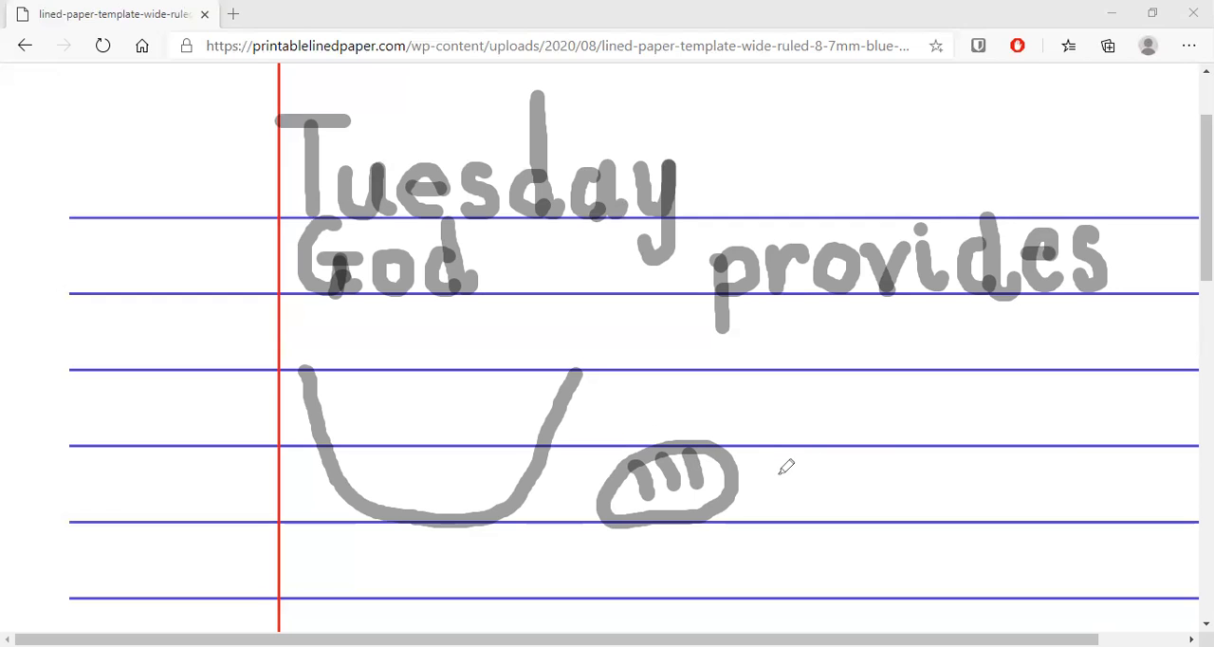
pyautogui.moveTo(780, 473)
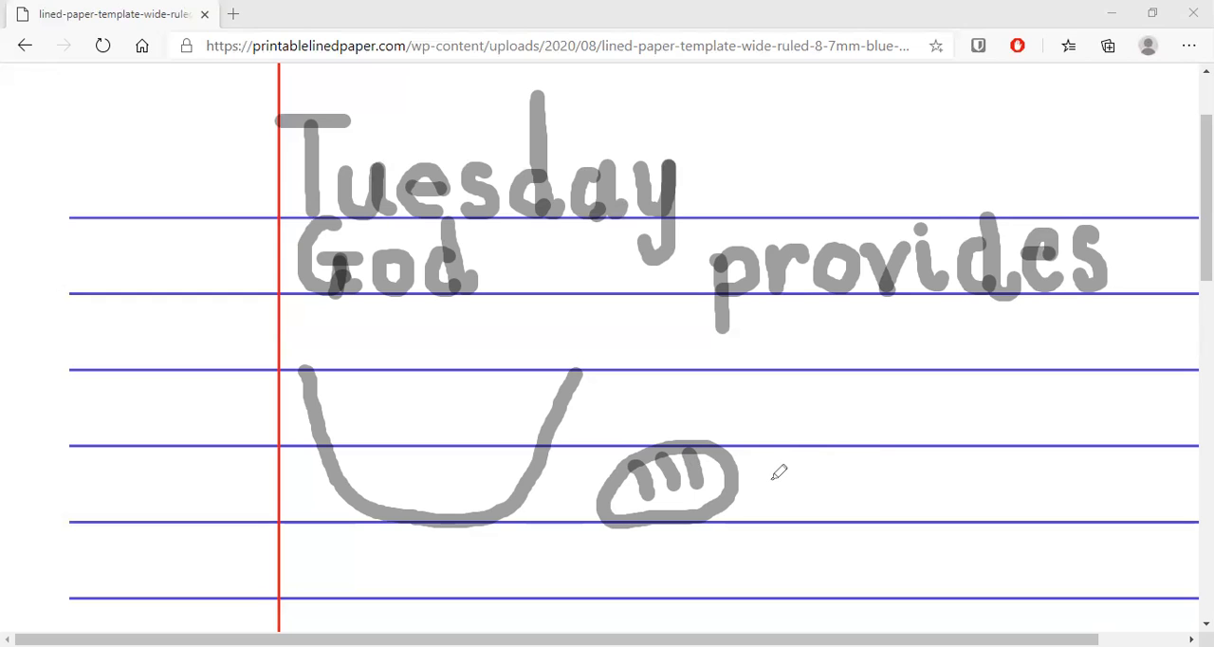
pyautogui.moveTo(783, 464)
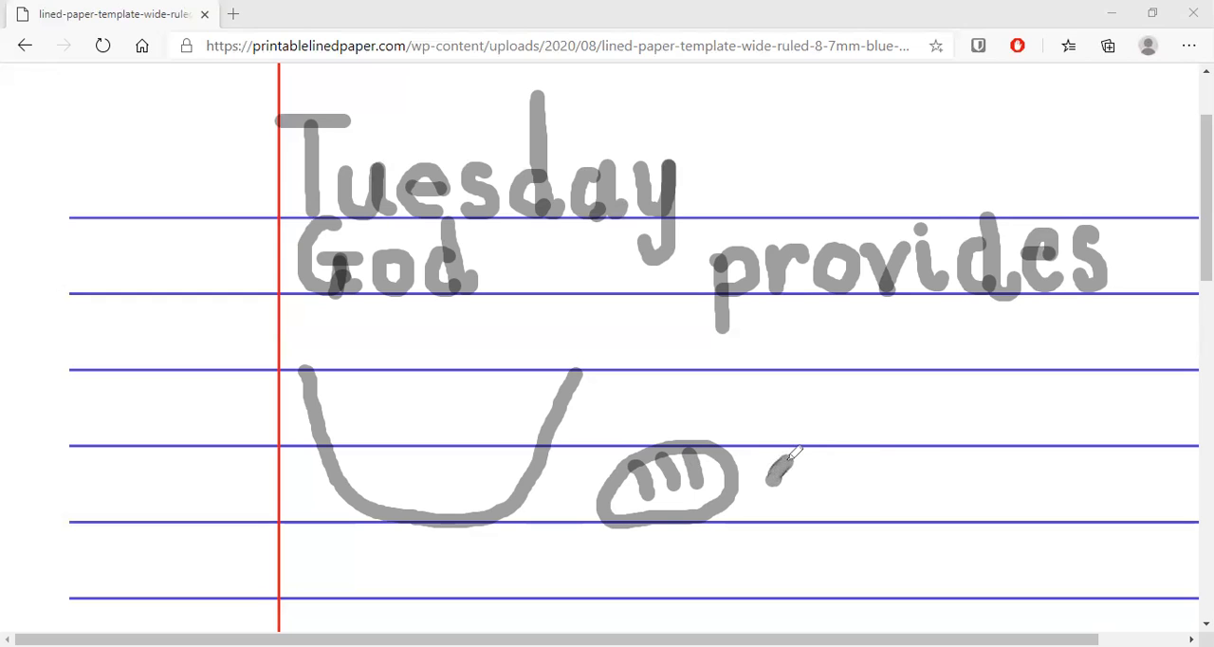
# Outline a second oval loaf to the right of the first.
pyautogui.moveTo(769, 474); pyautogui.dragTo(877, 446)
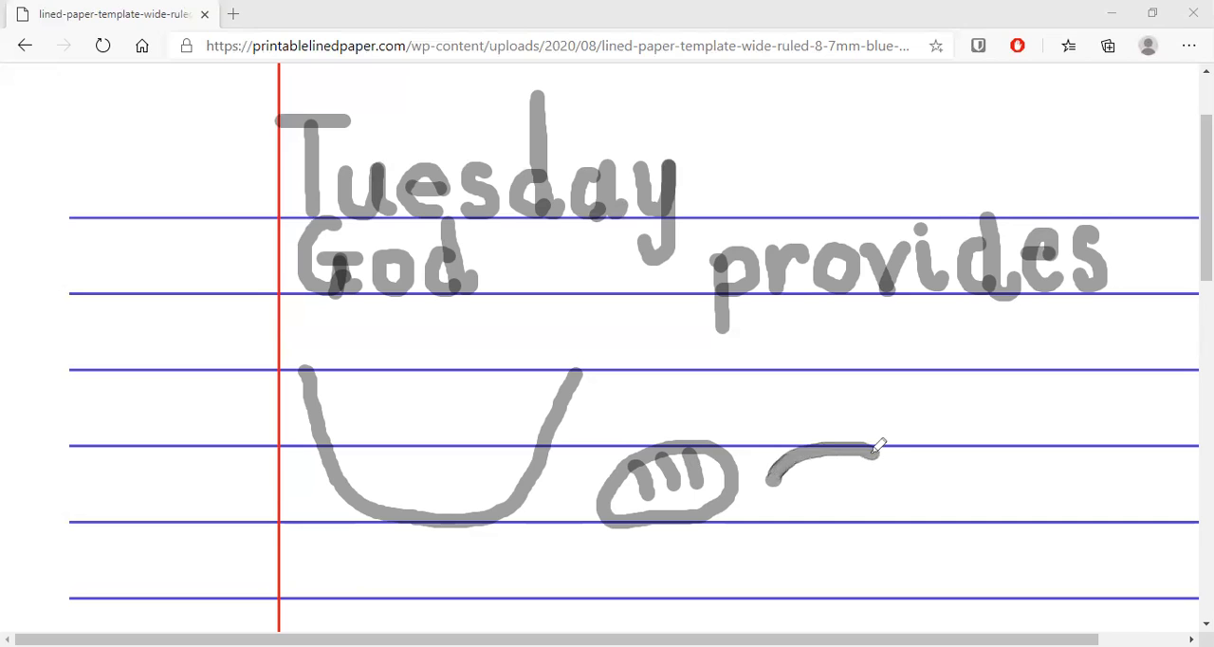
pyautogui.moveTo(872, 446); pyautogui.dragTo(882, 512)
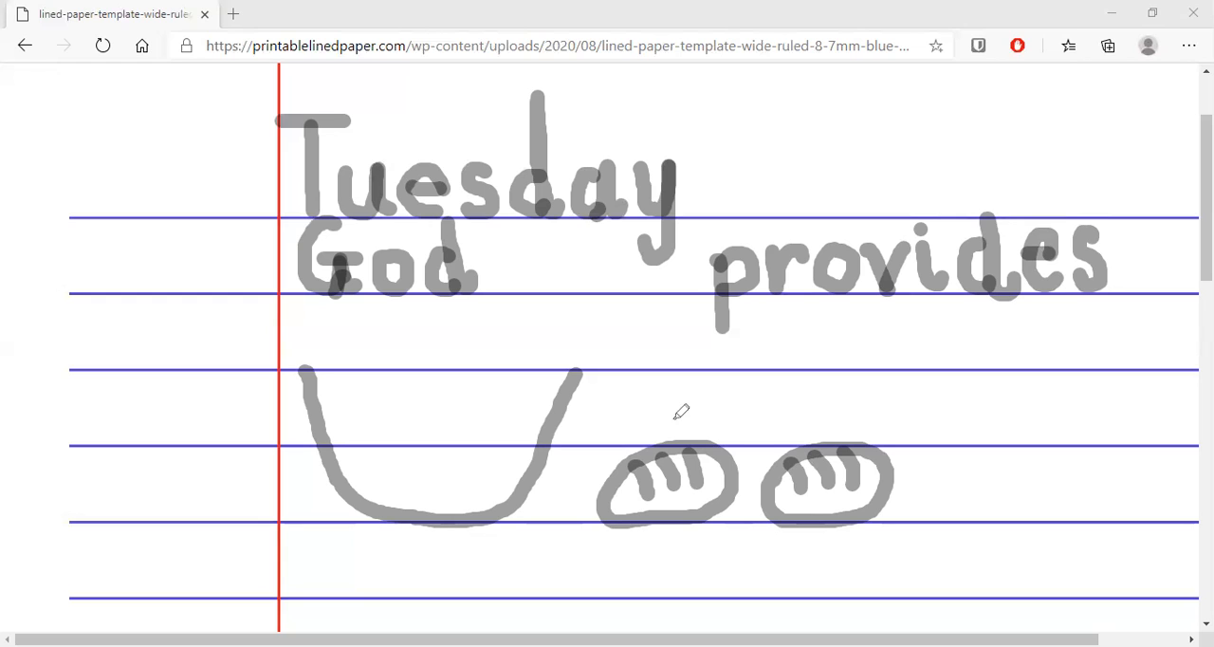
pyautogui.moveTo(828, 421)
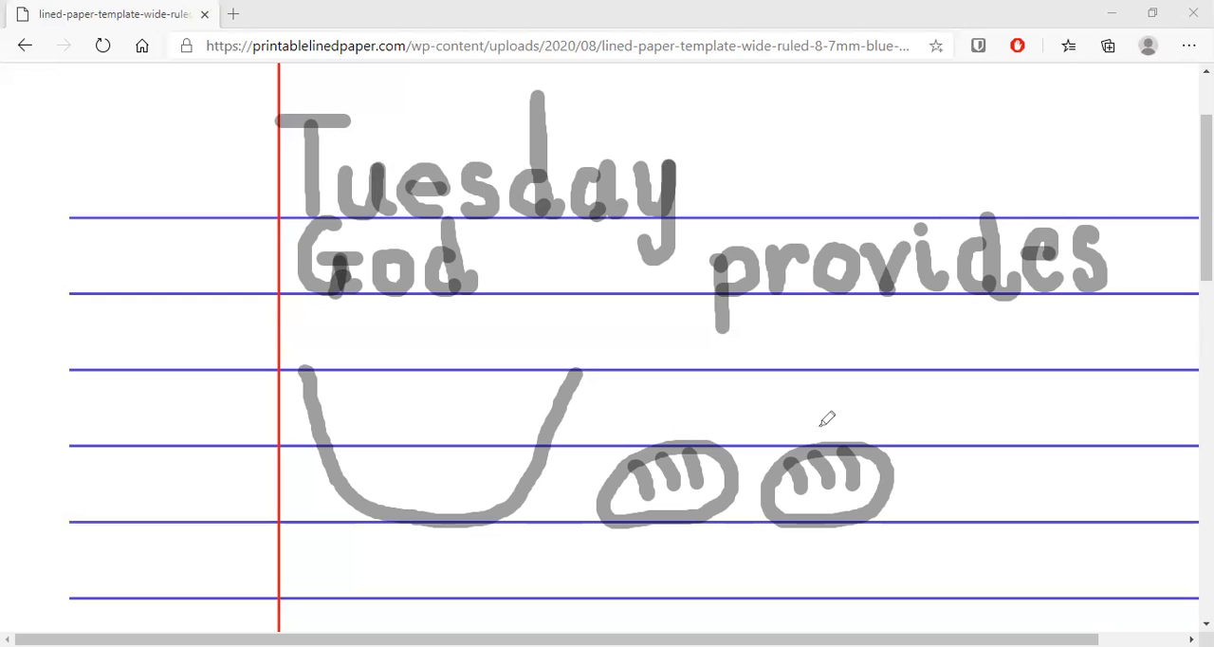
pyautogui.moveTo(939, 465)
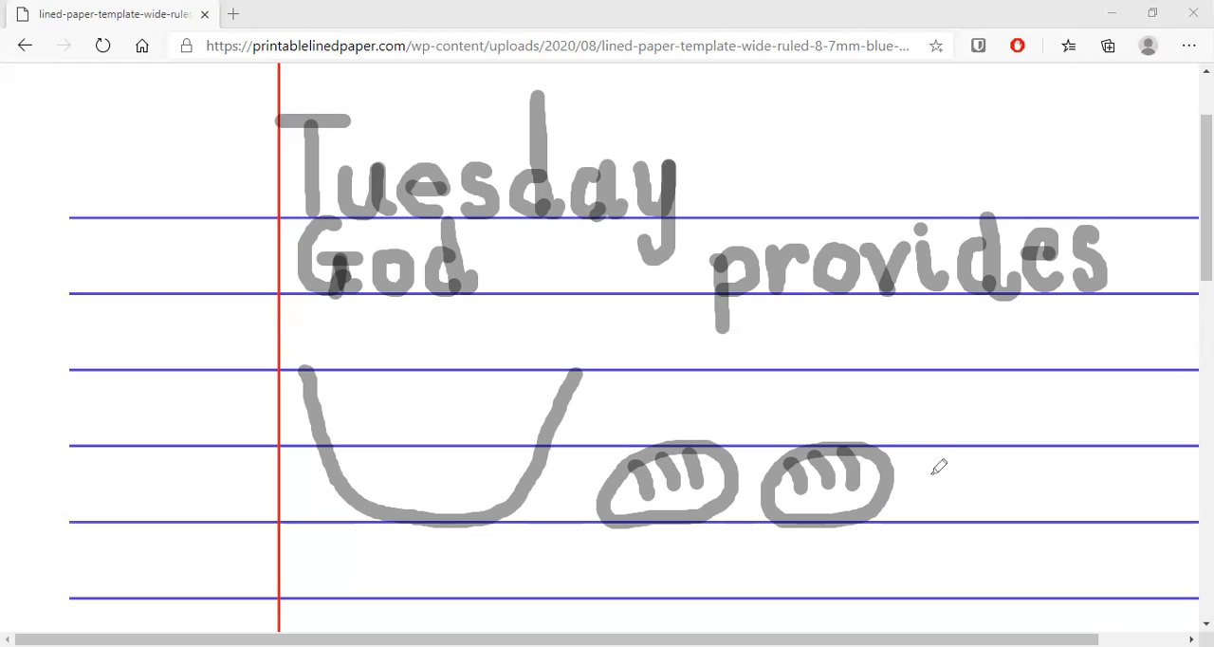
pyautogui.moveTo(920, 468)
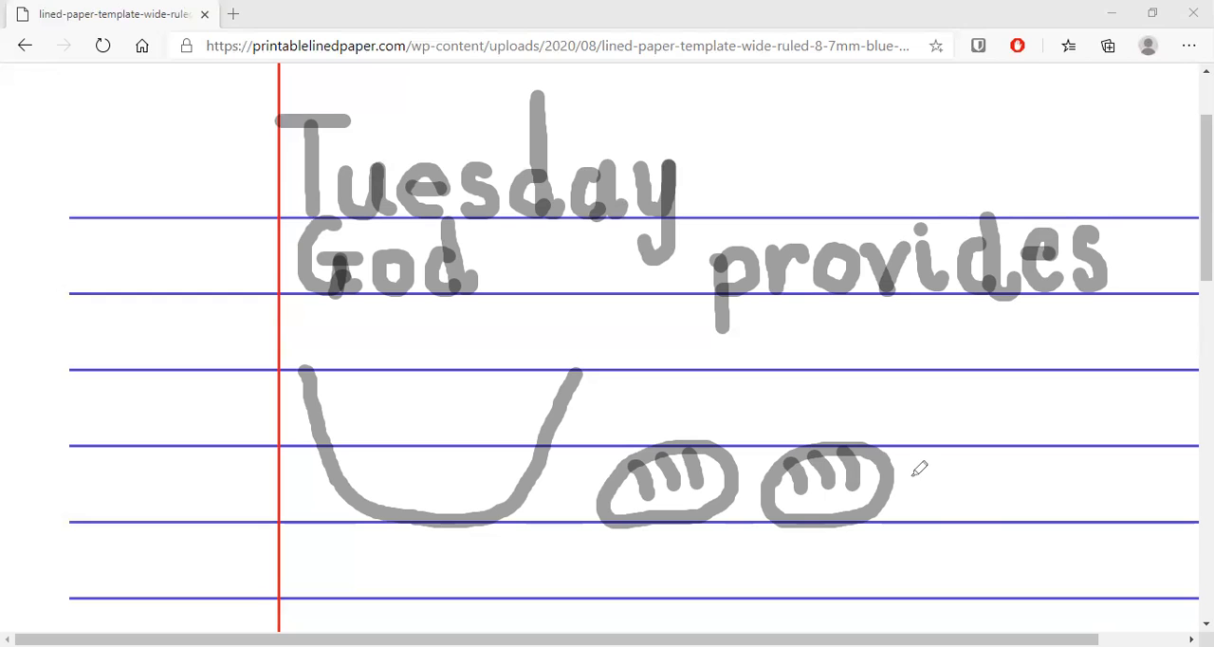
# Outline a third oval loaf, closing its bottom, right of the second.
pyautogui.moveTo(911, 479); pyautogui.dragTo(977, 446)
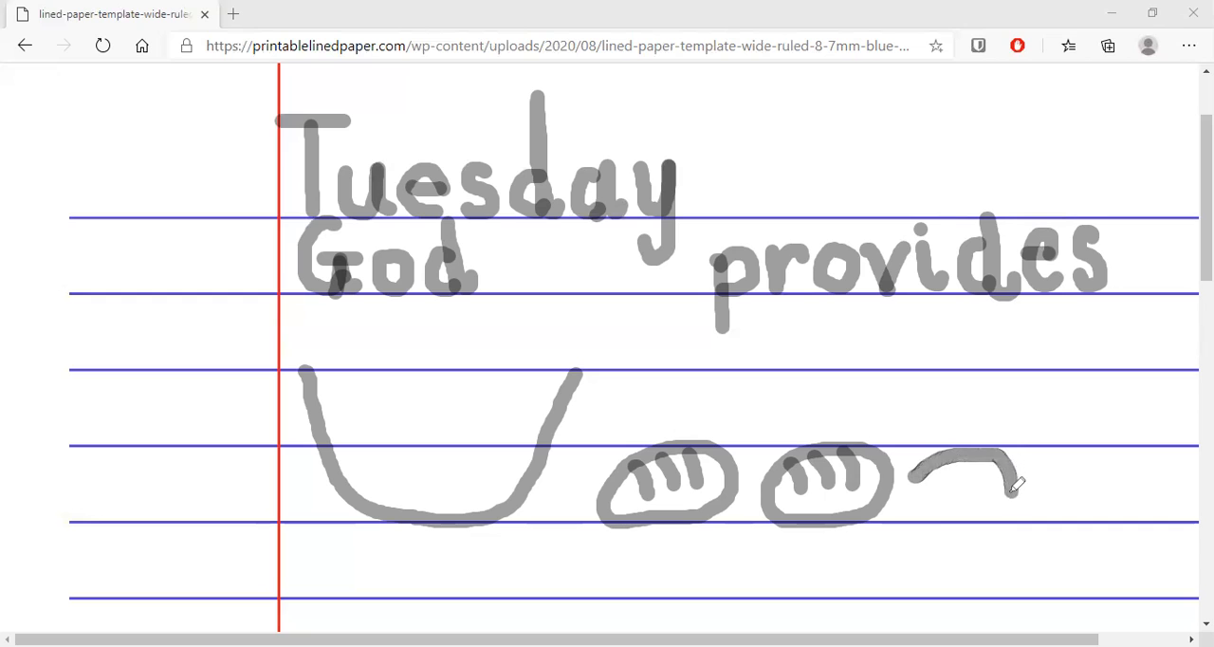
pyautogui.moveTo(1015, 475); pyautogui.dragTo(929, 517)
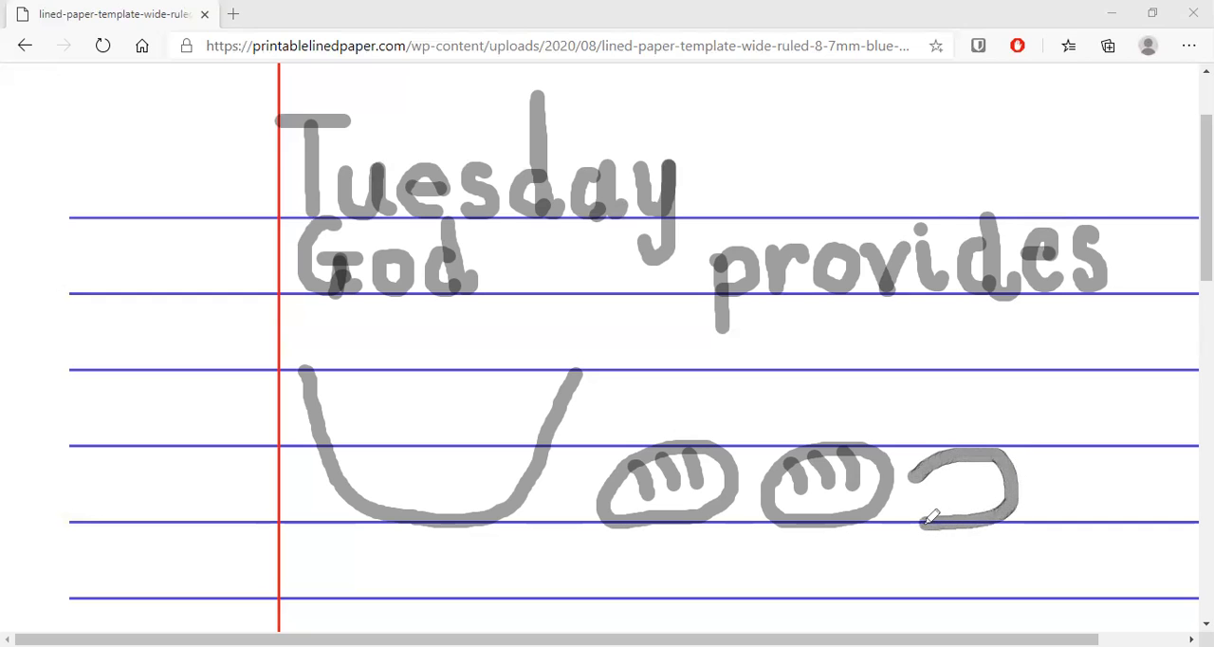
pyautogui.moveTo(934, 517); pyautogui.dragTo(911, 475)
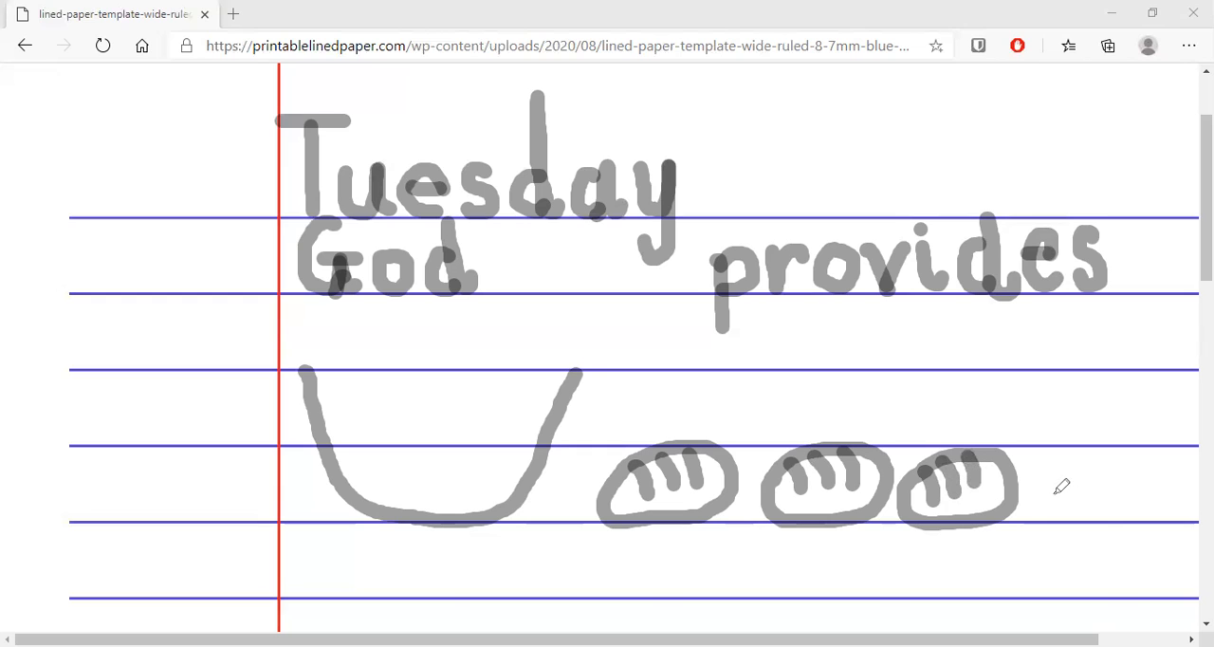
pyautogui.moveTo(1041, 471)
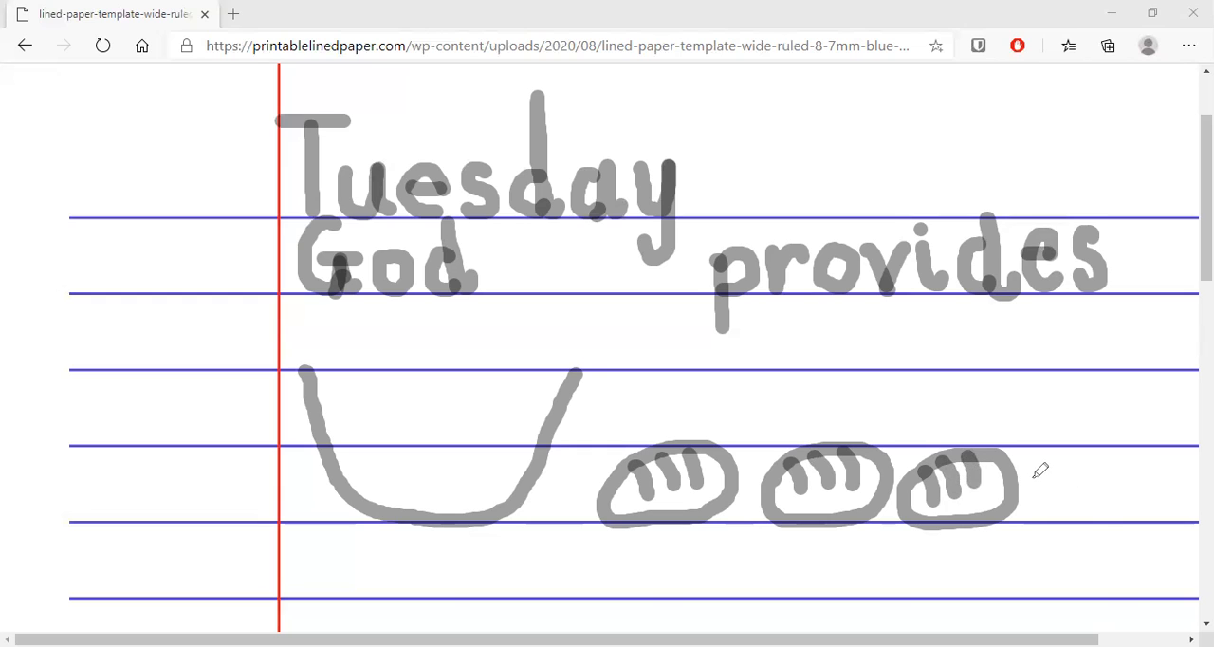
pyautogui.moveTo(1058, 455)
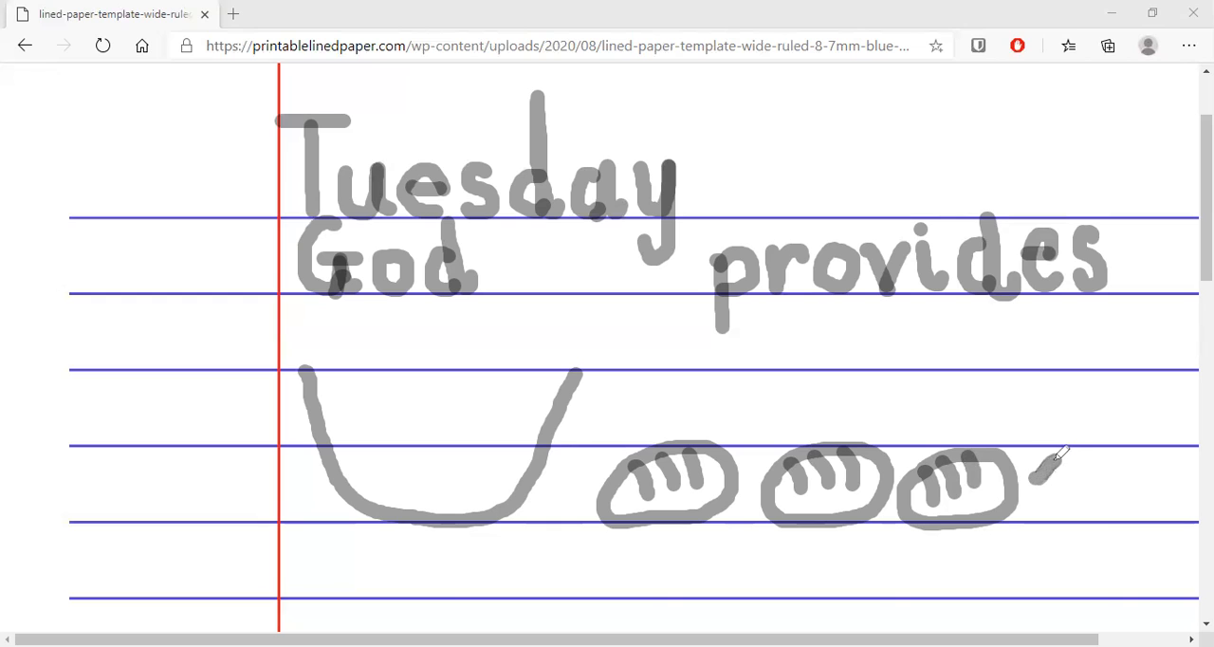
# Start outlining a fourth loaf at the right end of the row.
pyautogui.moveTo(1034, 474); pyautogui.dragTo(1138, 455)
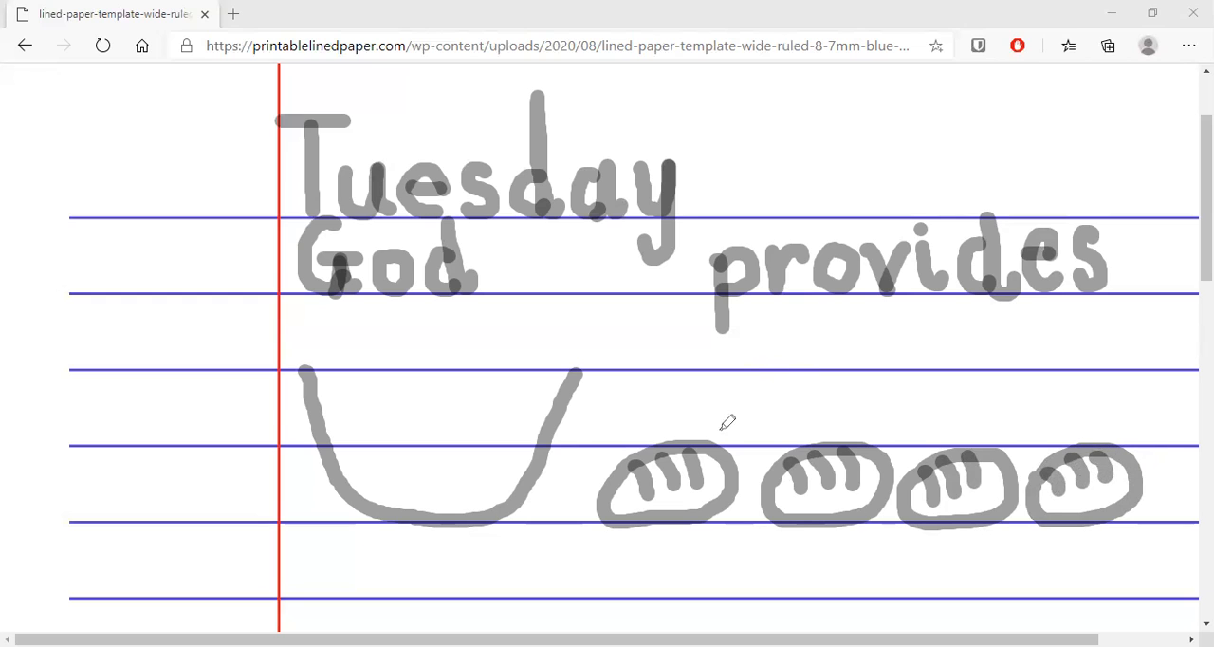
pyautogui.moveTo(882, 383)
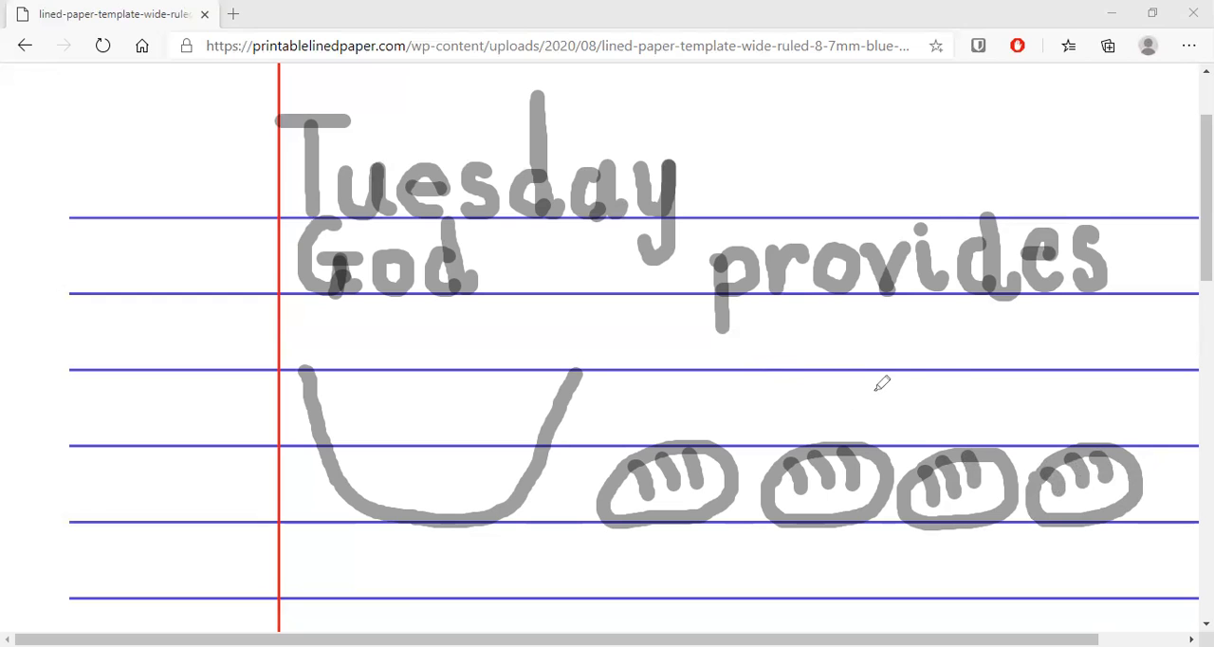
pyautogui.moveTo(1103, 426)
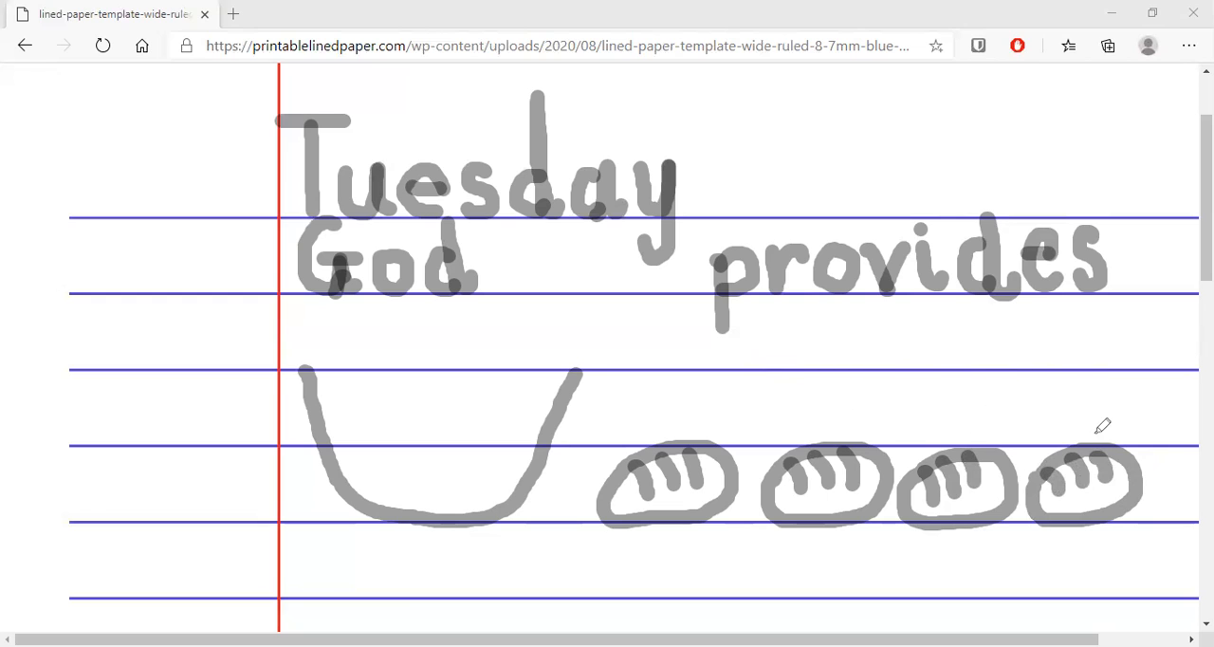
pyautogui.moveTo(1042, 393)
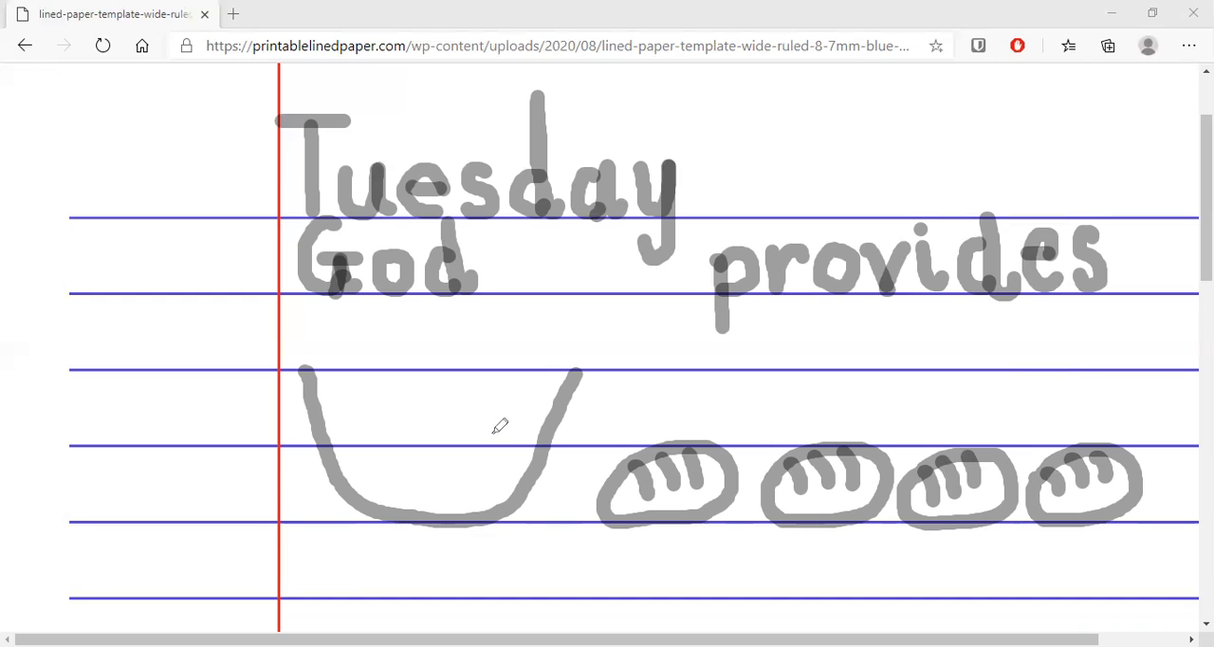
pyautogui.moveTo(769, 560)
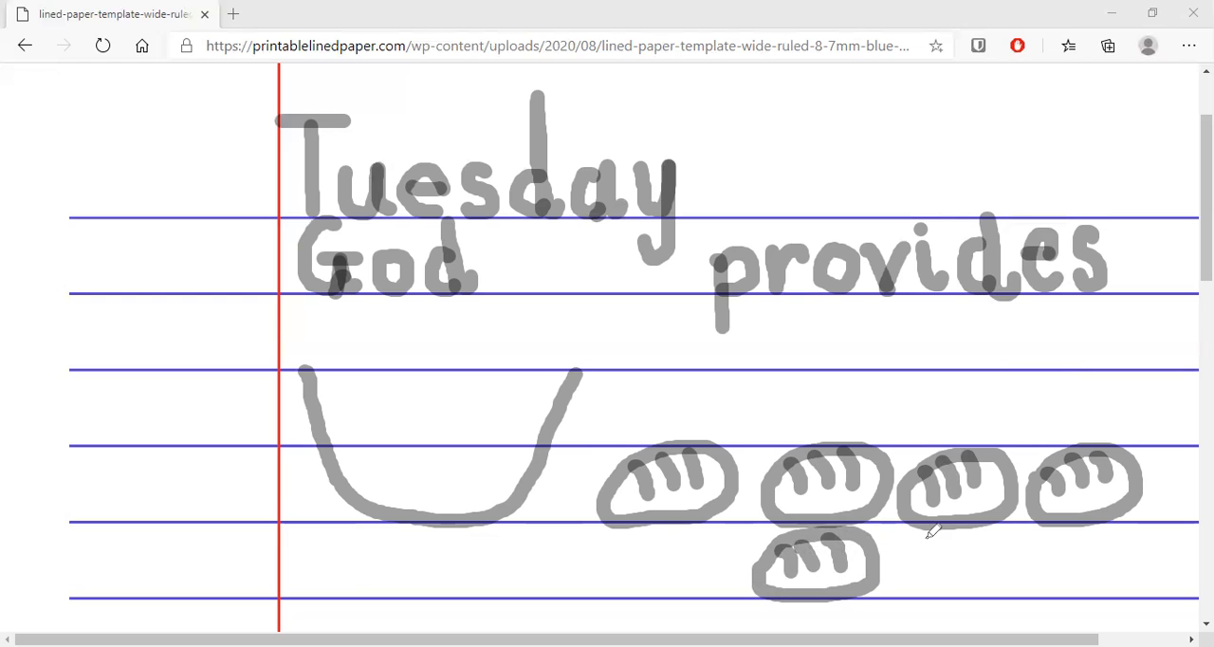
pyautogui.moveTo(865, 399)
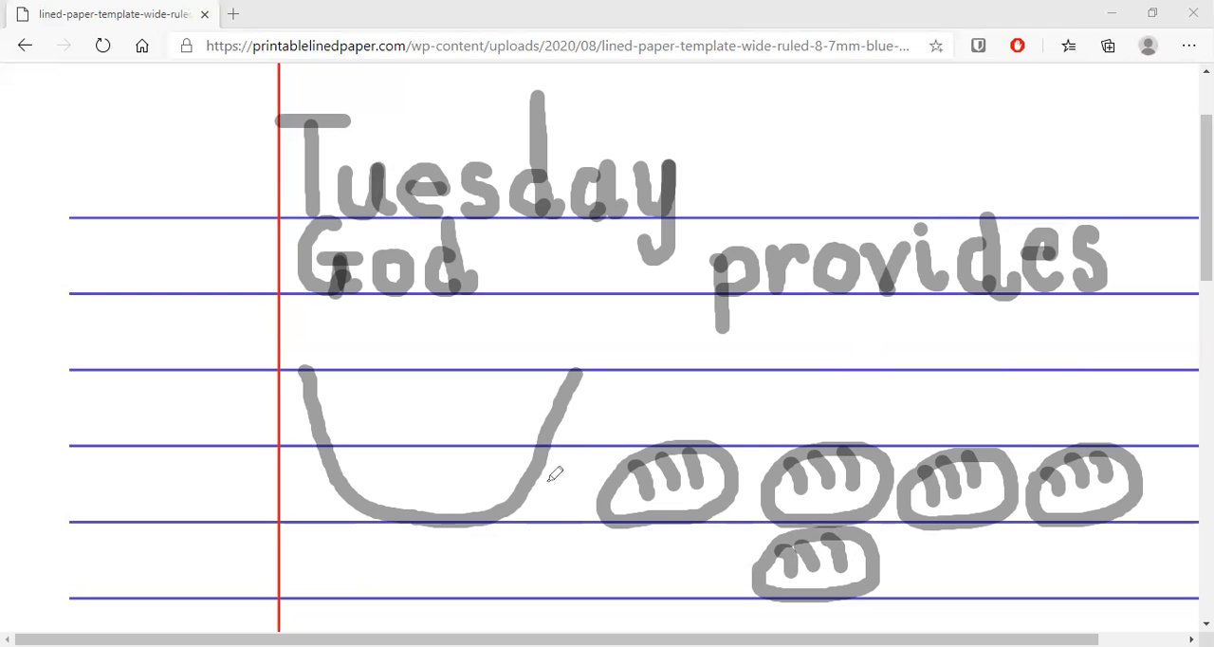
pyautogui.moveTo(531, 473)
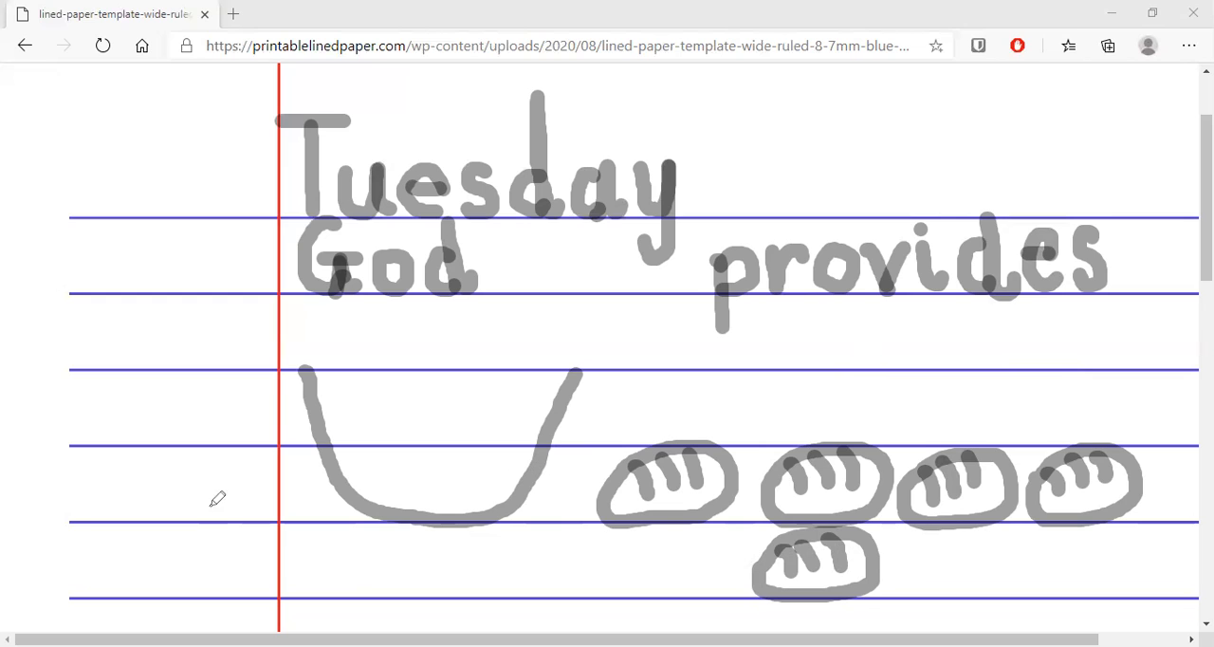
pyautogui.moveTo(439, 447)
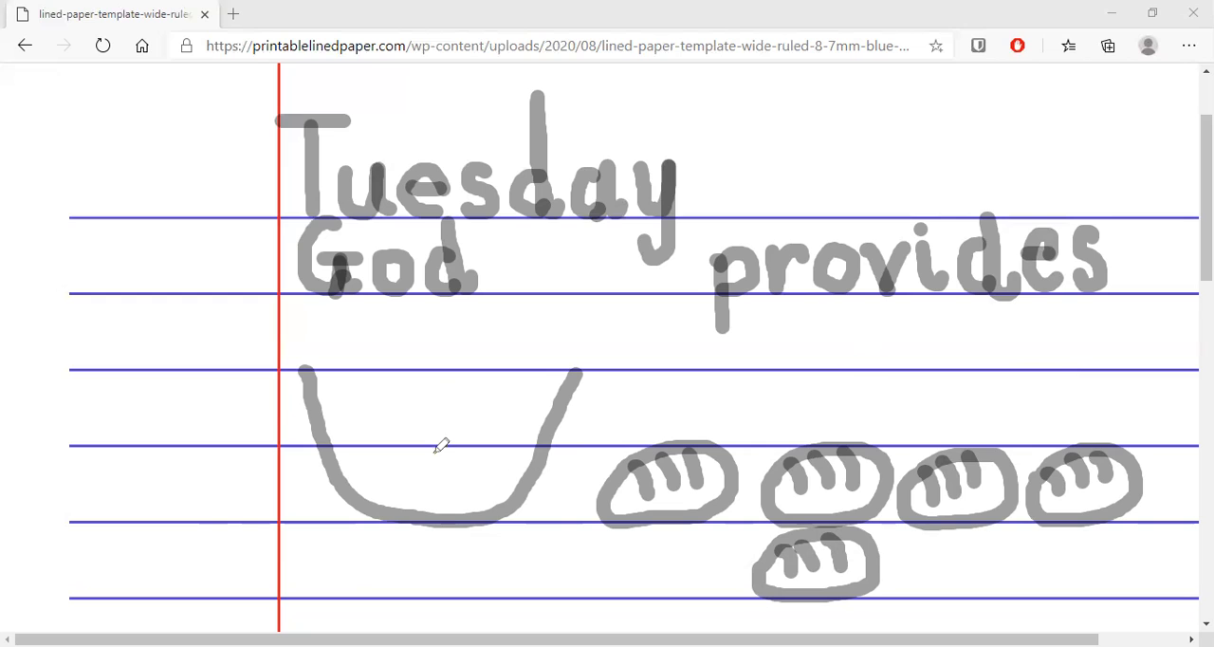
pyautogui.moveTo(464, 487)
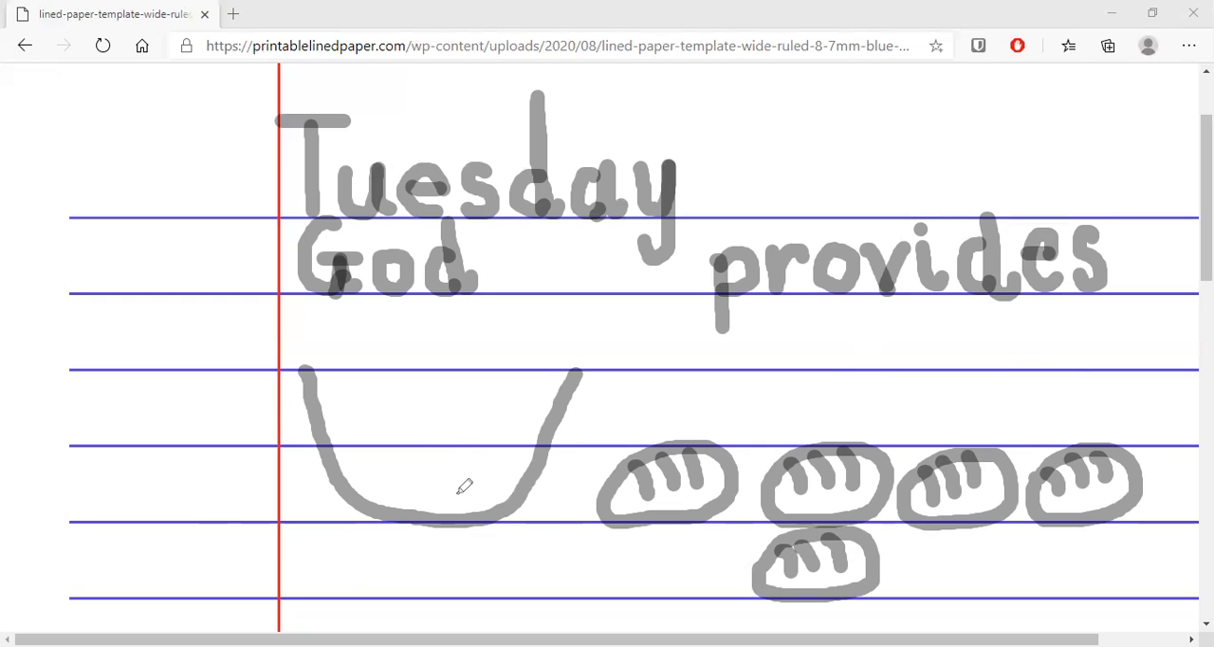
pyautogui.moveTo(474, 454)
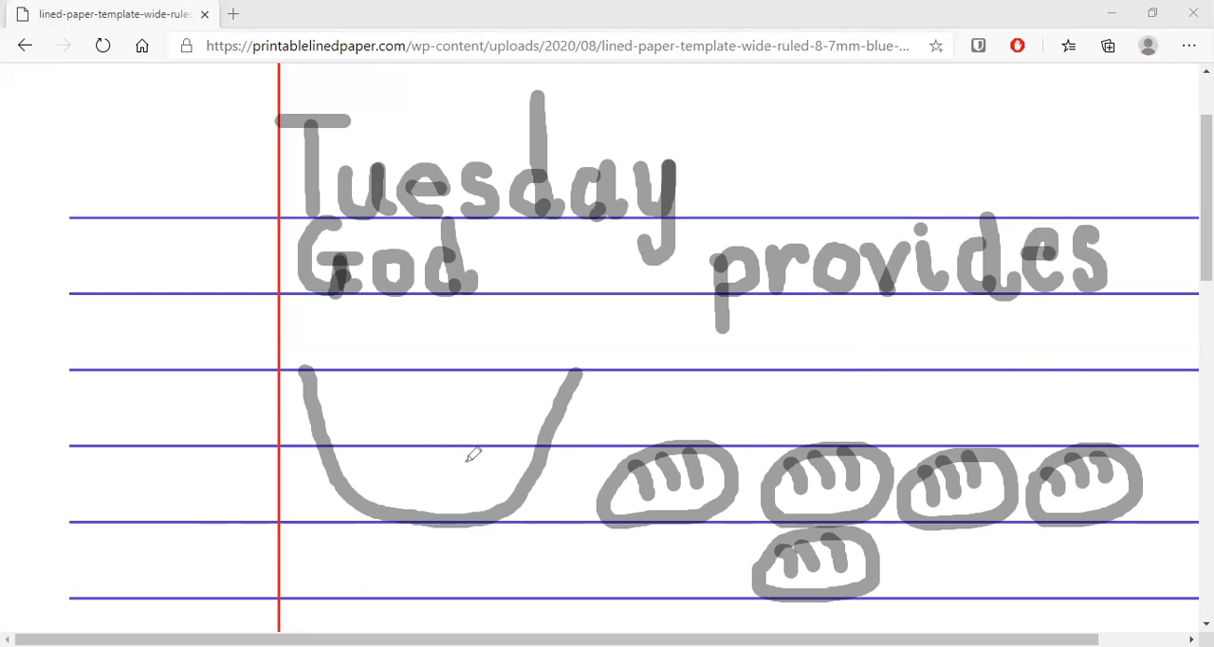
pyautogui.moveTo(467, 464)
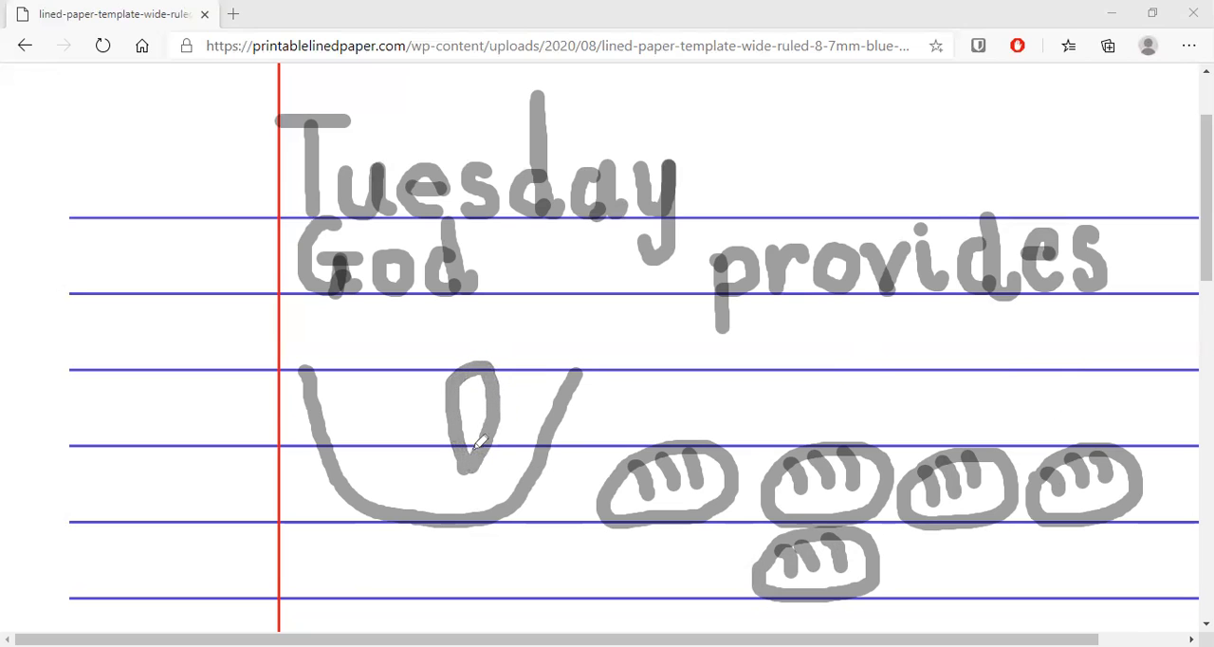
pyautogui.moveTo(465, 474)
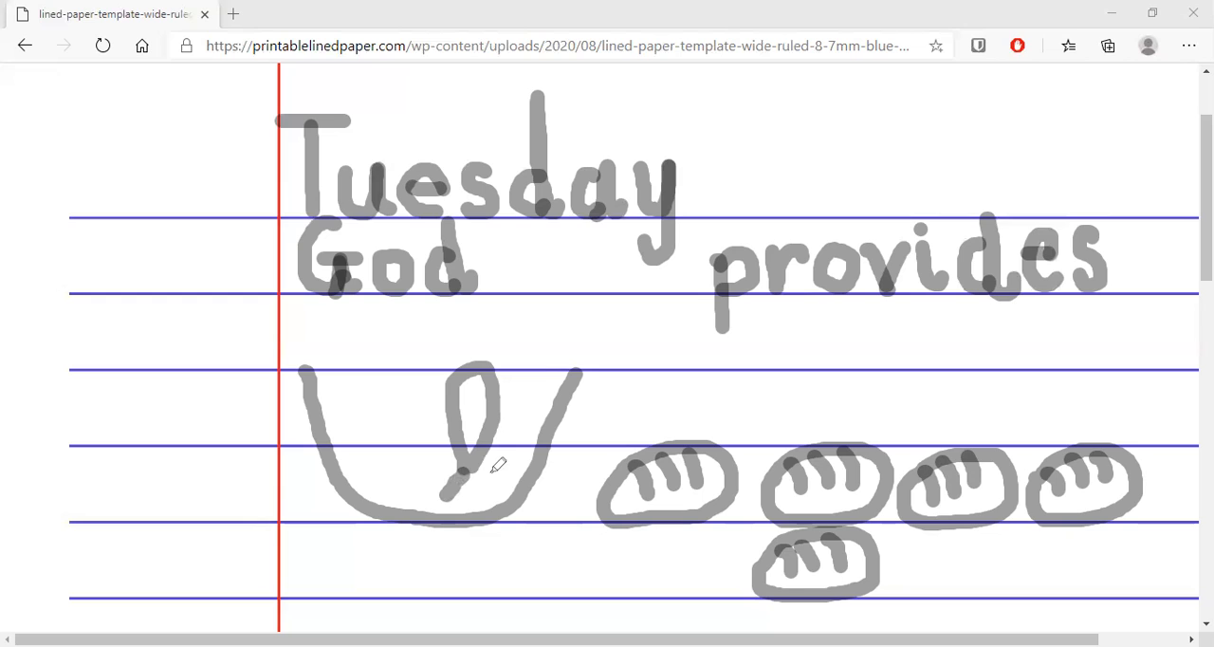
pyautogui.moveTo(487, 477)
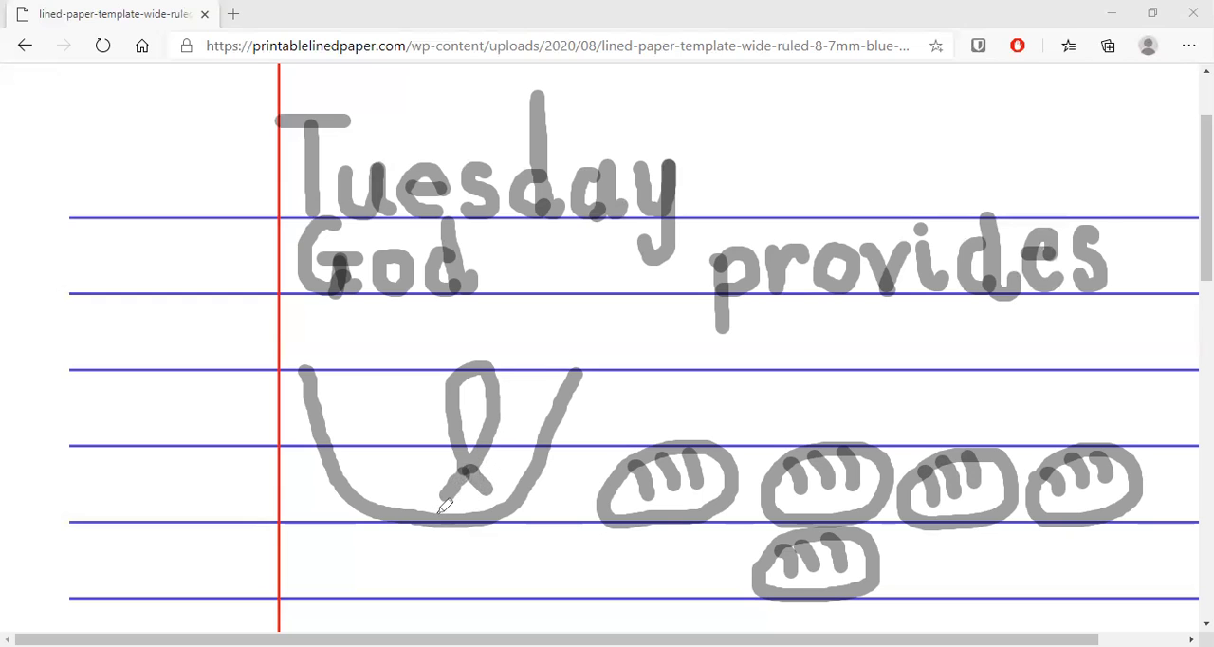
pyautogui.moveTo(474, 393)
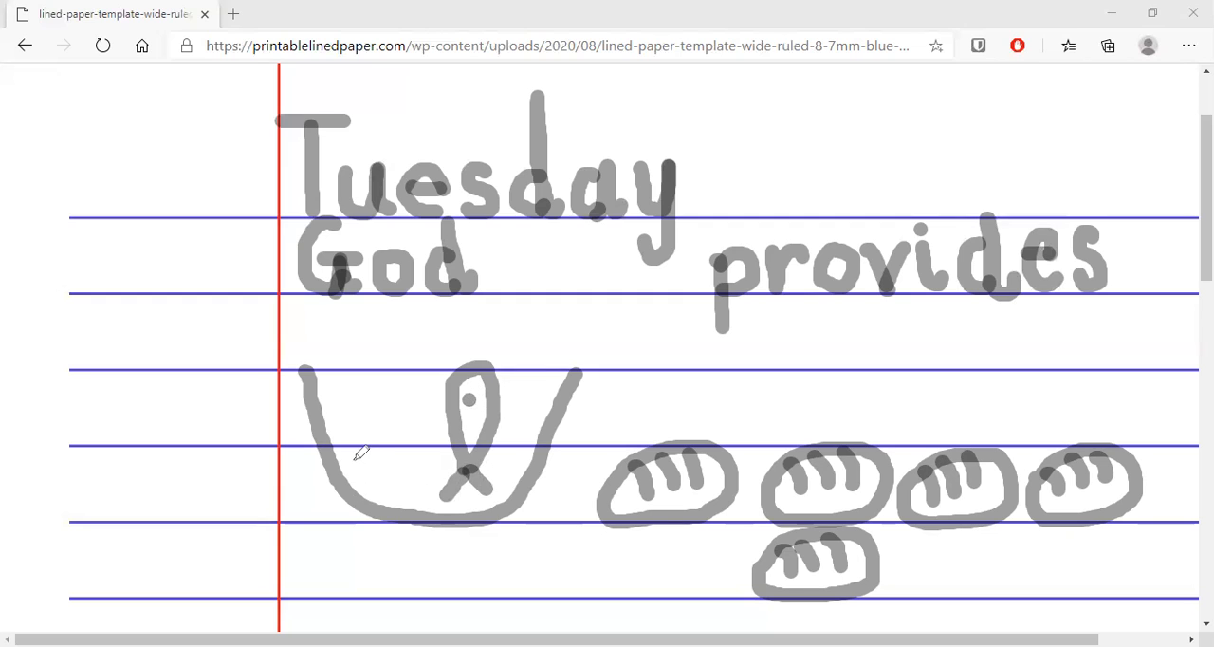
pyautogui.moveTo(339, 498)
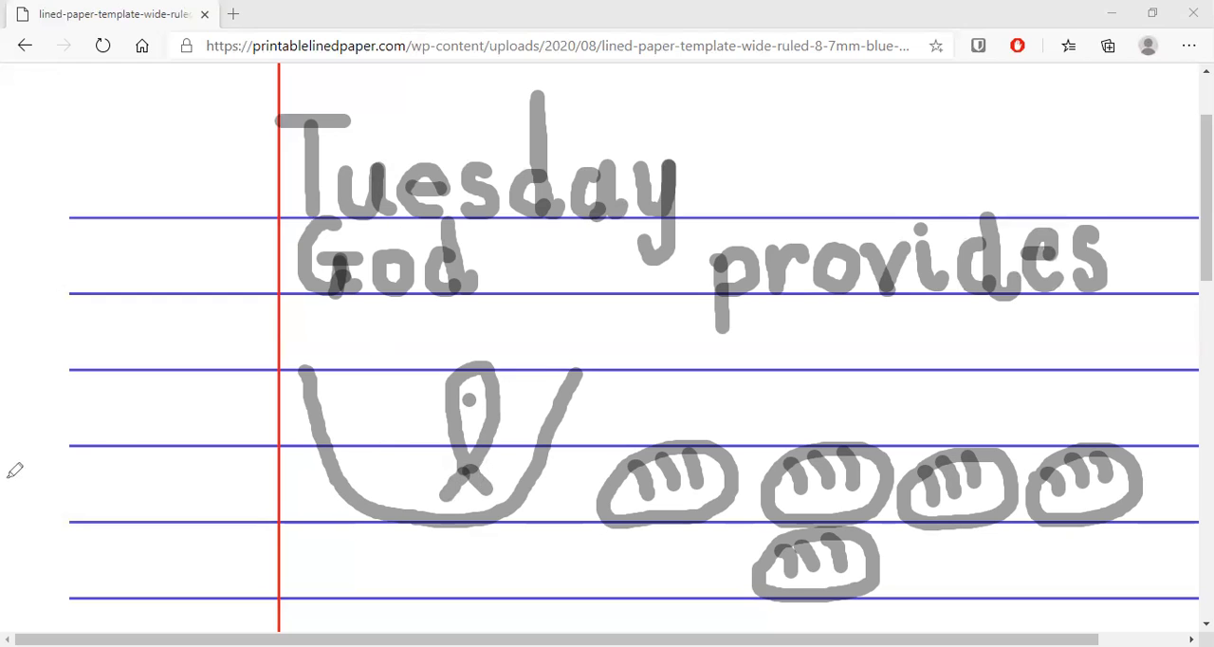
pyautogui.moveTo(56, 421)
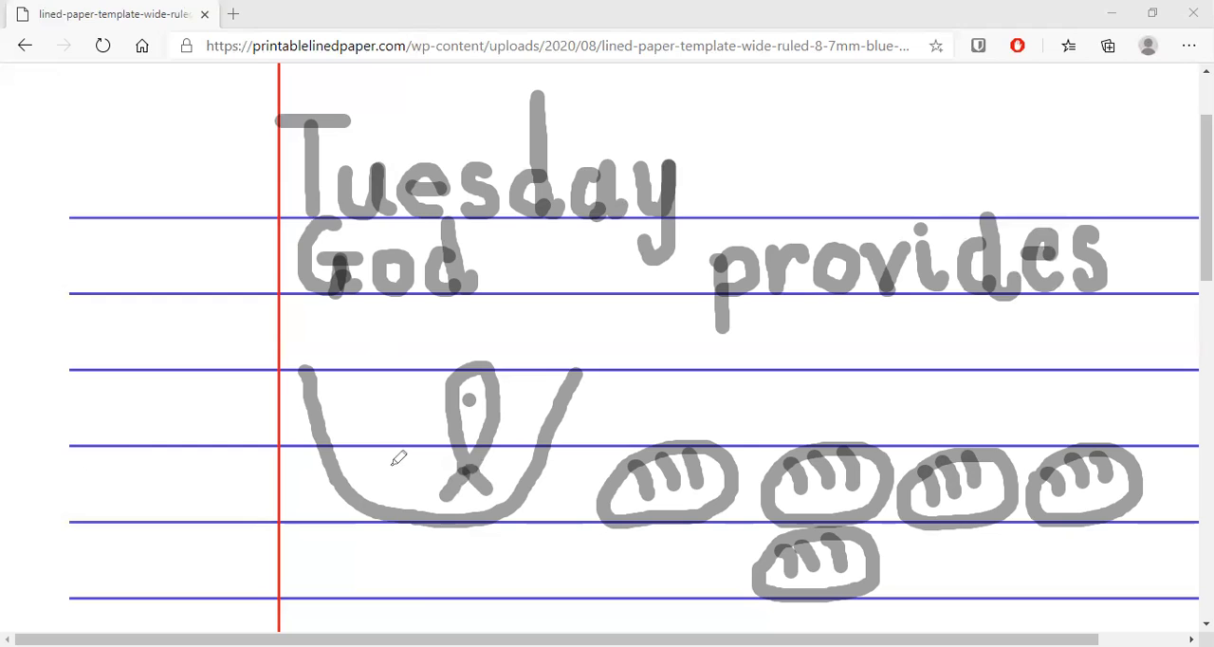
pyautogui.moveTo(391, 462)
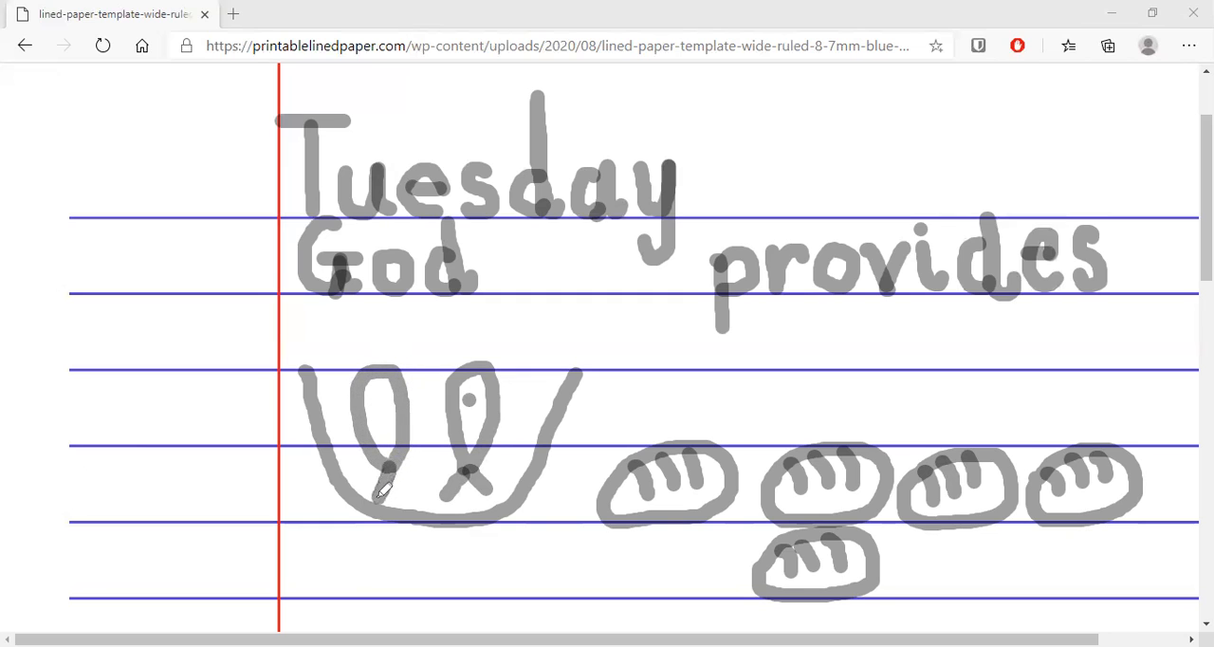
pyautogui.moveTo(398, 455)
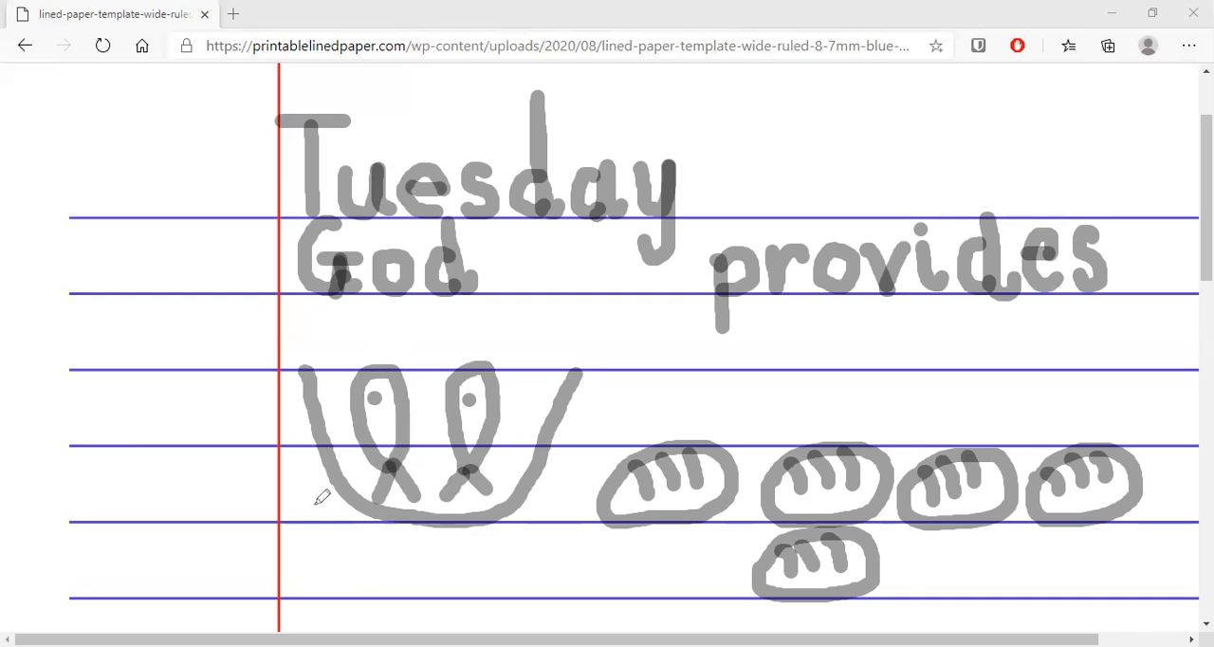
pyautogui.moveTo(325, 507)
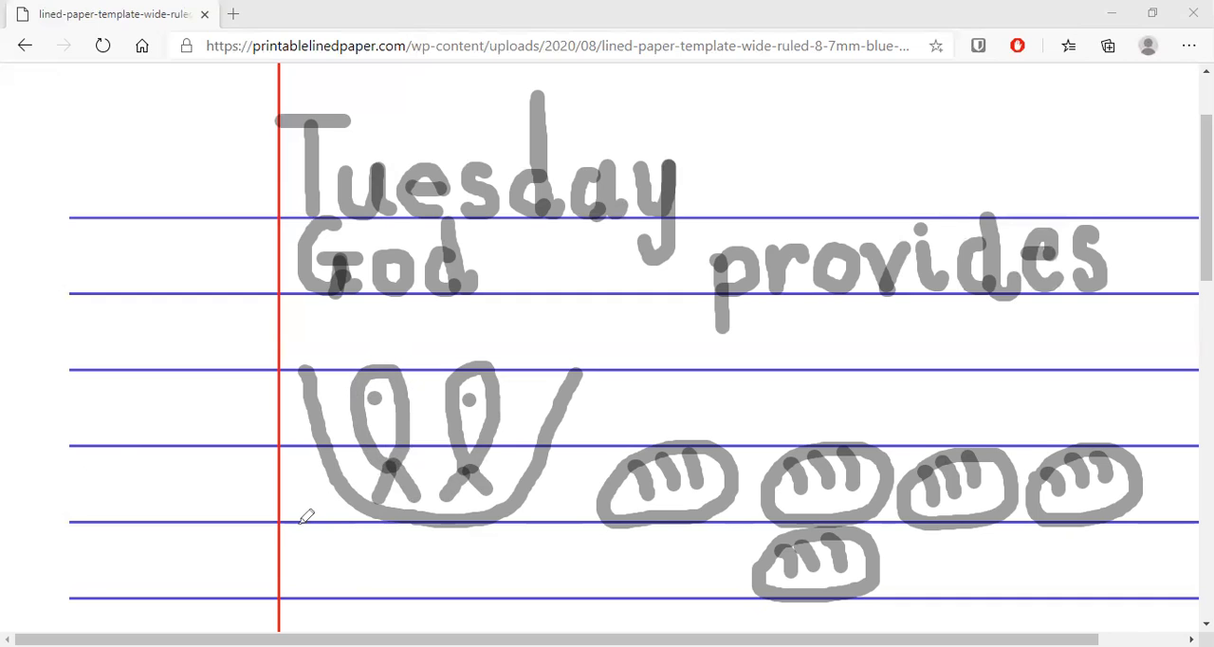
pyautogui.moveTo(275, 531)
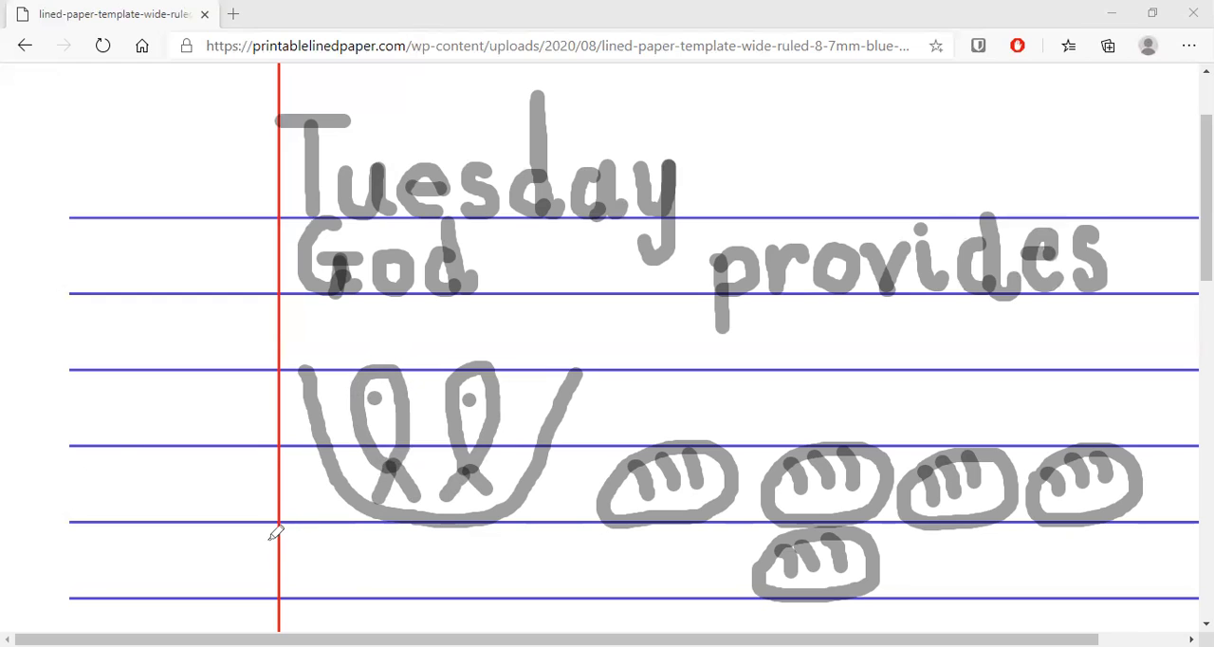
pyautogui.moveTo(611, 117)
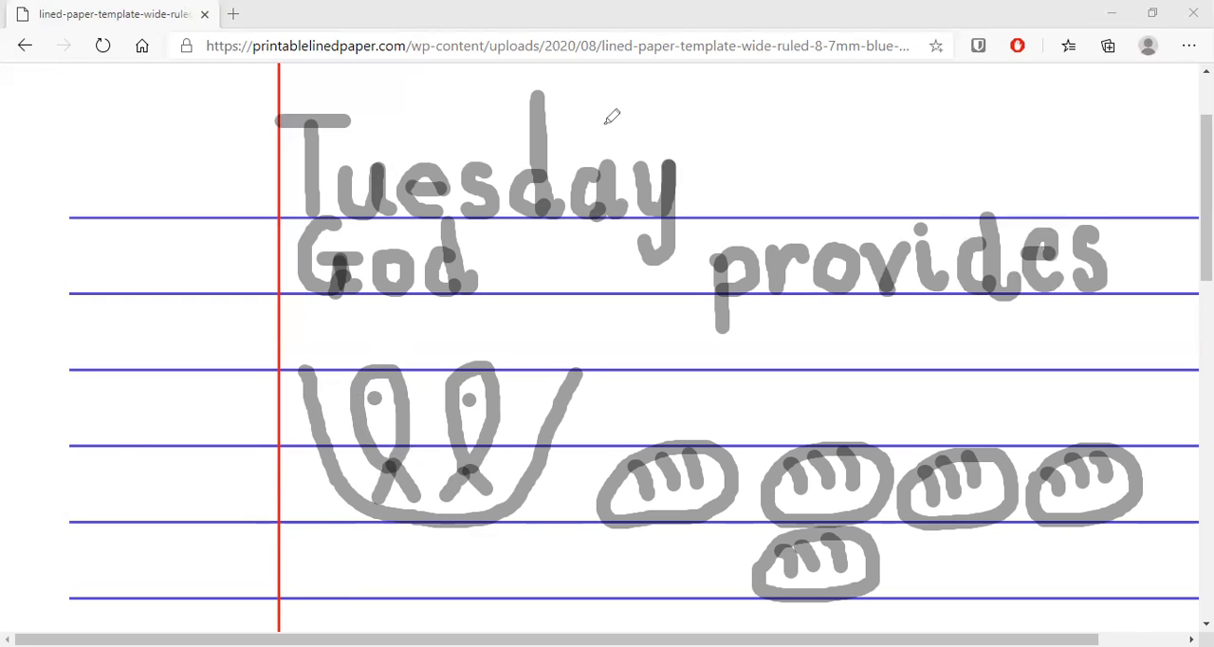